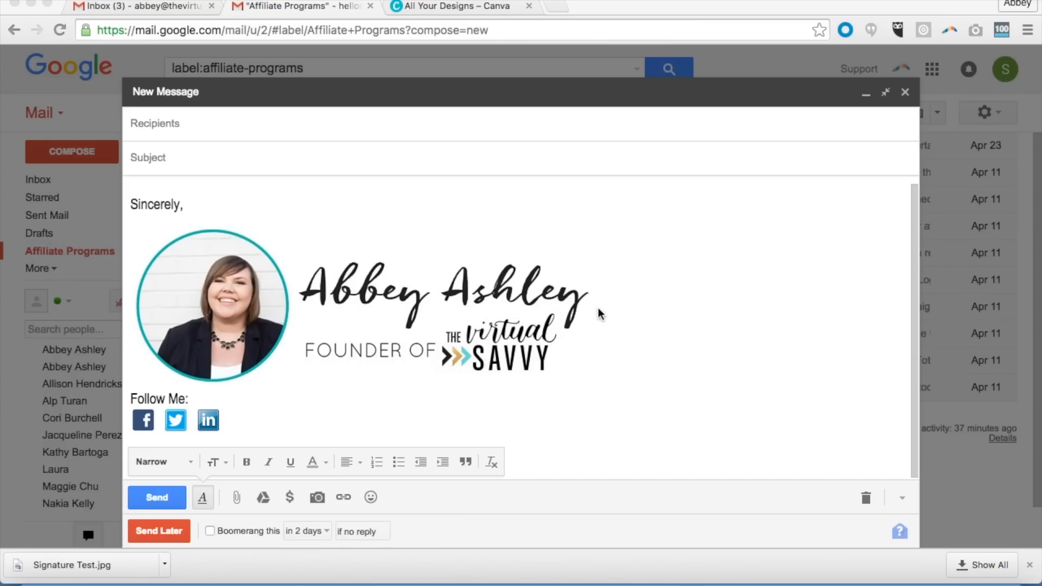
pyautogui.moveTo(710, 325)
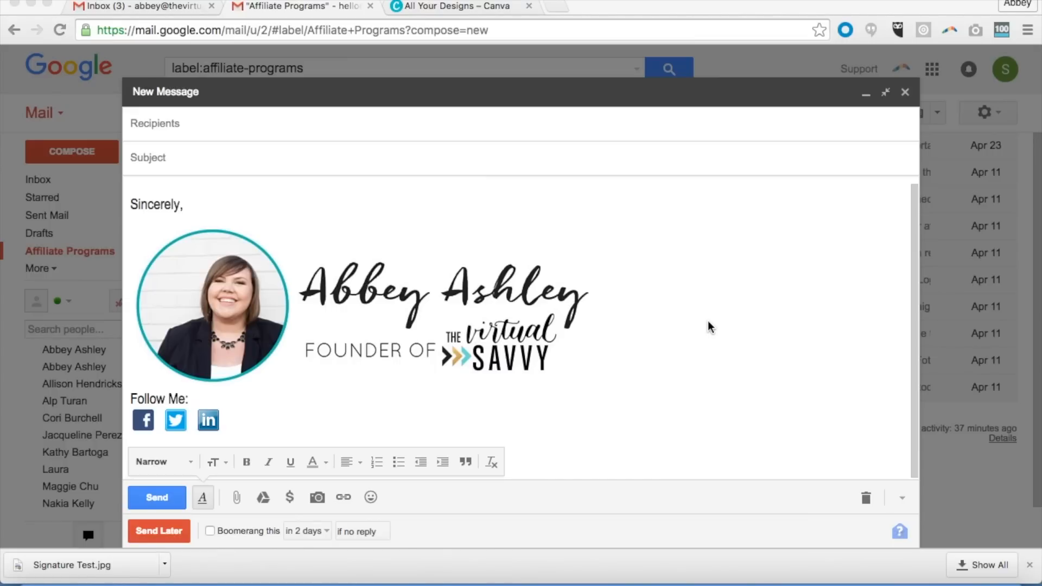
pyautogui.moveTo(326, 293)
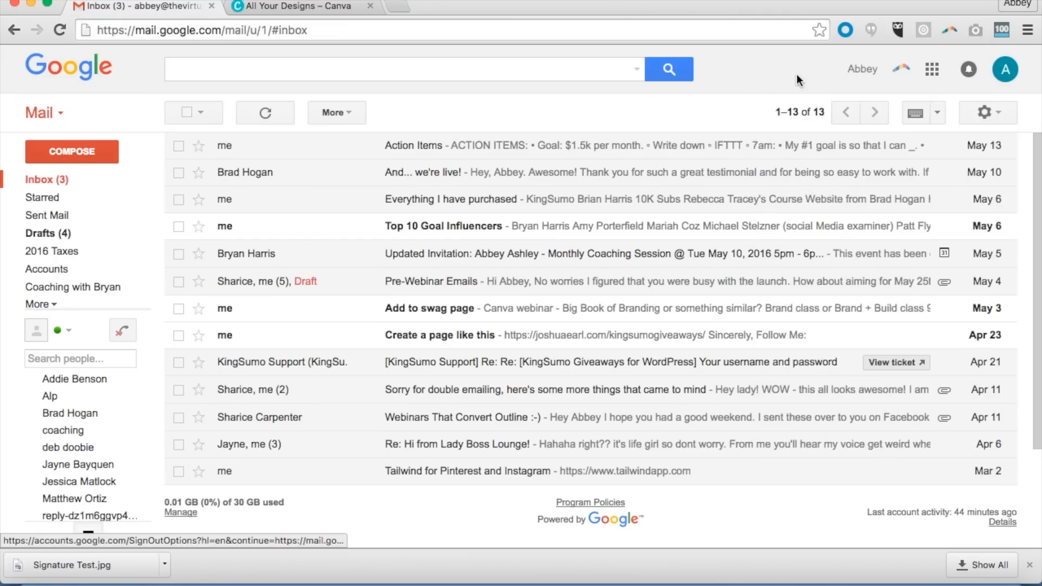
# - Reach the Signature box on Gmail's General settings tab, currently reading only 'Sincerely,'
pyautogui.click(984, 111)
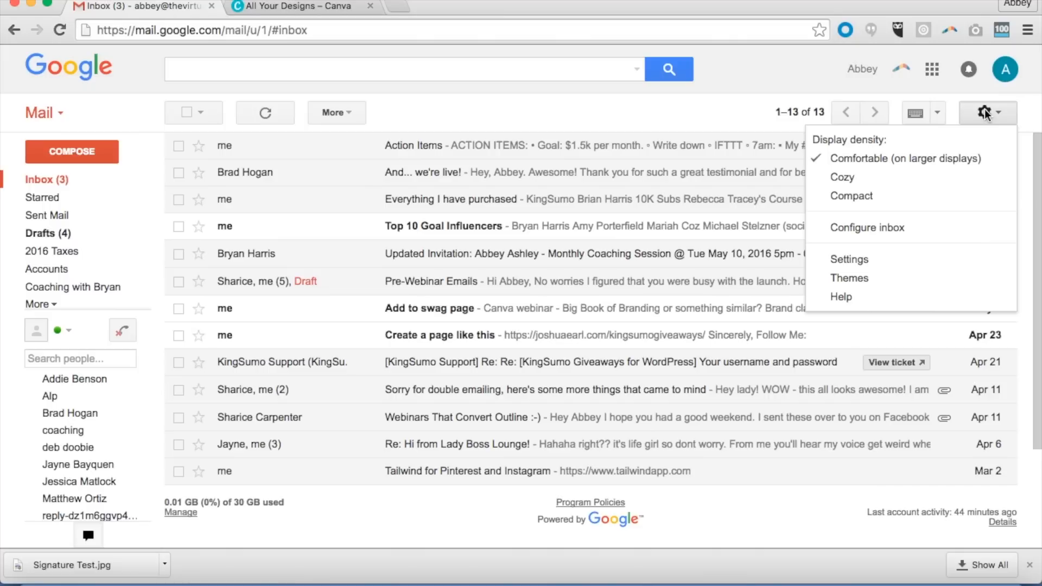
pyautogui.moveTo(862, 264)
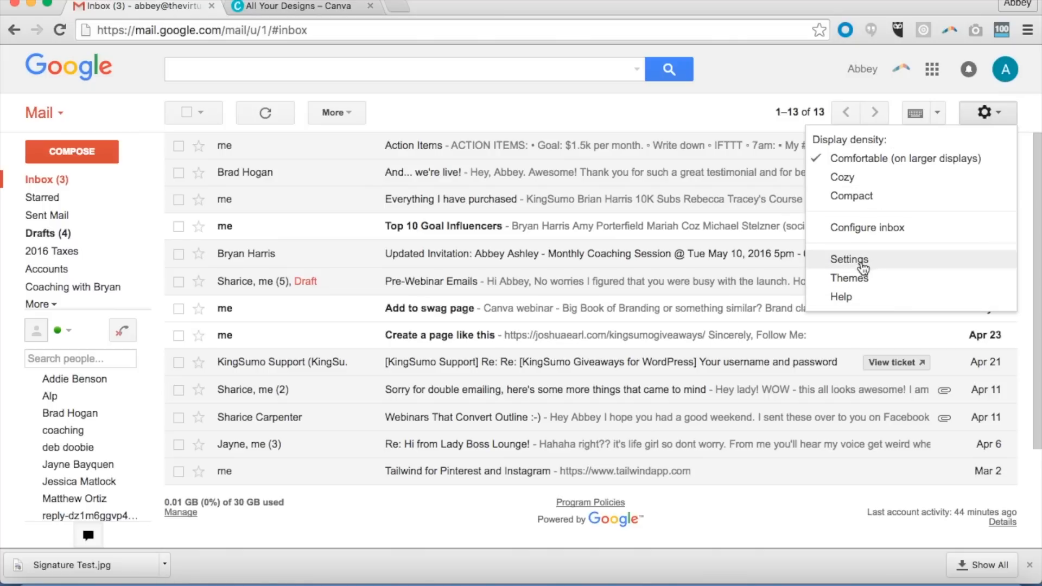
pyautogui.click(849, 259)
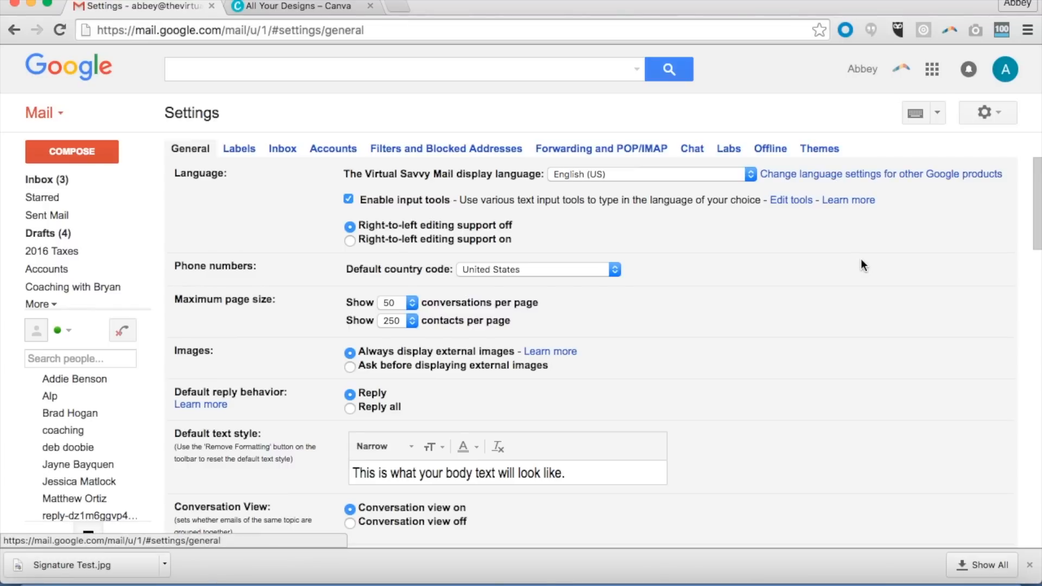
pyautogui.scroll(-3)
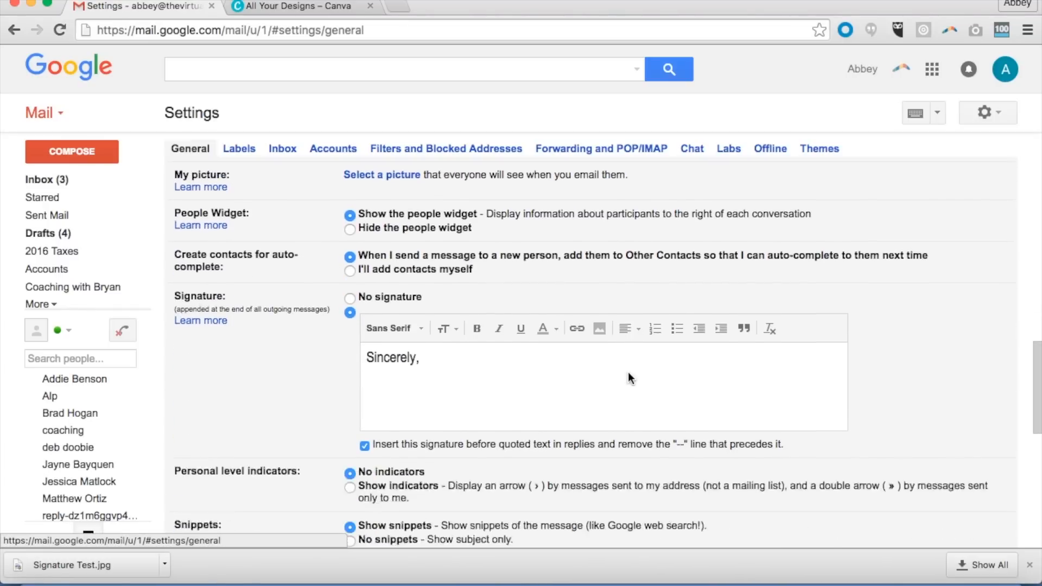
pyautogui.scroll(-3)
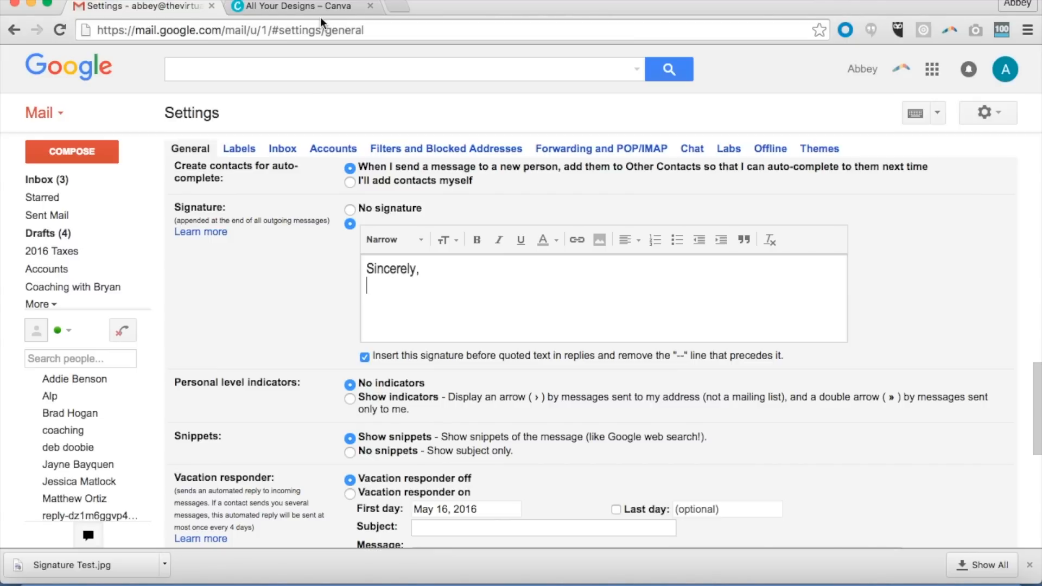
# - Create a new blank Email Header (600×200 px) design from the Canva home page
pyautogui.click(296, 7)
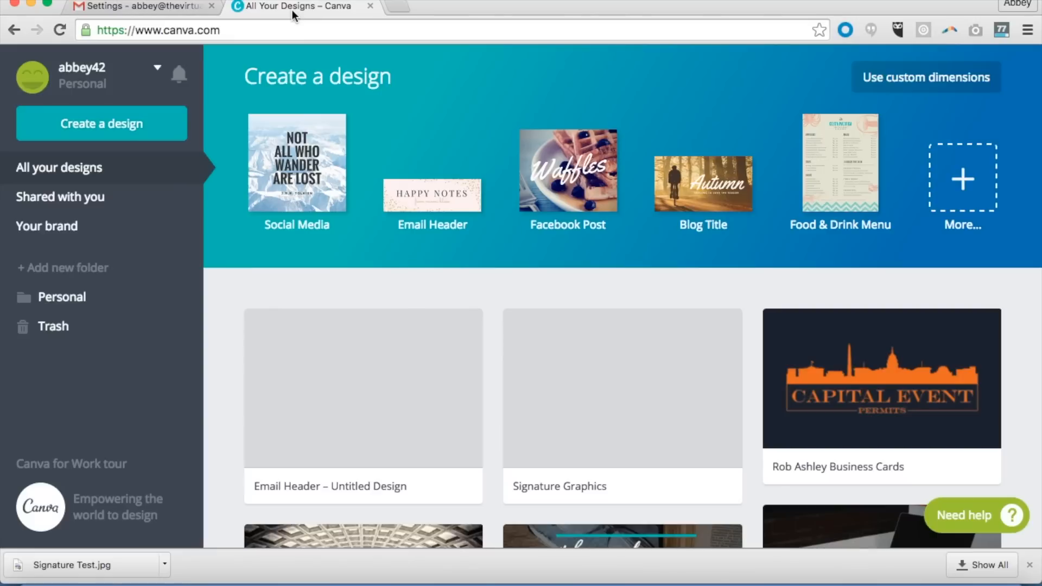
pyautogui.moveTo(430, 176)
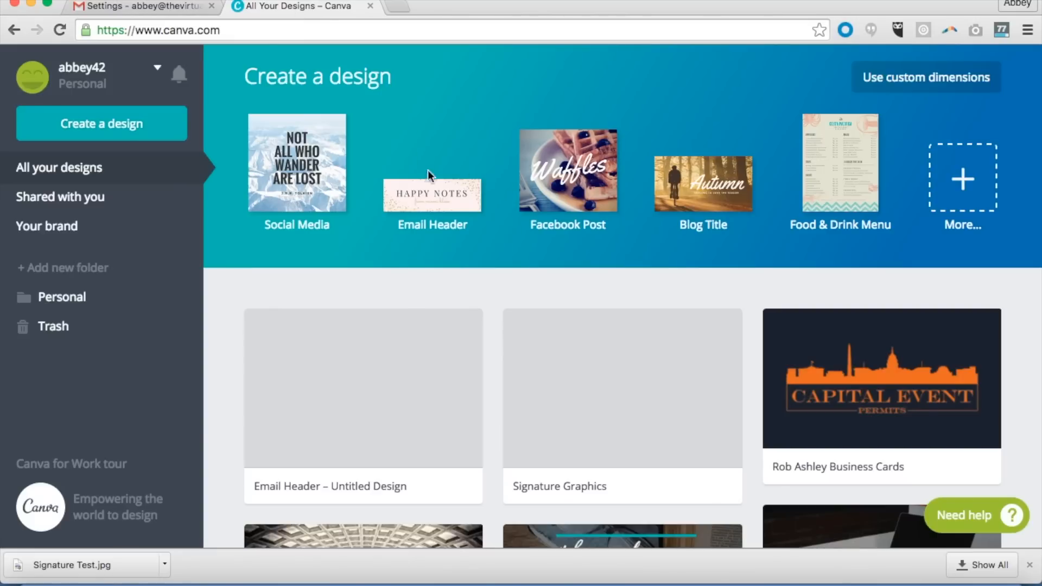
pyautogui.moveTo(442, 204)
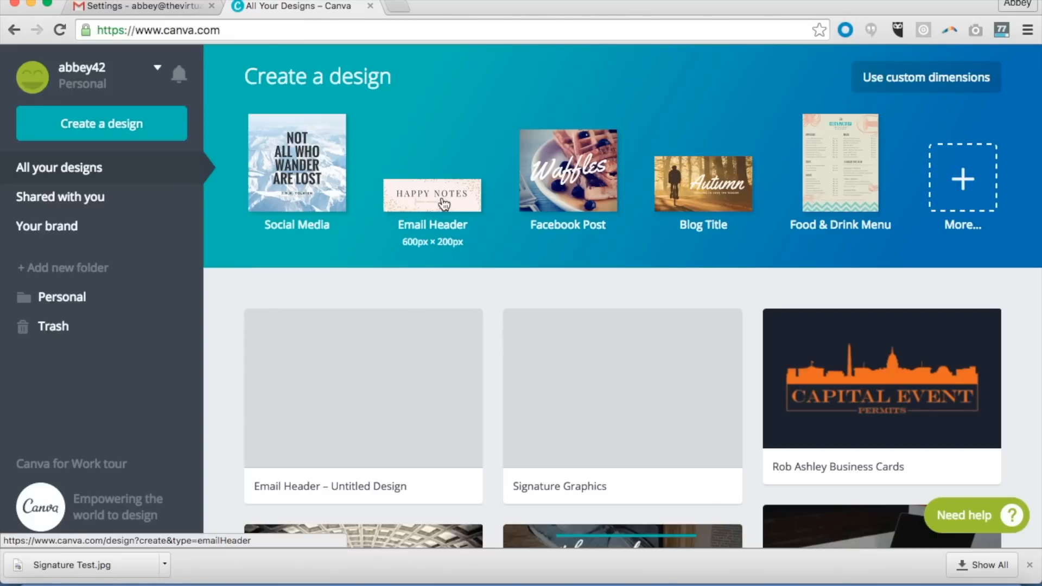
pyautogui.moveTo(216, 20)
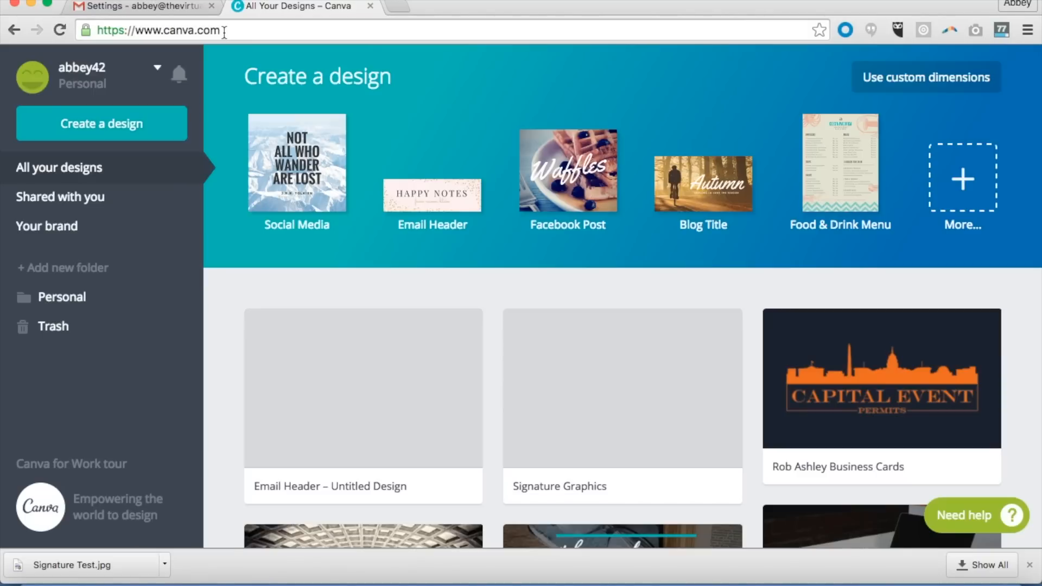
pyautogui.moveTo(436, 194)
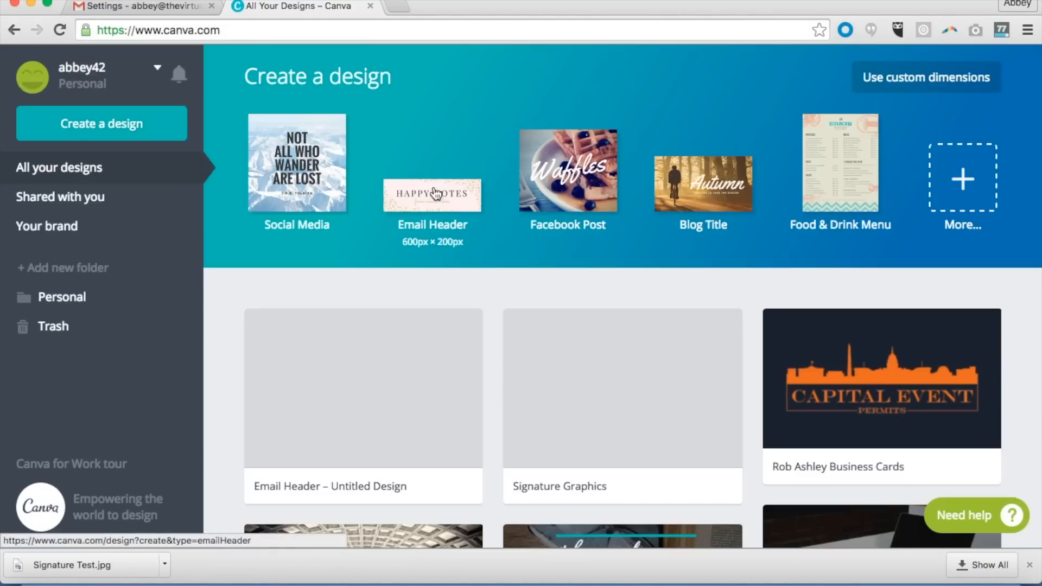
pyautogui.click(432, 193)
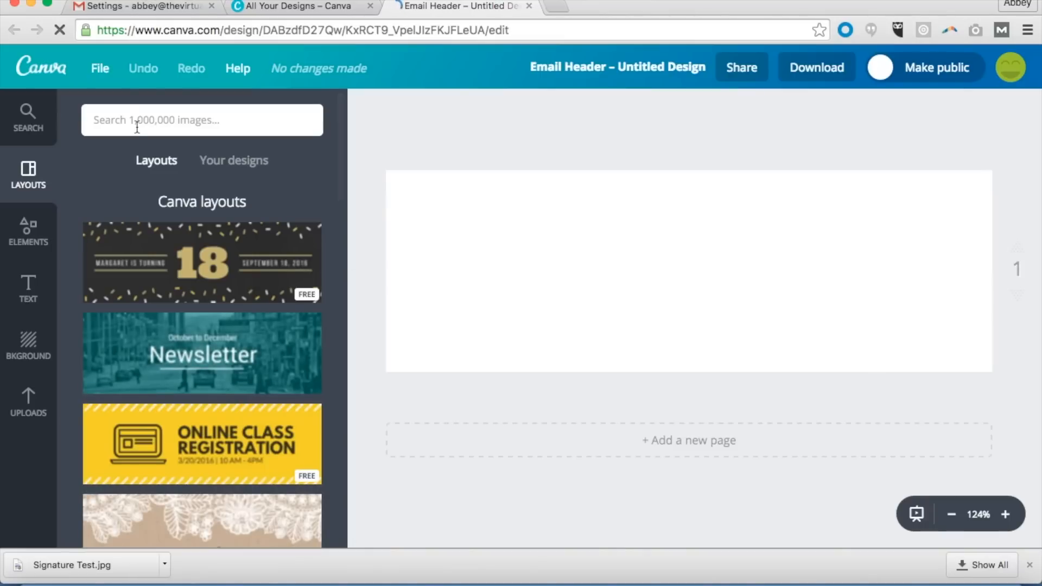
# - Browse Elements > Frames for a circular teal-bordered frame to place on the header
pyautogui.click(28, 231)
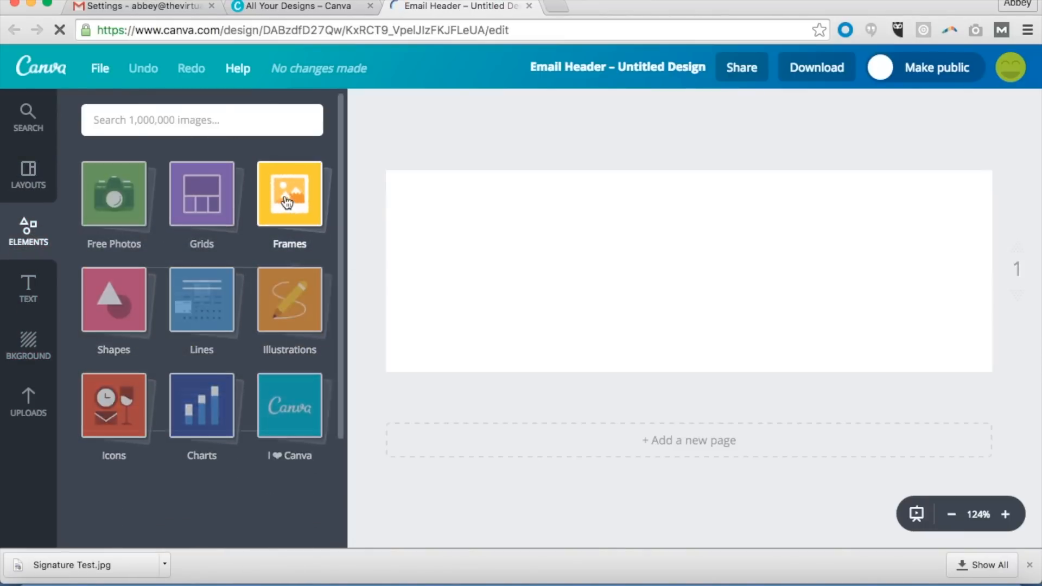
pyautogui.click(289, 195)
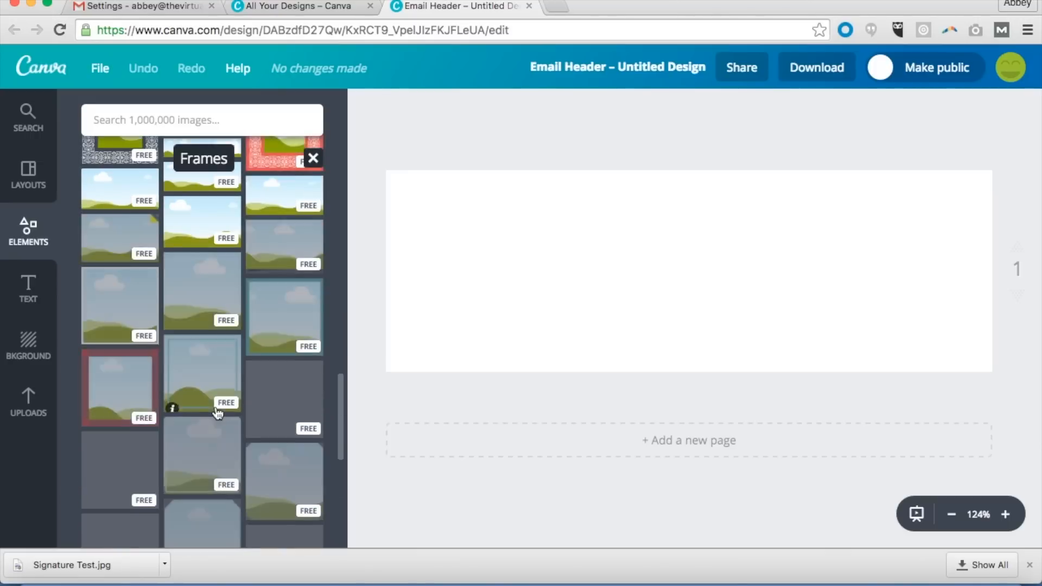
pyautogui.scroll(-3)
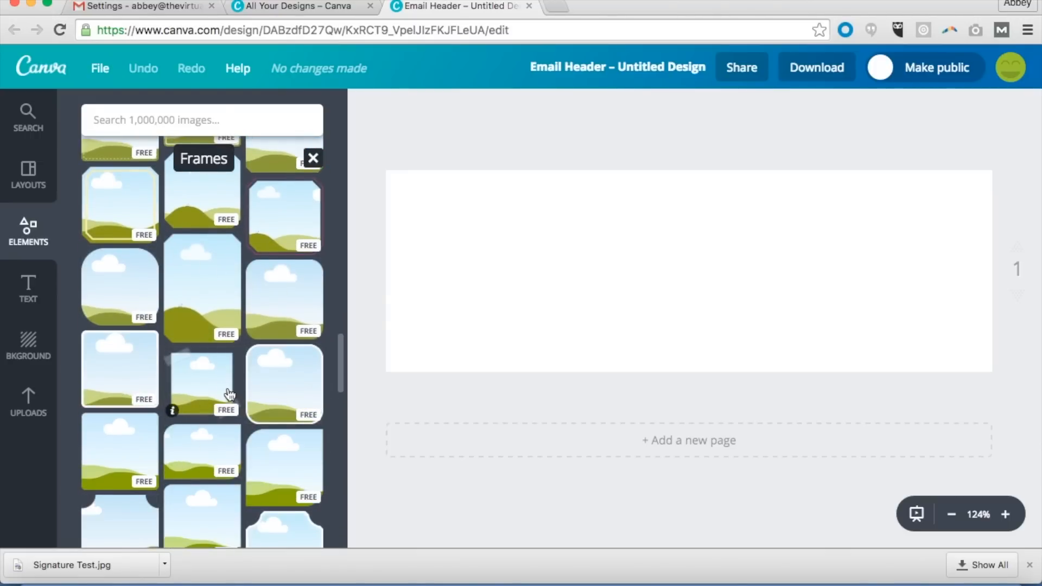
pyautogui.scroll(-3)
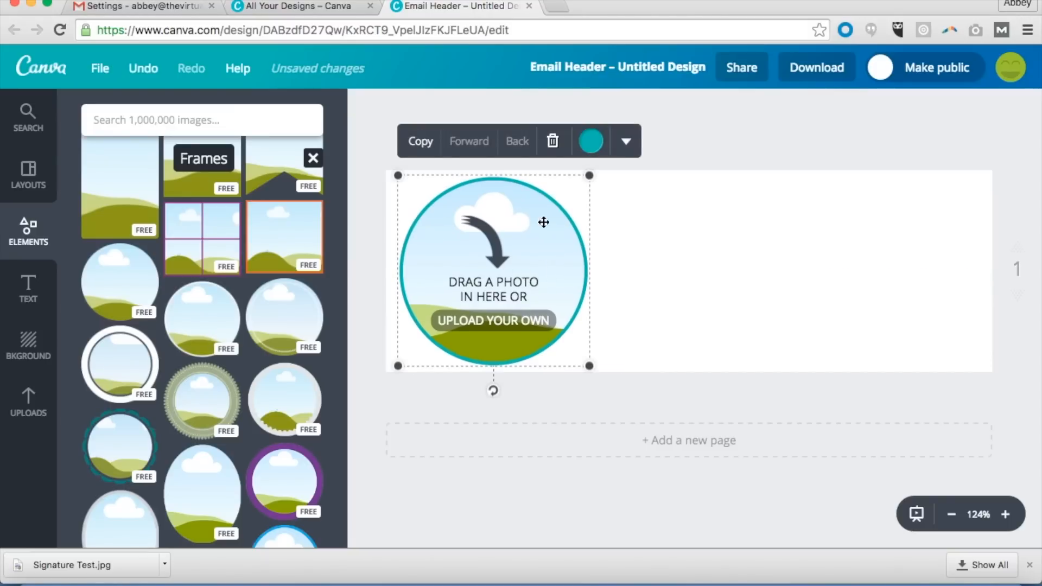
pyautogui.moveTo(700, 239)
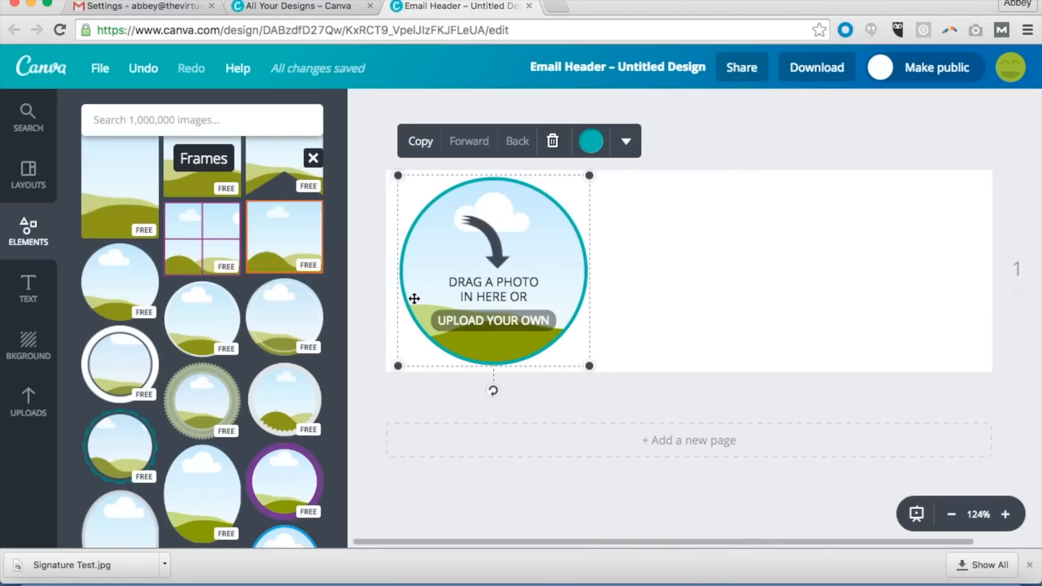
pyautogui.moveTo(497, 271)
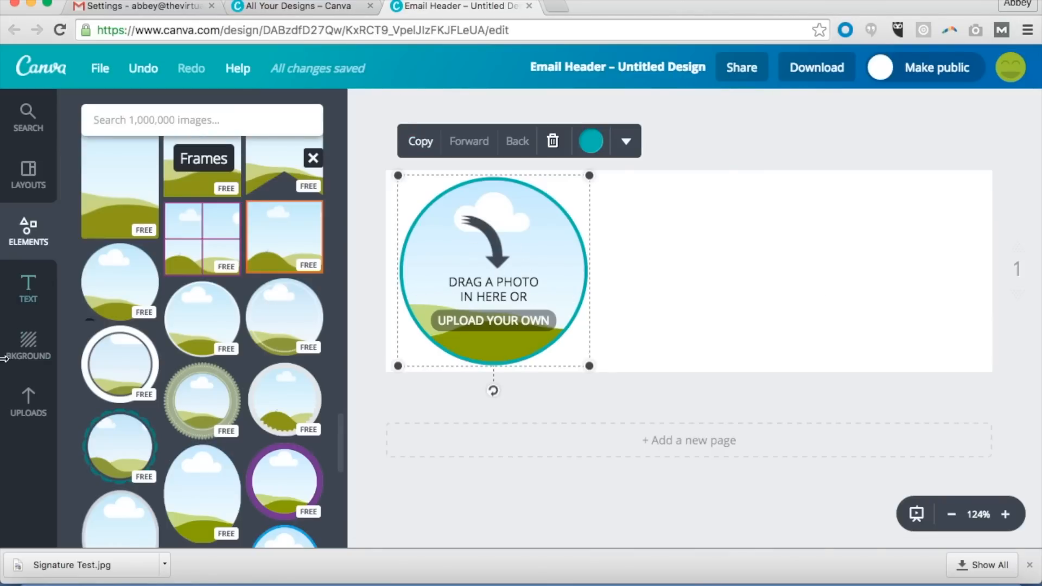
# - Drop the uploaded portrait into the circular frame and recentre her face within it
pyautogui.click(28, 400)
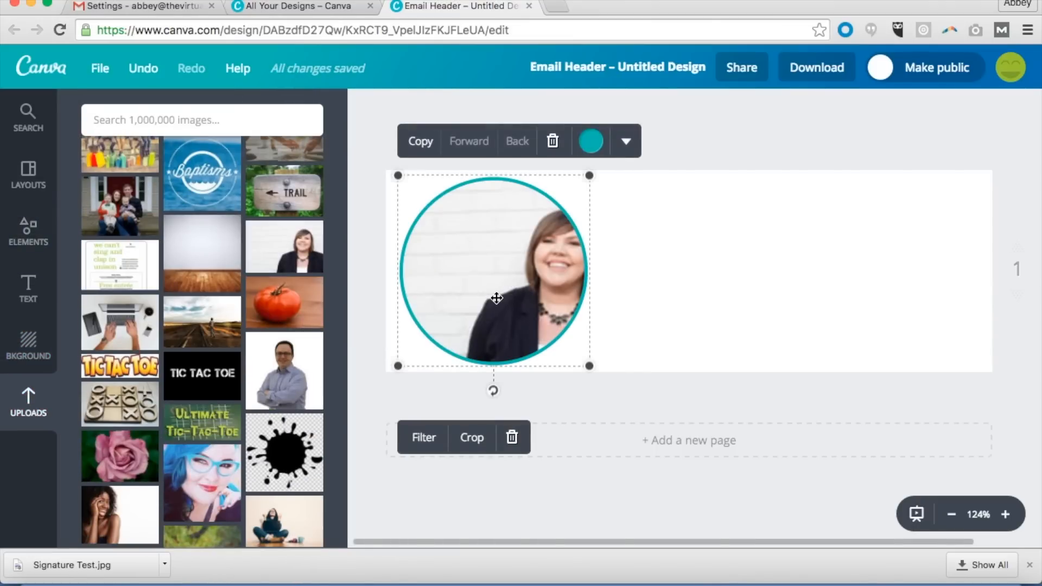
pyautogui.click(471, 437)
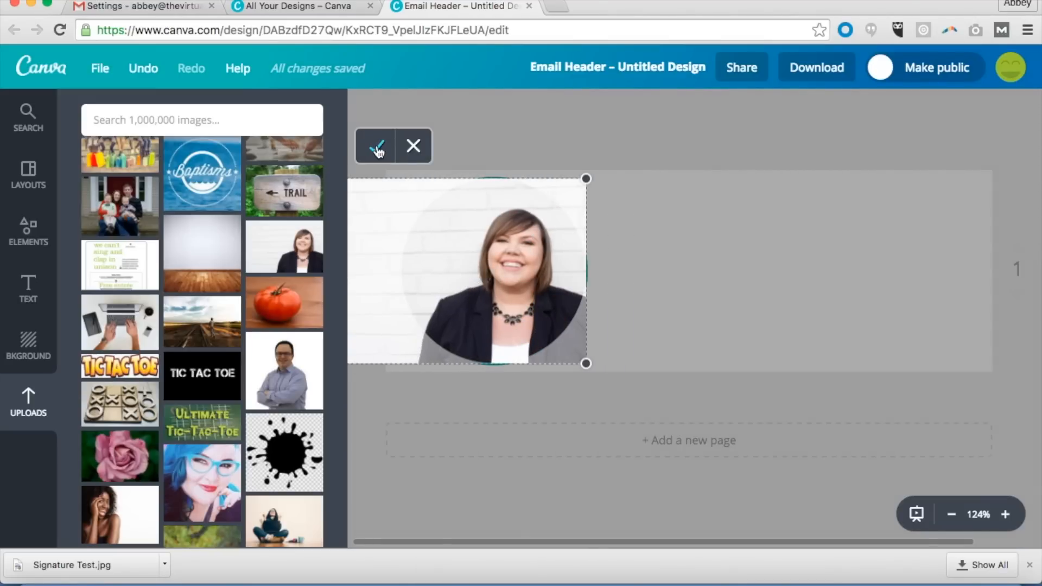
pyautogui.click(378, 146)
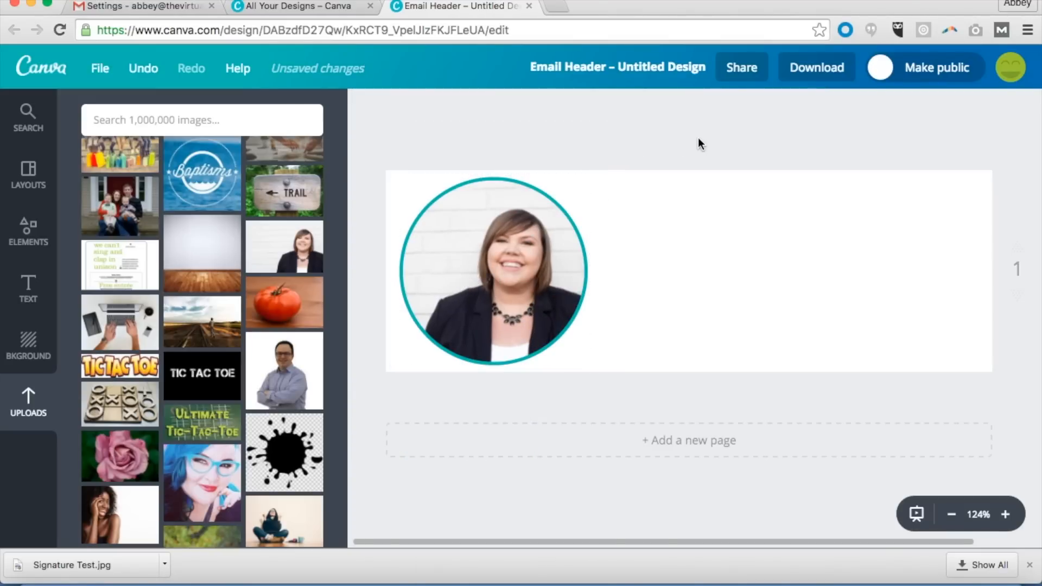
pyautogui.click(27, 287)
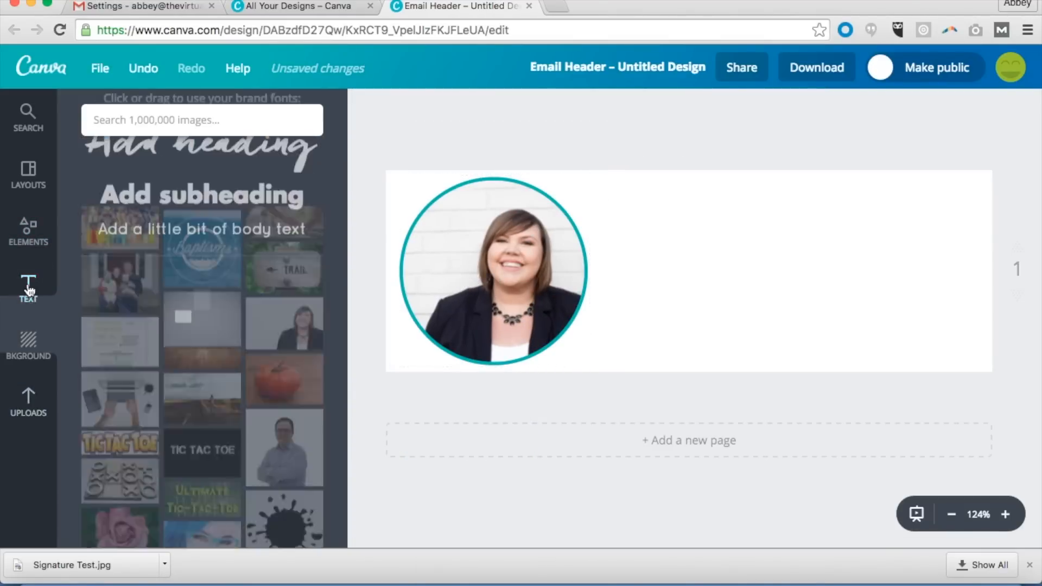
# - Add a left-aligned body text box reading Abbey, Founder of, The Virtual Savvy
pyautogui.click(202, 291)
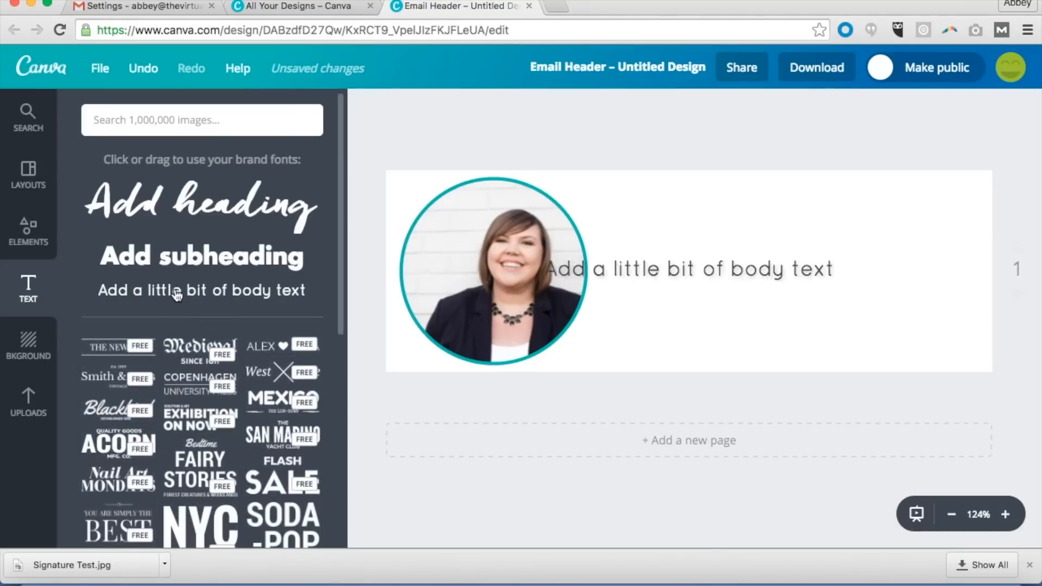
pyautogui.doubleClick(689, 269)
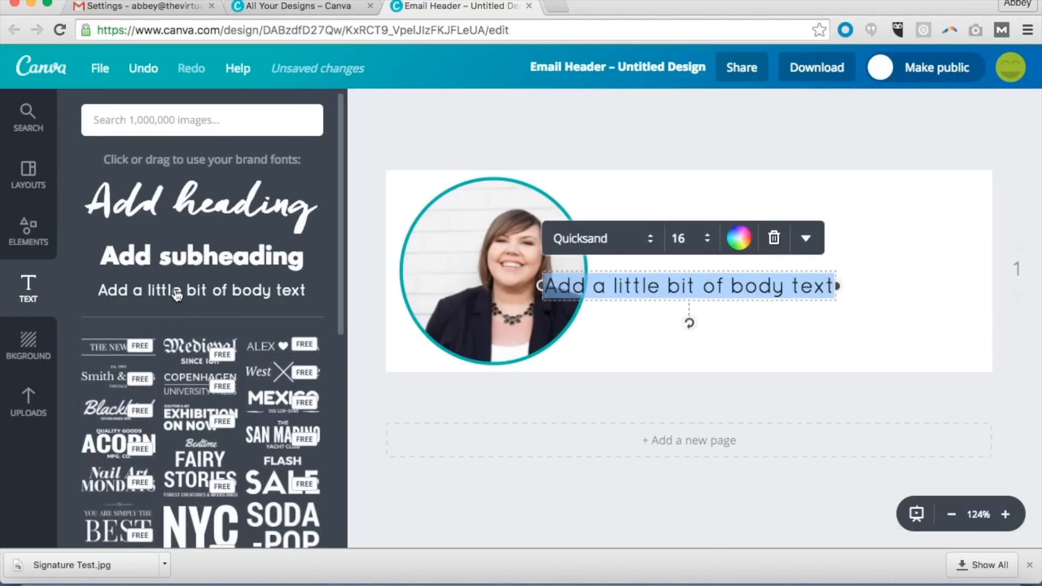
pyautogui.click(805, 237)
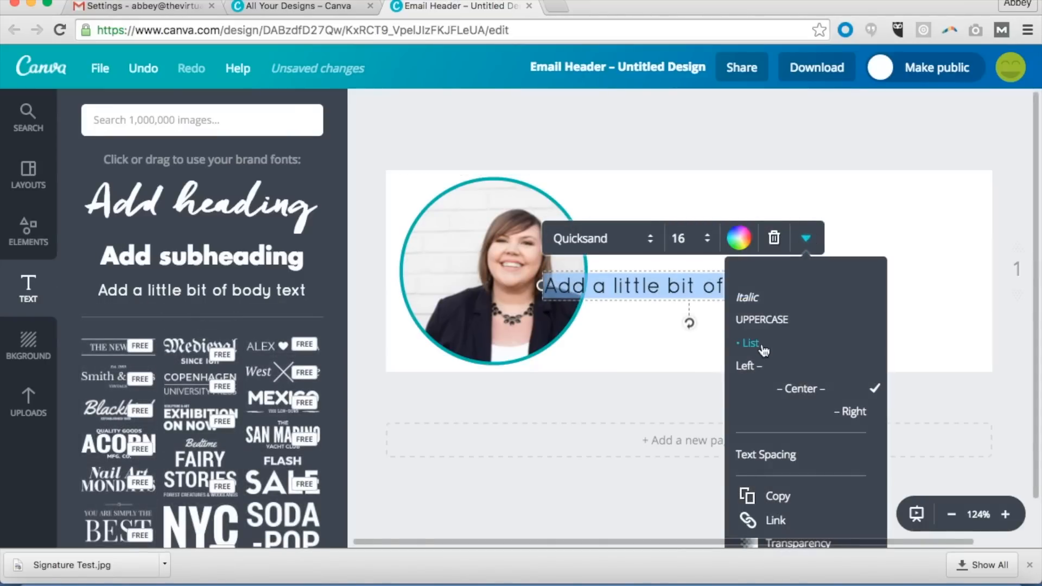
pyautogui.click(660, 287)
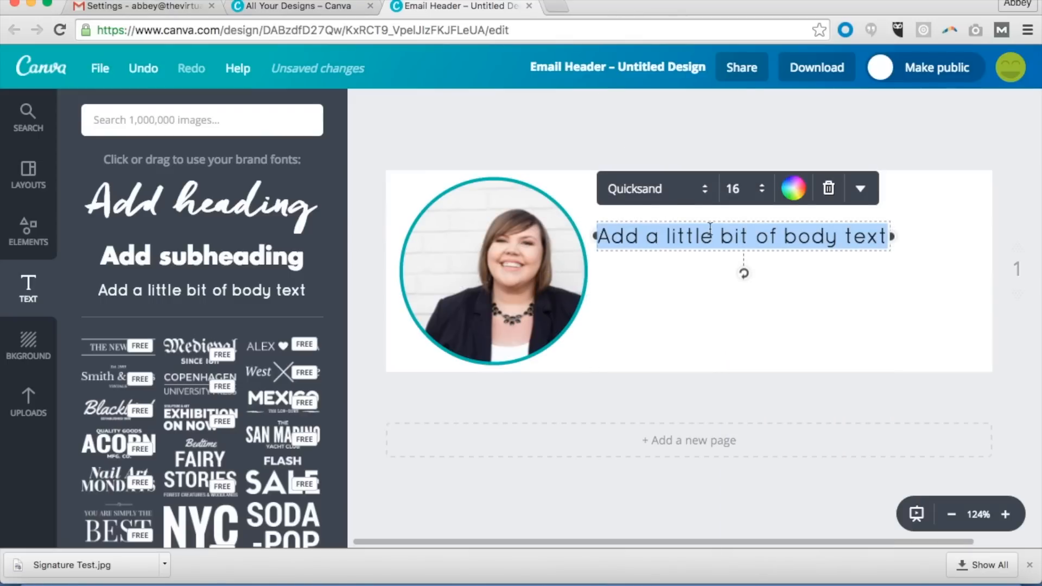
pyautogui.write('Abbey Ashley')
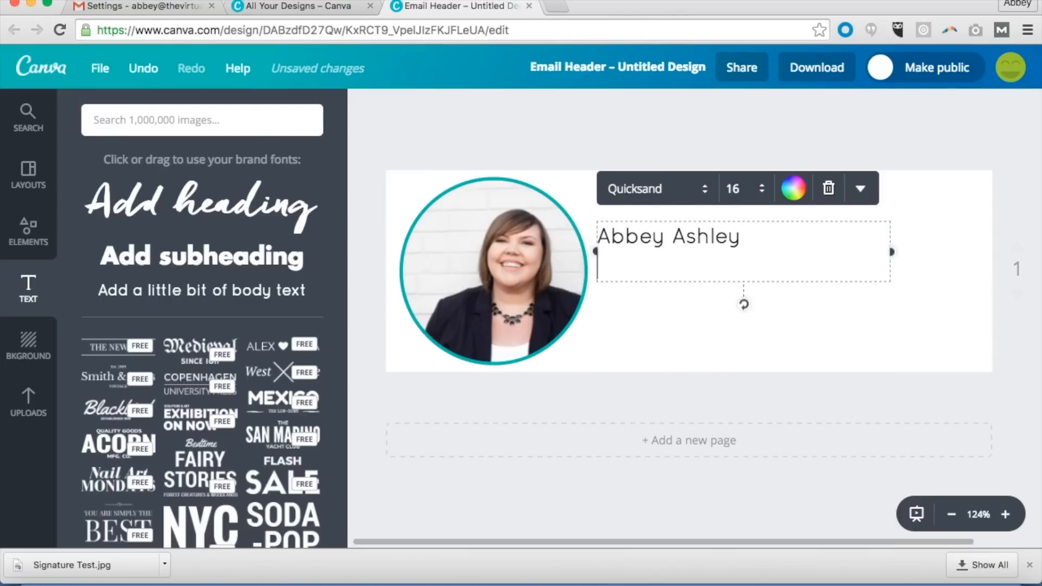
pyautogui.write('Founder of')
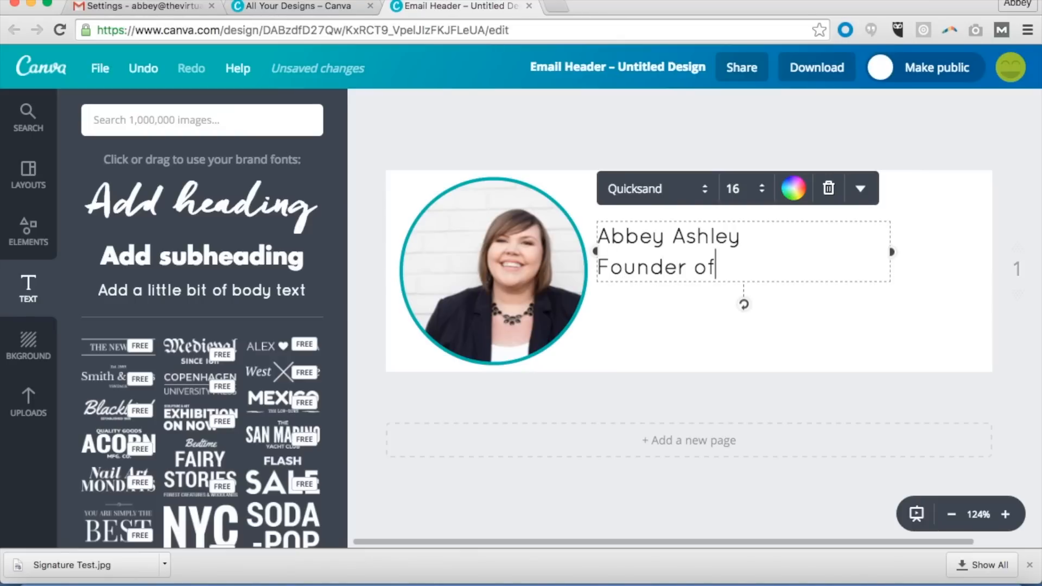
pyautogui.write('The Virtual')
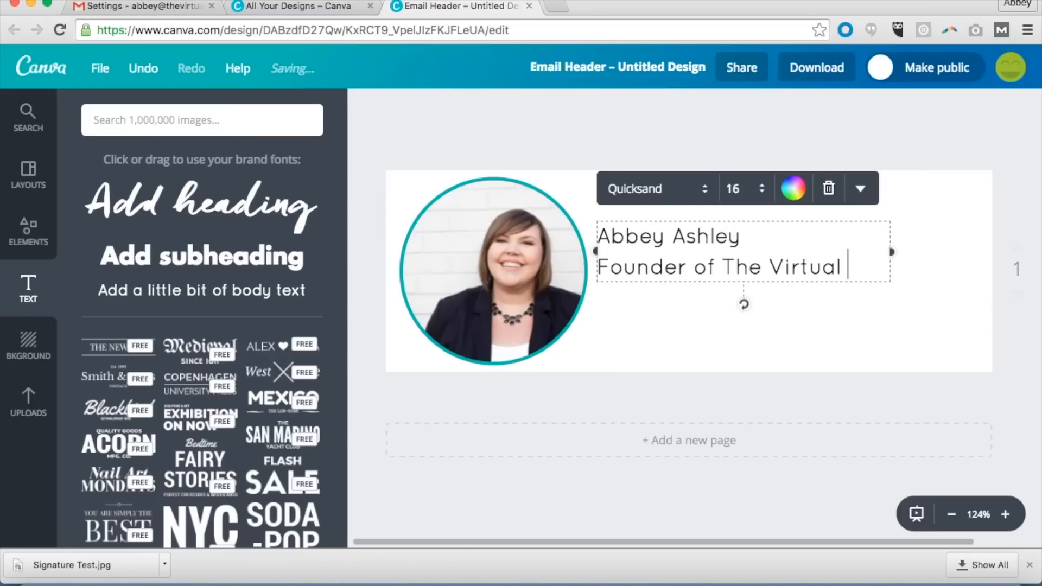
pyautogui.write('Savvy')
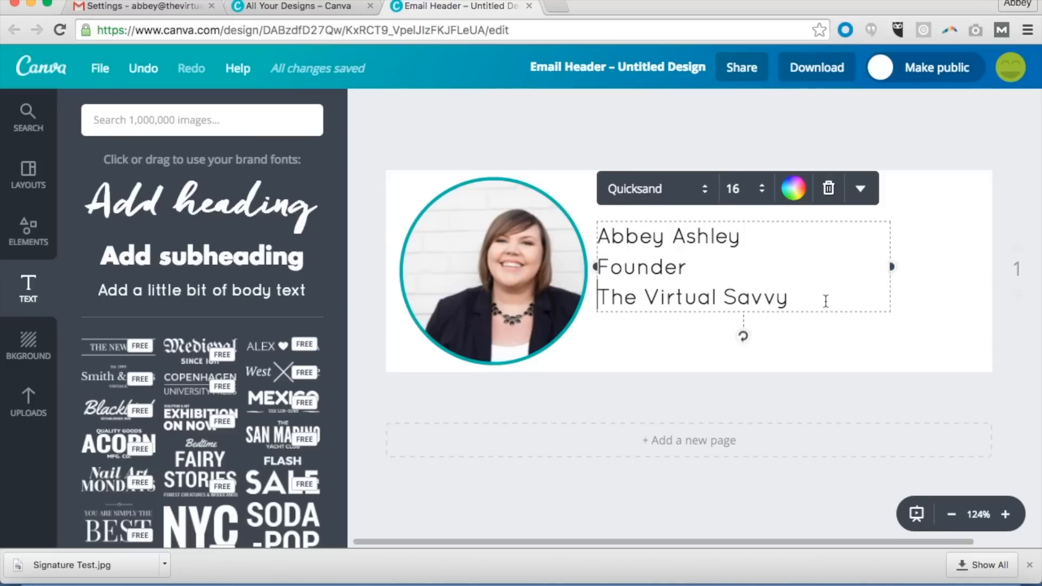
pyautogui.click(790, 297)
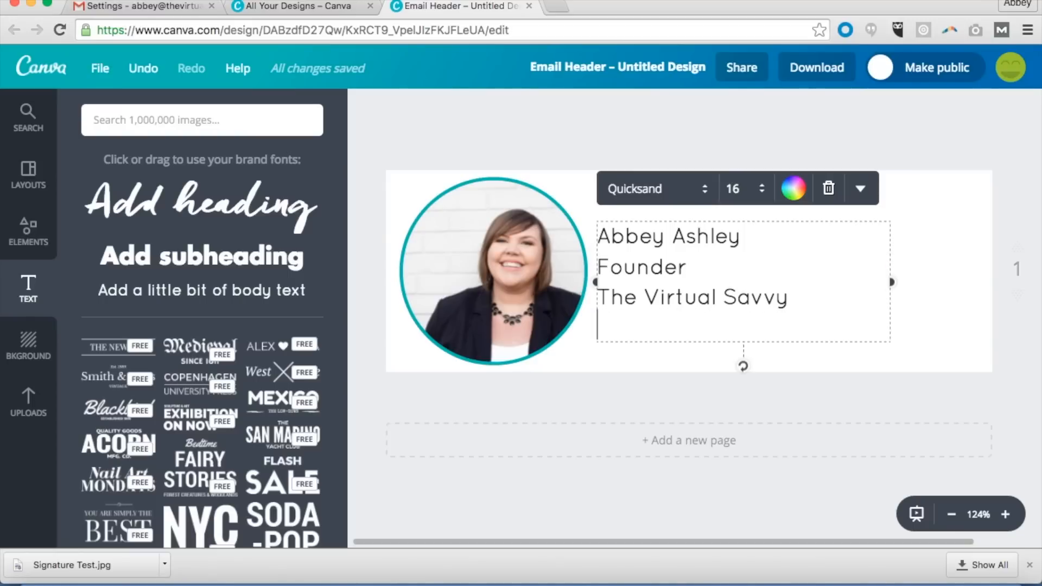
pyautogui.write('777-777')
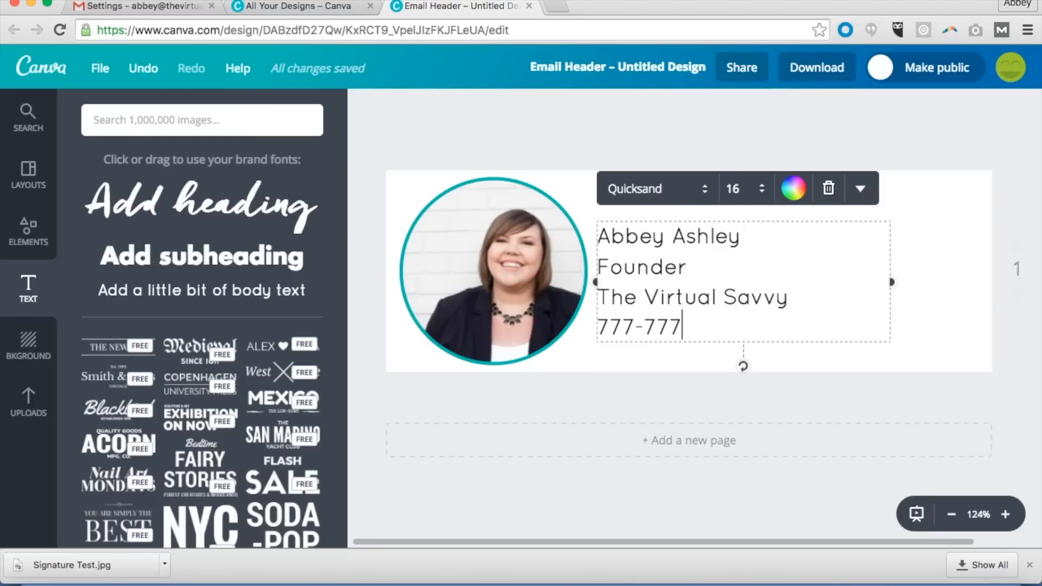
pyautogui.write('77777')
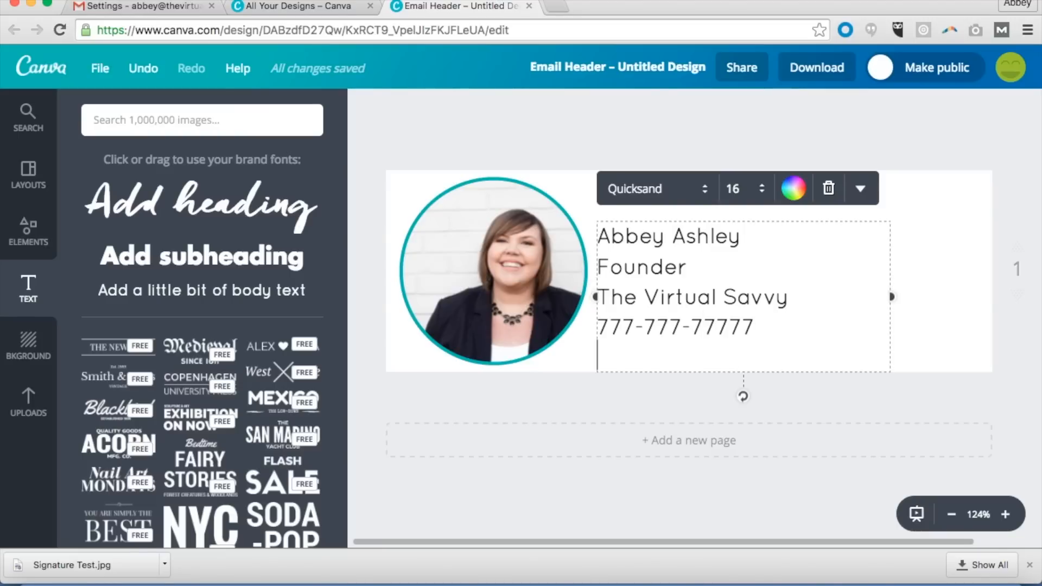
pyautogui.write('e')
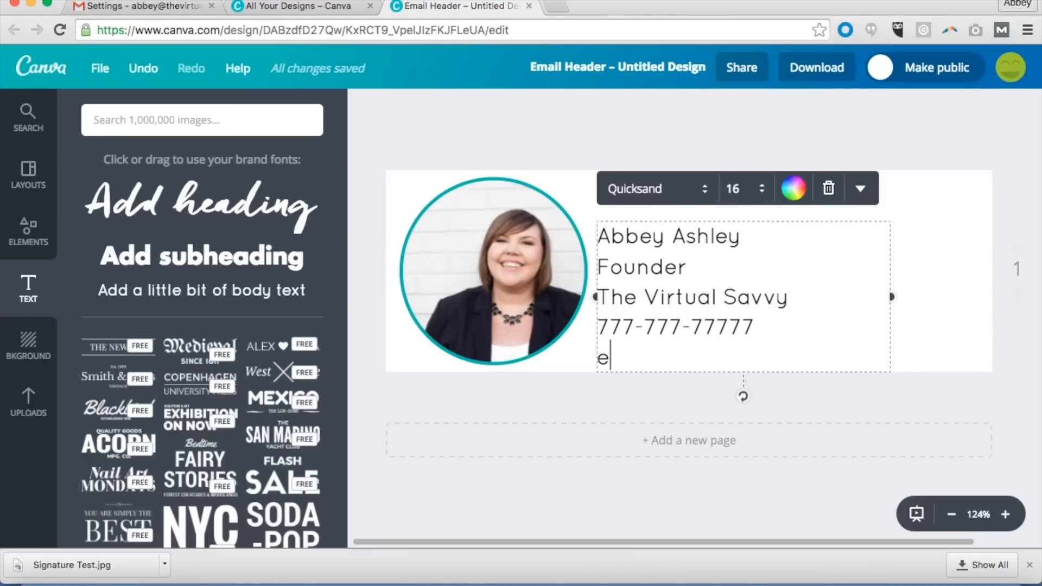
pyautogui.write('mail@your')
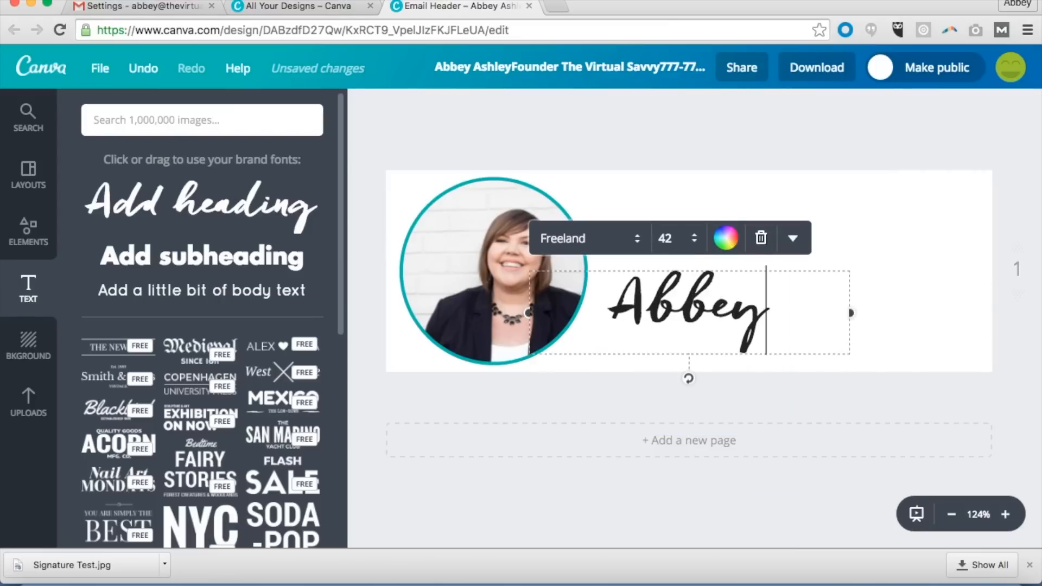
# - Complete the name as Abbey Ashley with a 'Founder of' line, removing the words The Virtual Savvy
pyautogui.write('Ashley')
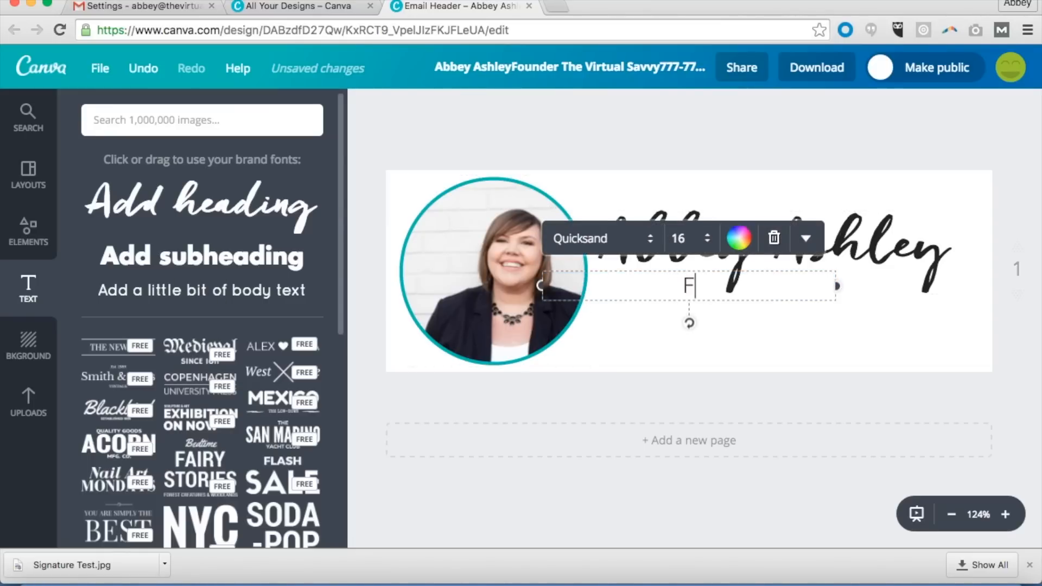
pyautogui.write('ounder of the')
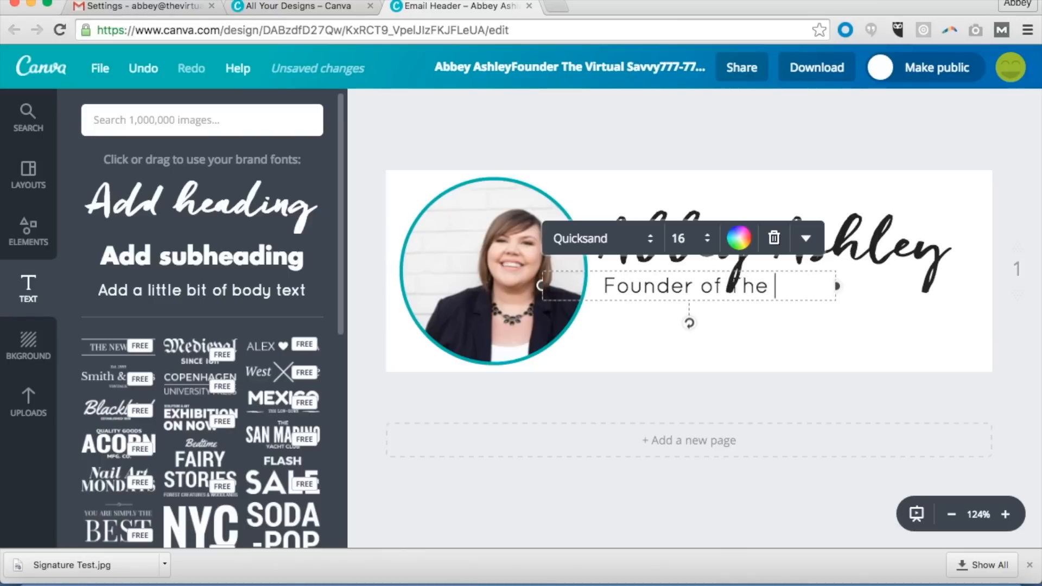
pyautogui.write('The Virtual Savvy')
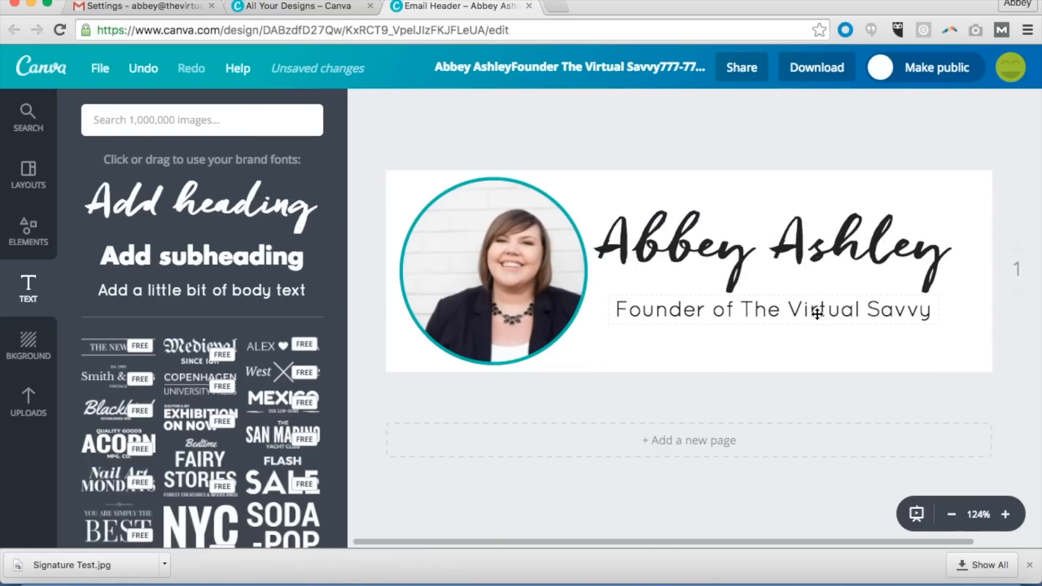
pyautogui.click(774, 310)
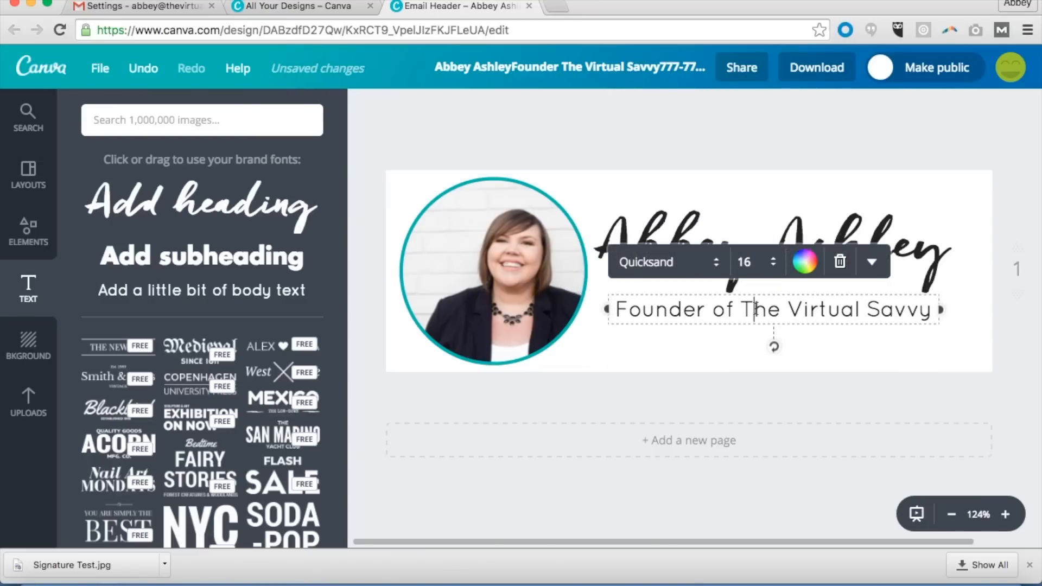
pyautogui.moveTo(739, 309); pyautogui.dragTo(931, 309)
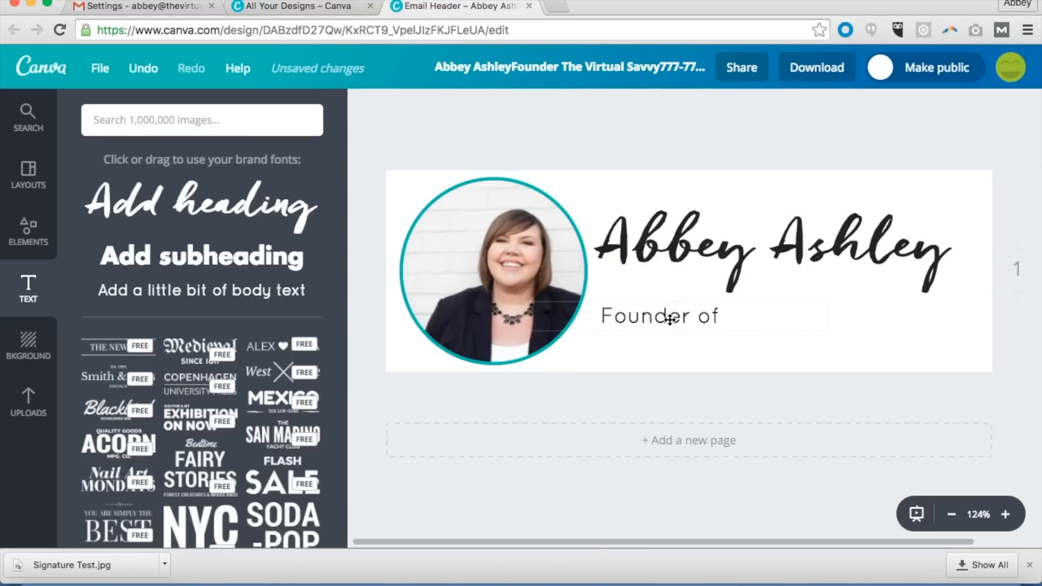
# - Insert The Virtual Savvy logo from the Uploads > Logos folder beneath the Founder line
pyautogui.click(29, 402)
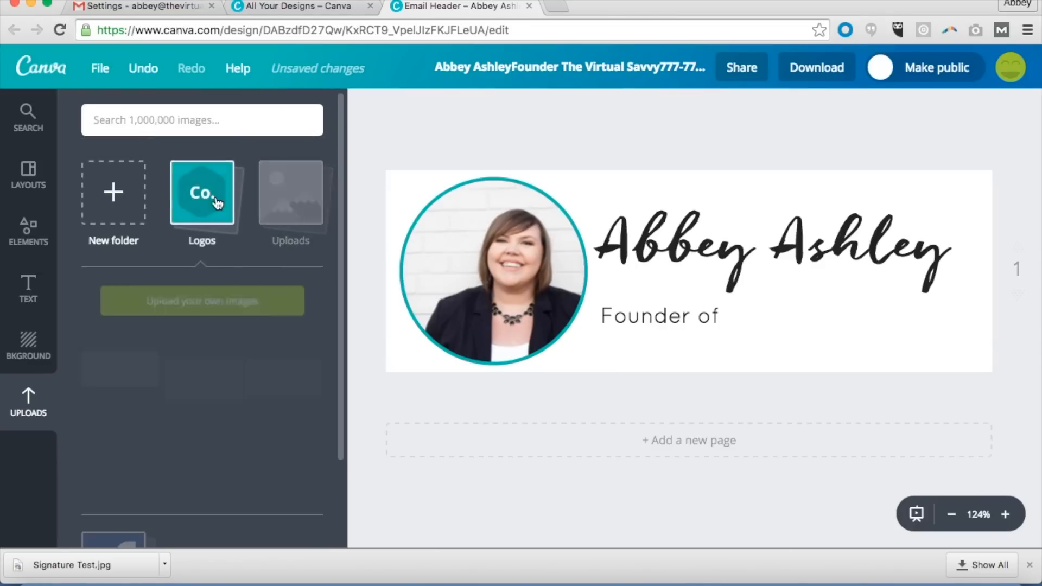
pyautogui.click(202, 196)
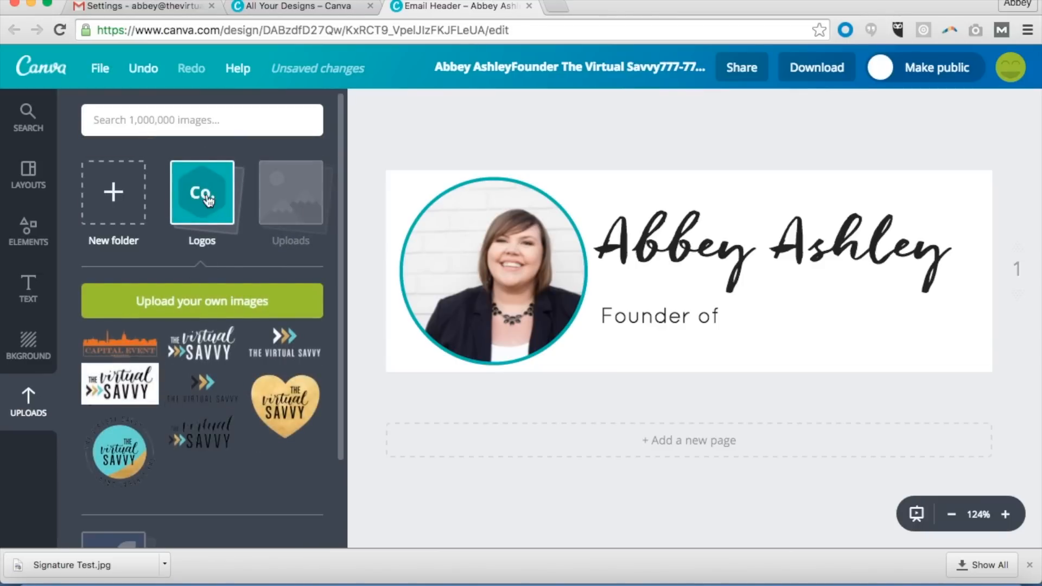
pyautogui.moveTo(191, 434)
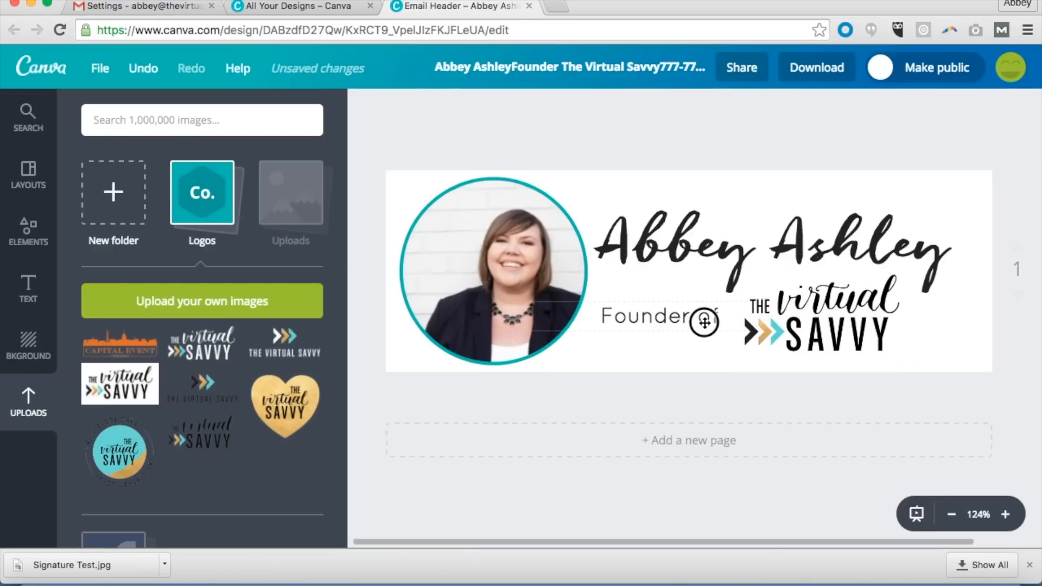
pyautogui.click(625, 136)
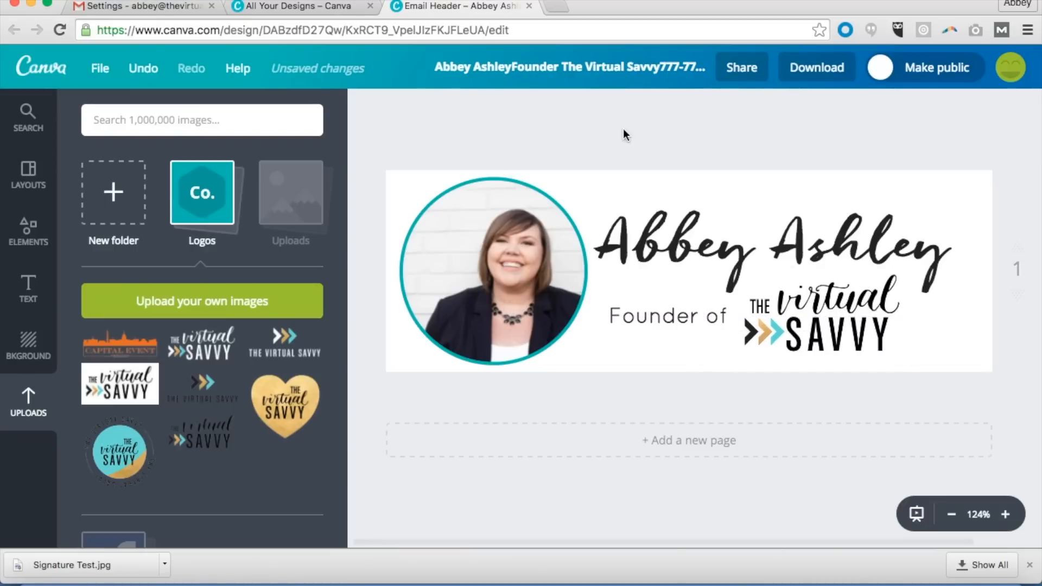
pyautogui.moveTo(873, 391)
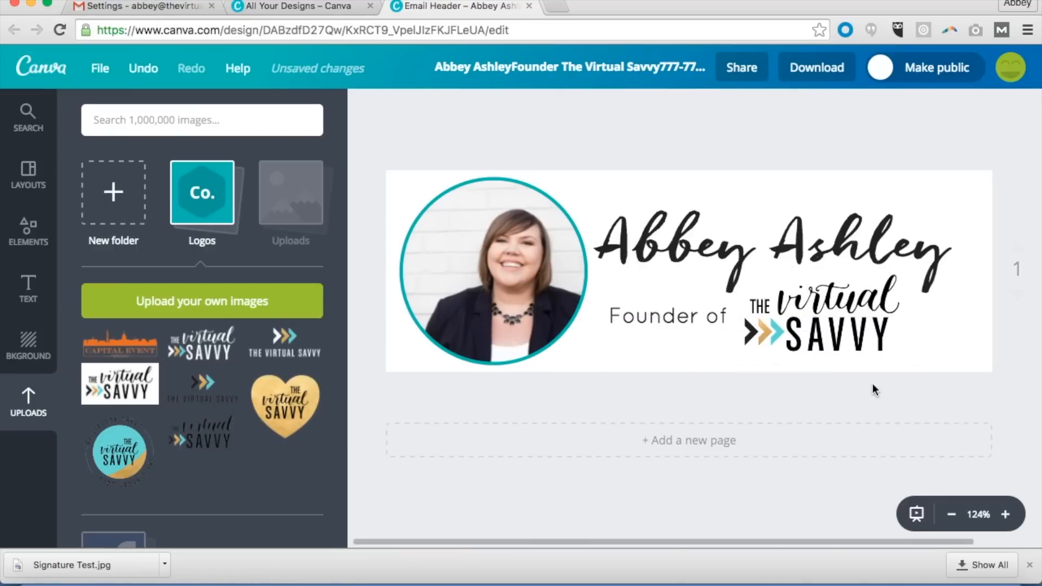
# - Retitle the design 'Abbey Ashley Signature' and download it as an Image for Web (JPG)
pyautogui.click(571, 67)
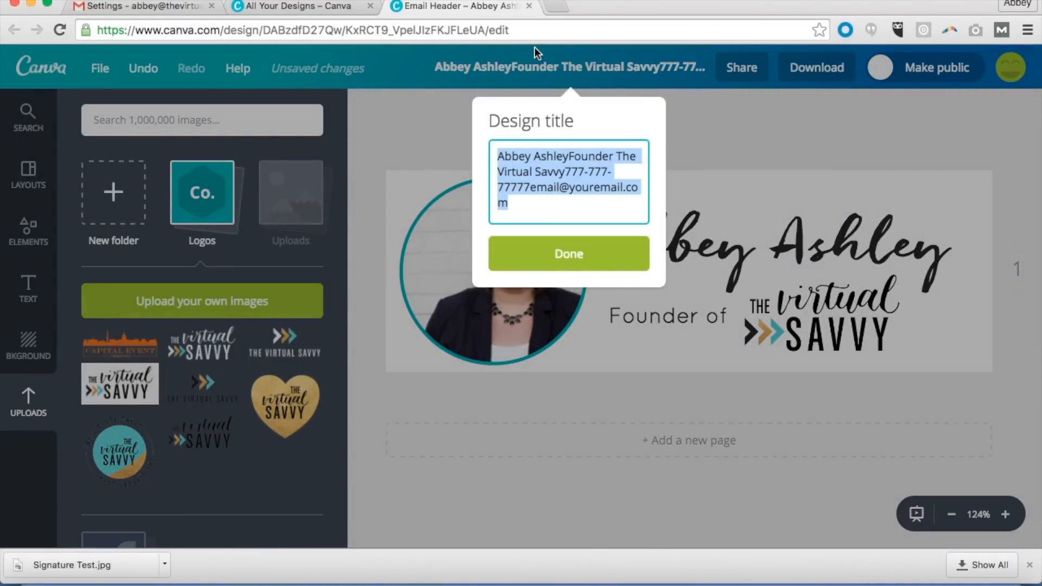
pyautogui.write('Abbey Ashley Sig')
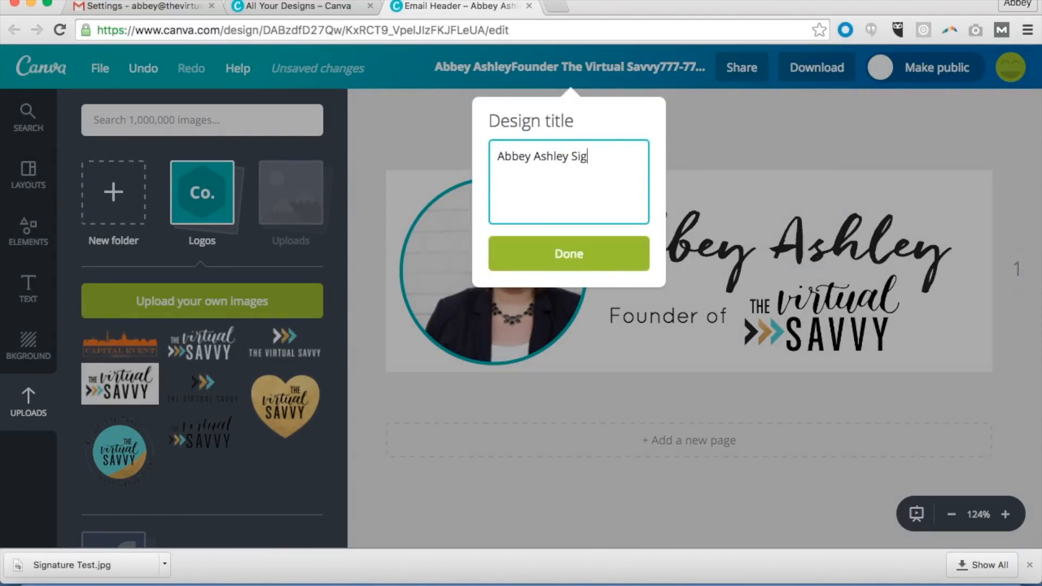
pyautogui.click(569, 254)
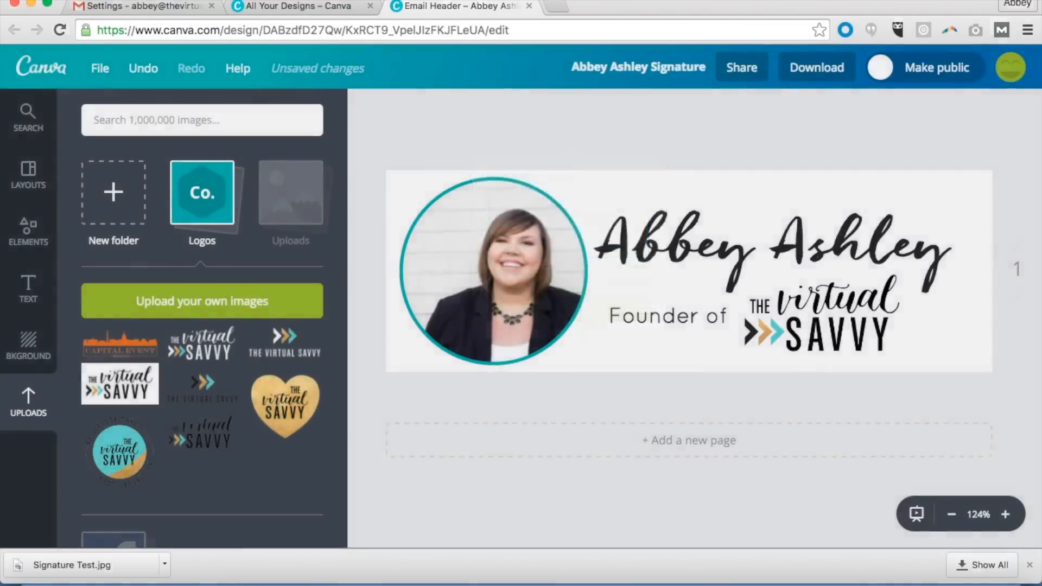
pyautogui.click(816, 68)
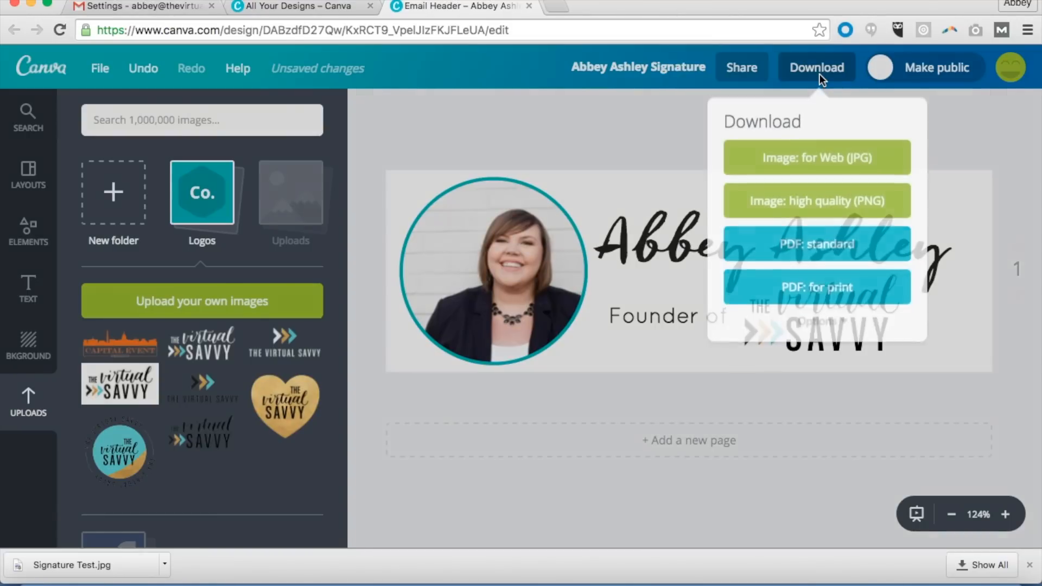
pyautogui.click(817, 157)
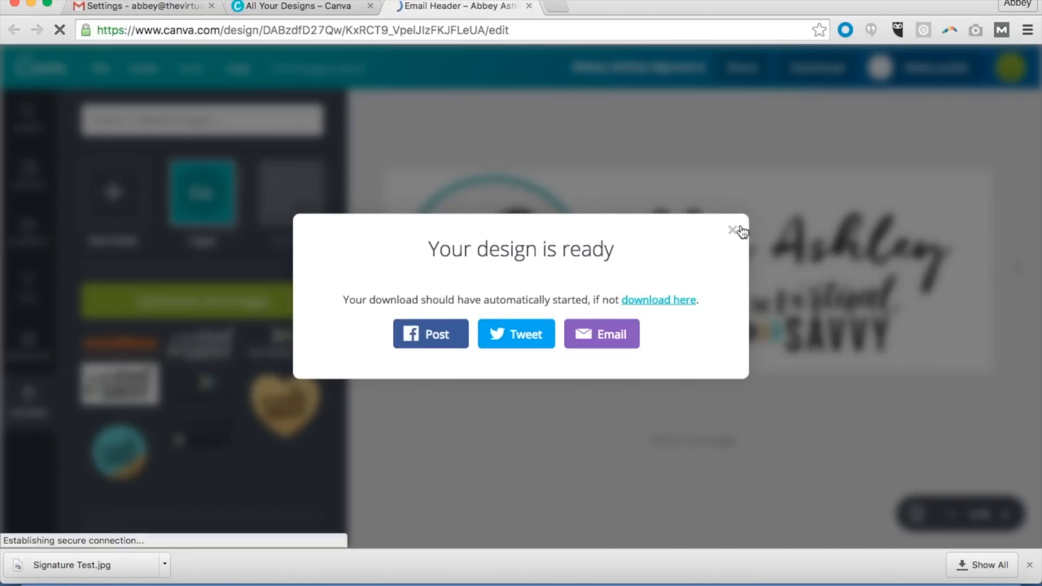
pyautogui.click(732, 230)
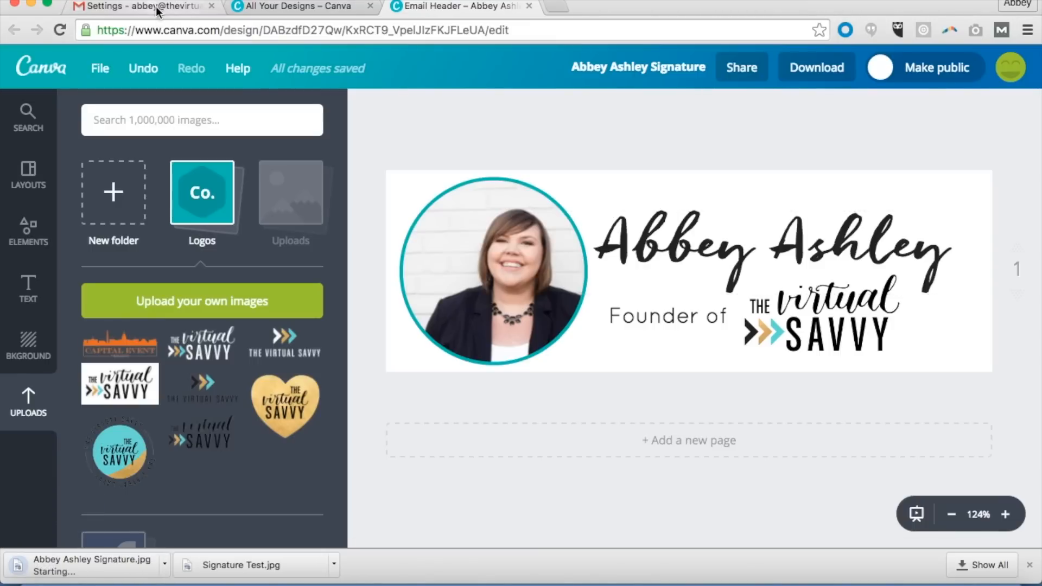
# - Start inserting an image into the Gmail signature, revealing the Add an image URL prompt
pyautogui.click(136, 6)
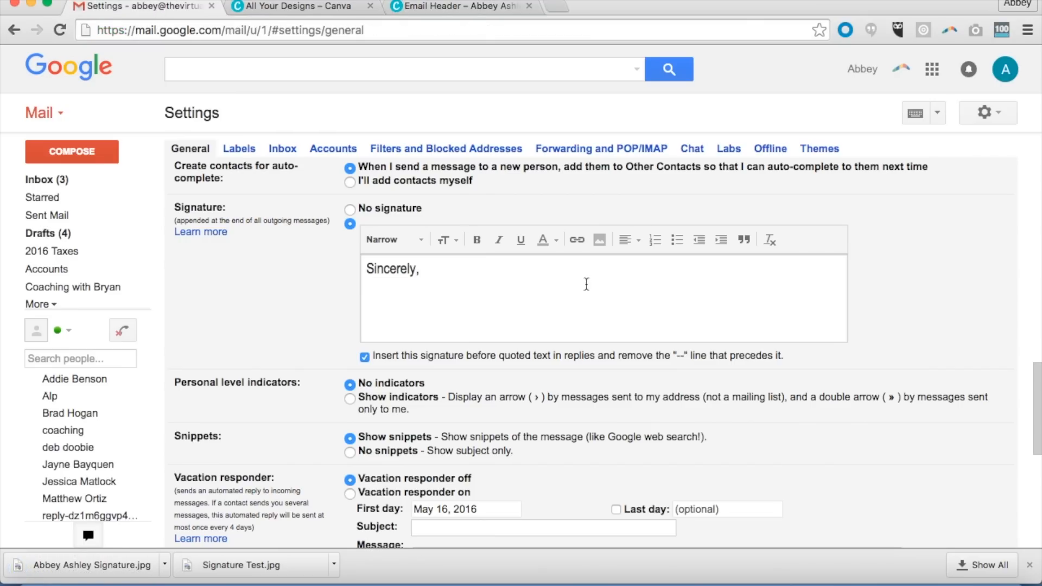
pyautogui.click(599, 240)
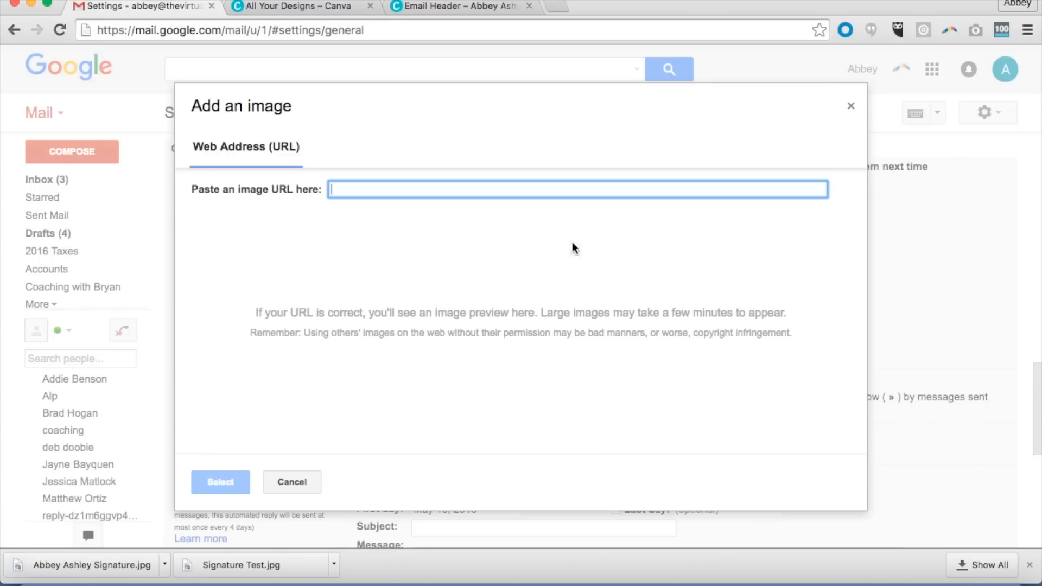
pyautogui.moveTo(372, 255)
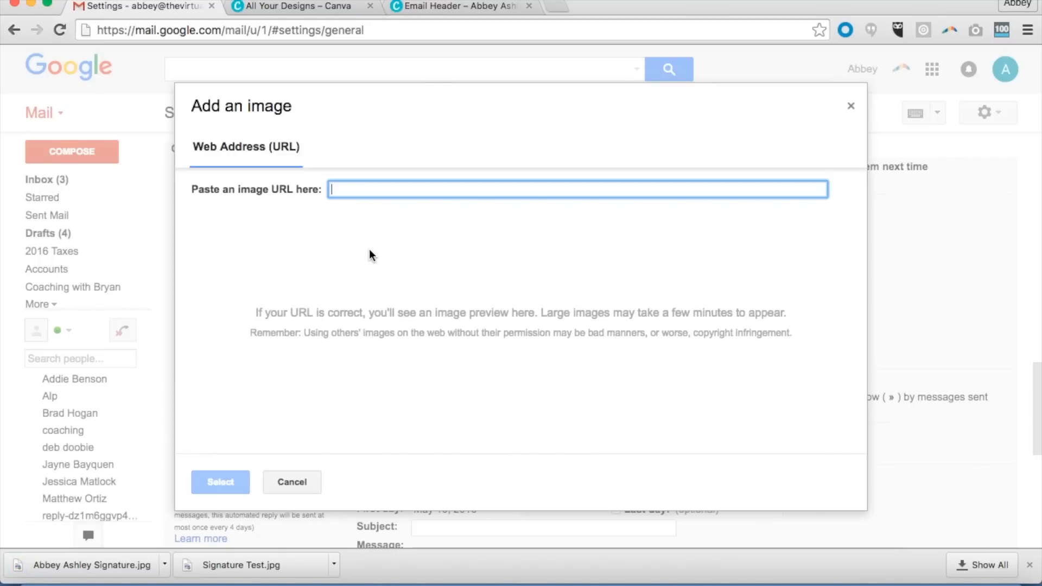
pyautogui.moveTo(578, 289)
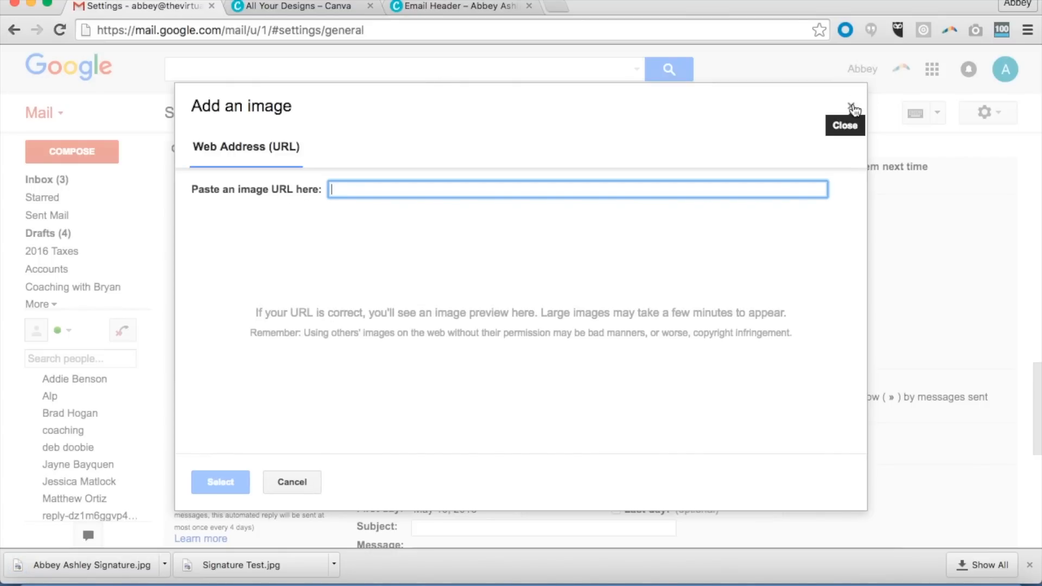
pyautogui.moveTo(517, 65)
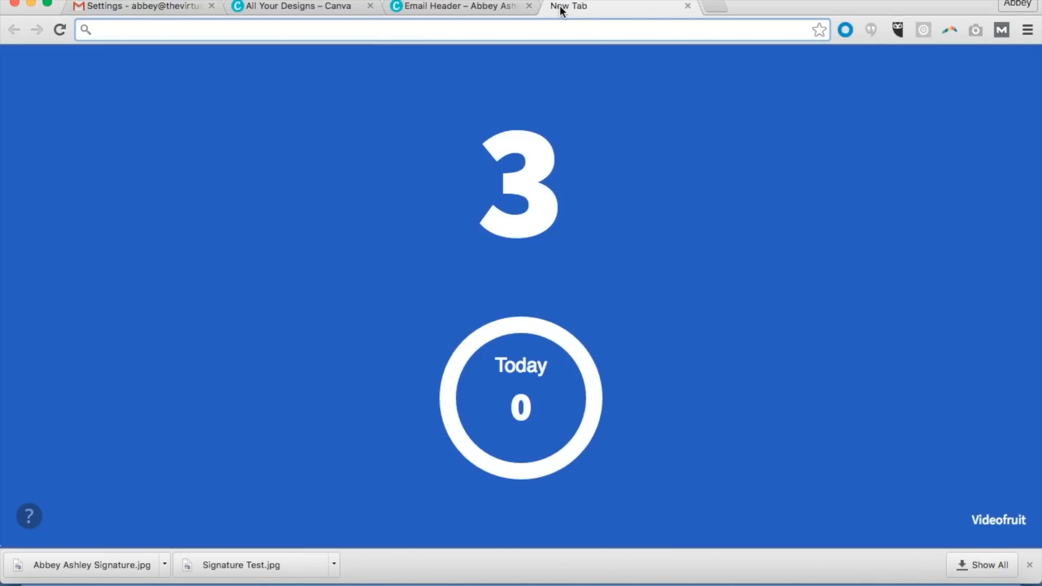
# - Search Google for 'image url maker' and follow the Postimage.org result
pyautogui.write('image url maker')
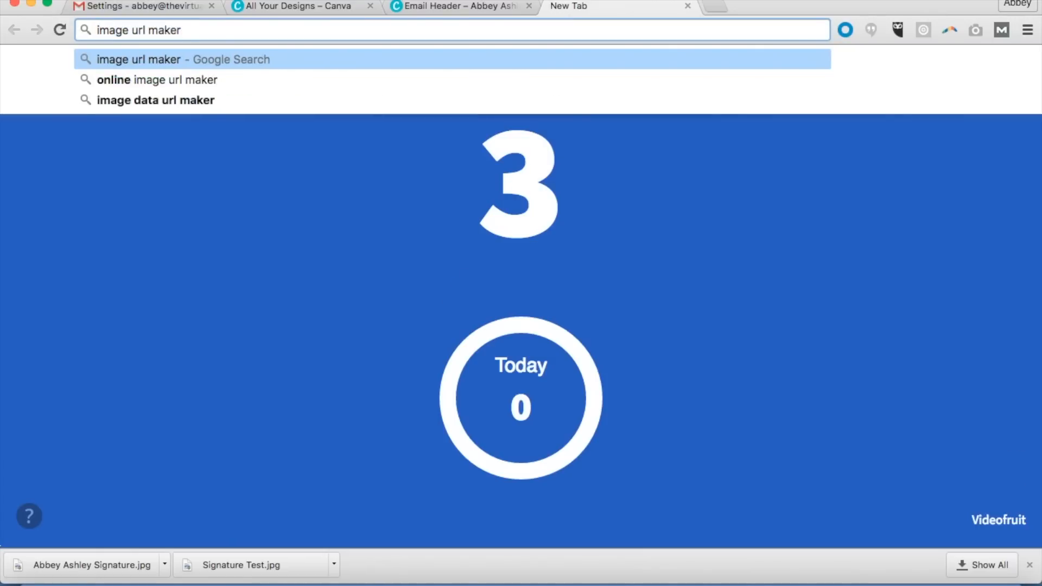
pyautogui.press('Backspace')
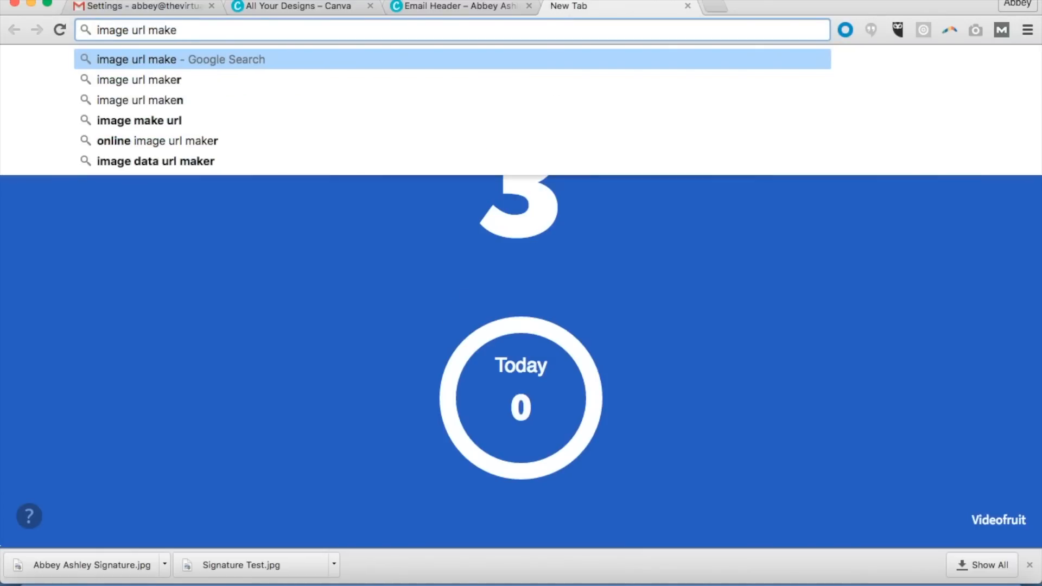
pyautogui.click(139, 79)
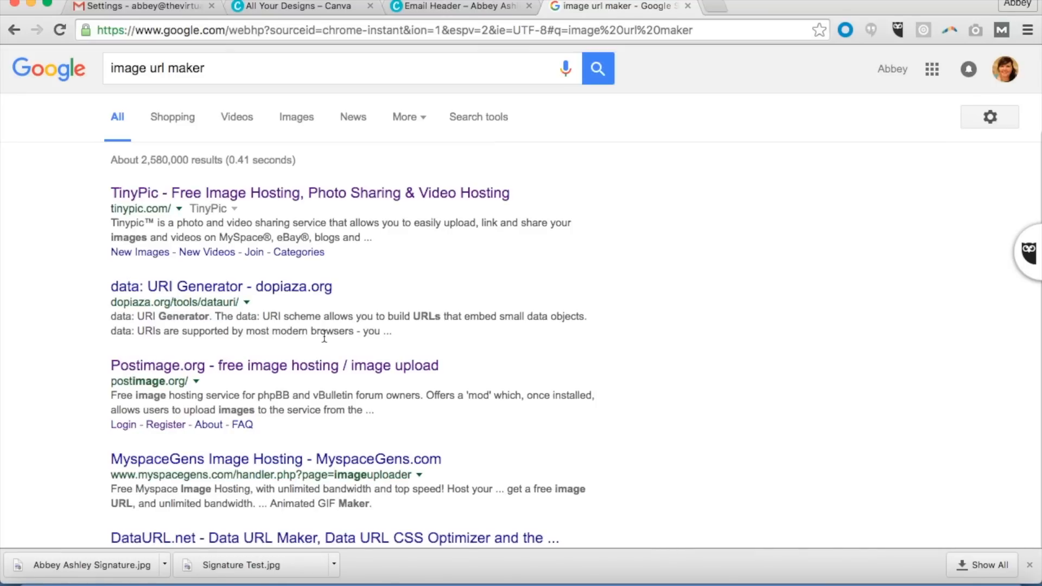
pyautogui.click(157, 365)
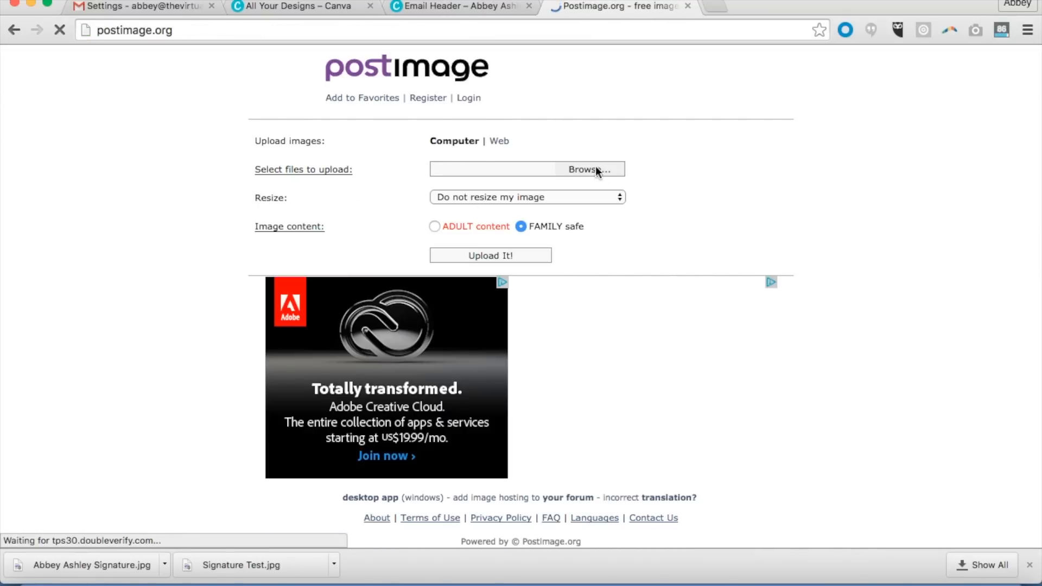
# - Upload the signature JPG from the Downloads folder to Postimage
pyautogui.click(590, 169)
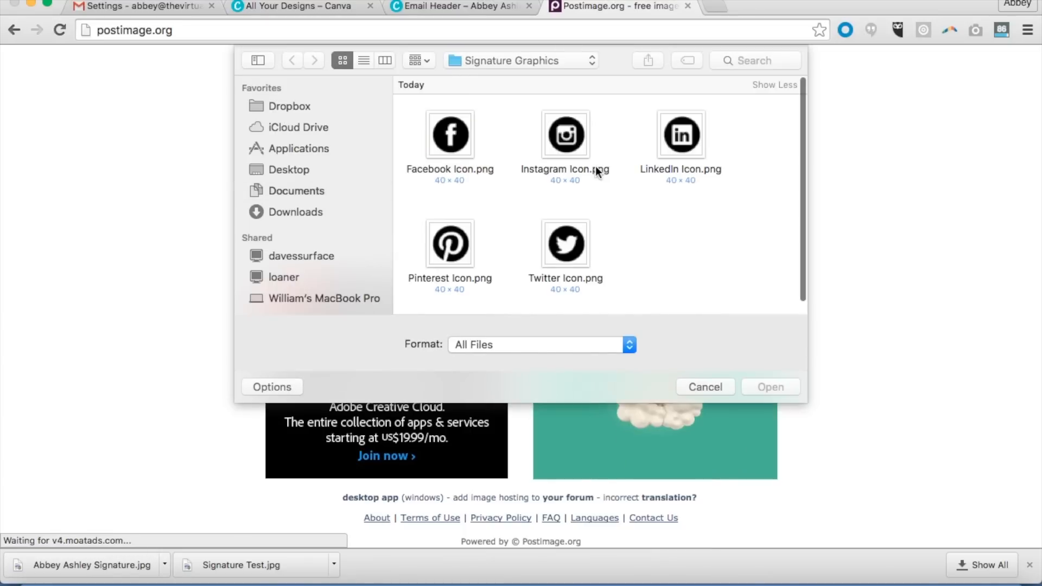
pyautogui.click(295, 212)
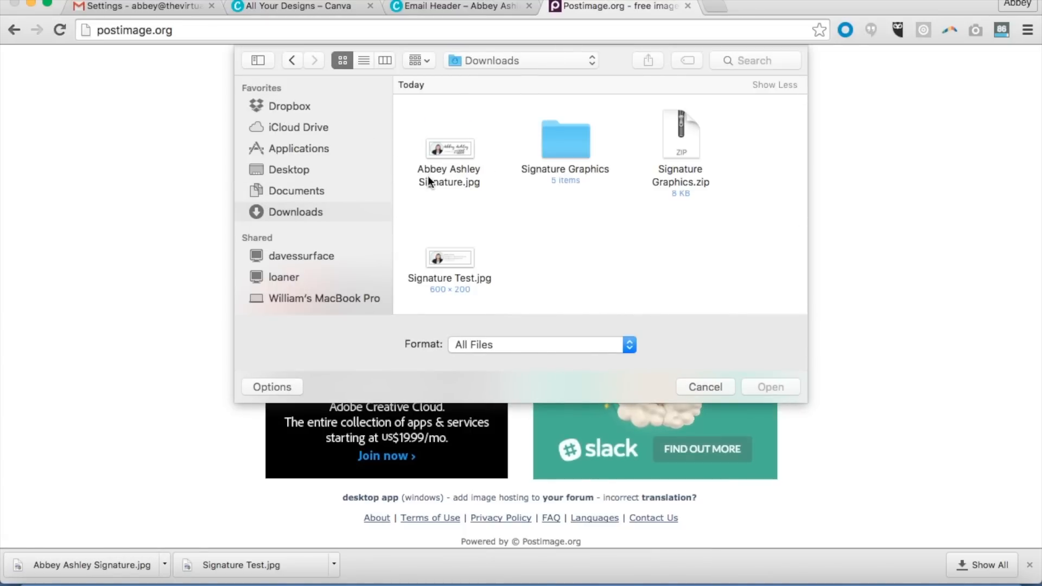
pyautogui.moveTo(447, 161)
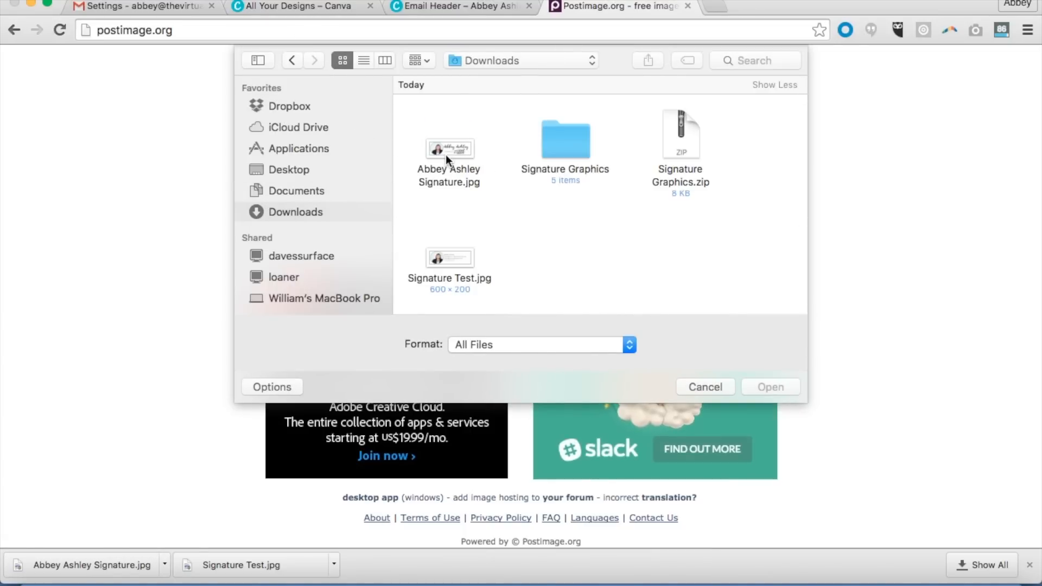
pyautogui.click(450, 148)
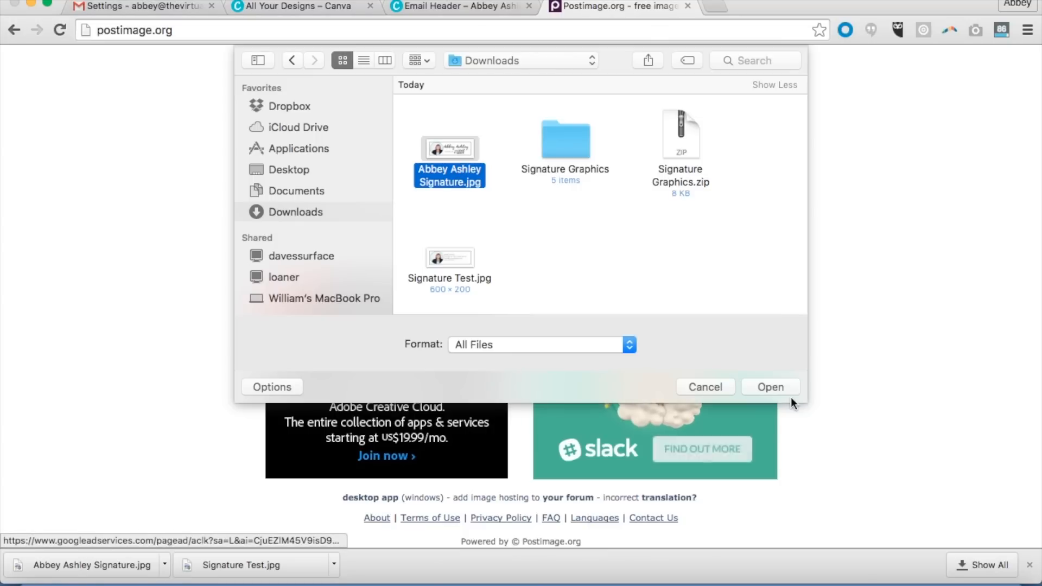
pyautogui.click(771, 387)
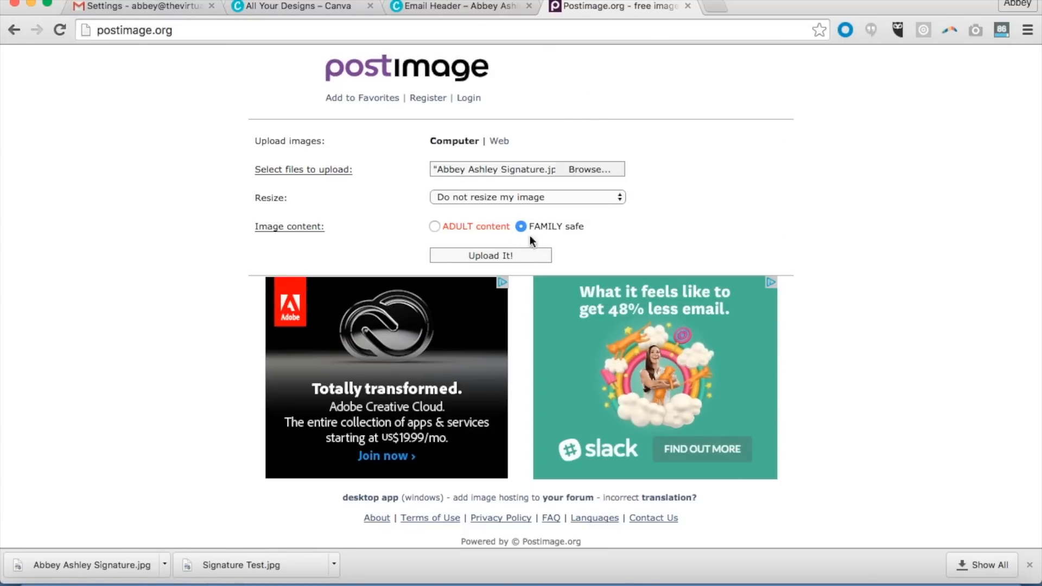
pyautogui.click(491, 255)
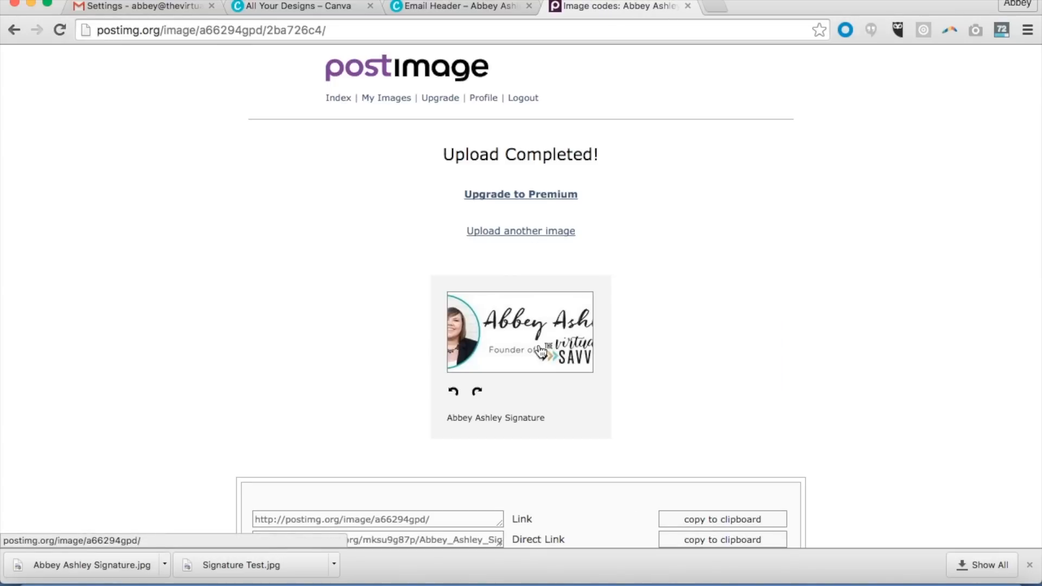
# - Copy the hosted image's Direct Link and return to the Gmail settings tab
pyautogui.scroll(-3)
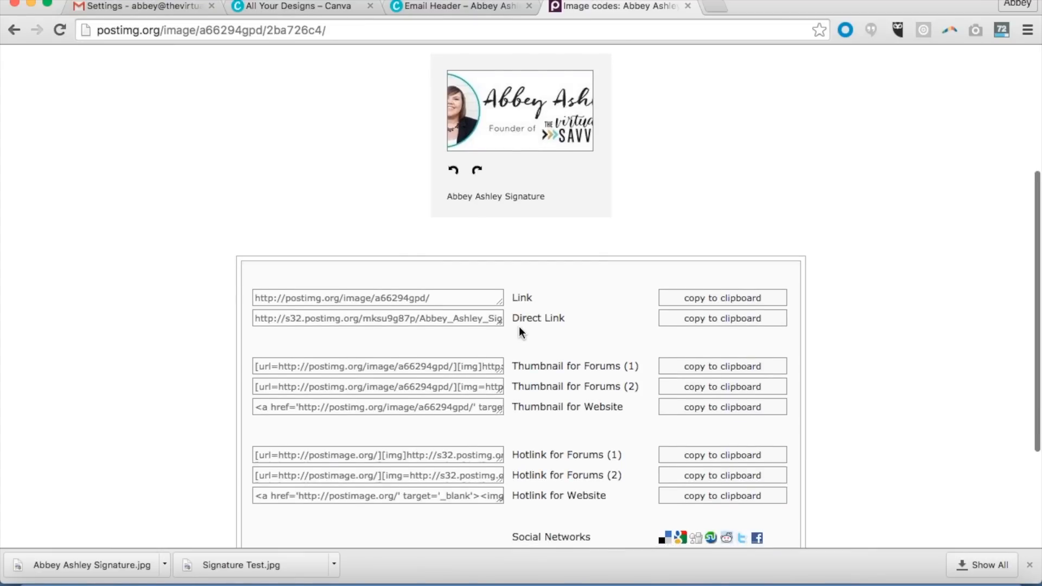
pyautogui.click(723, 318)
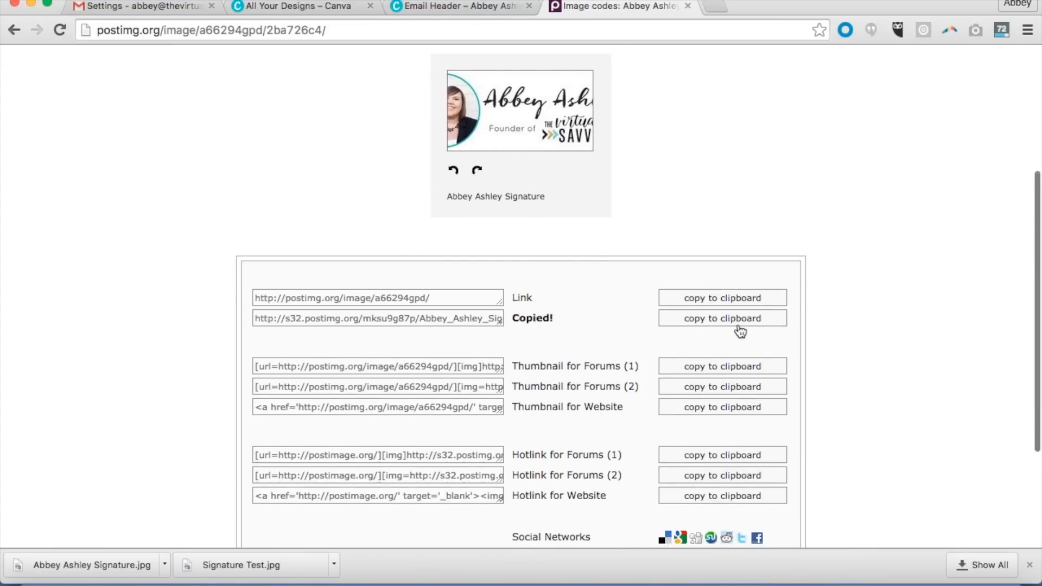
pyautogui.click(142, 7)
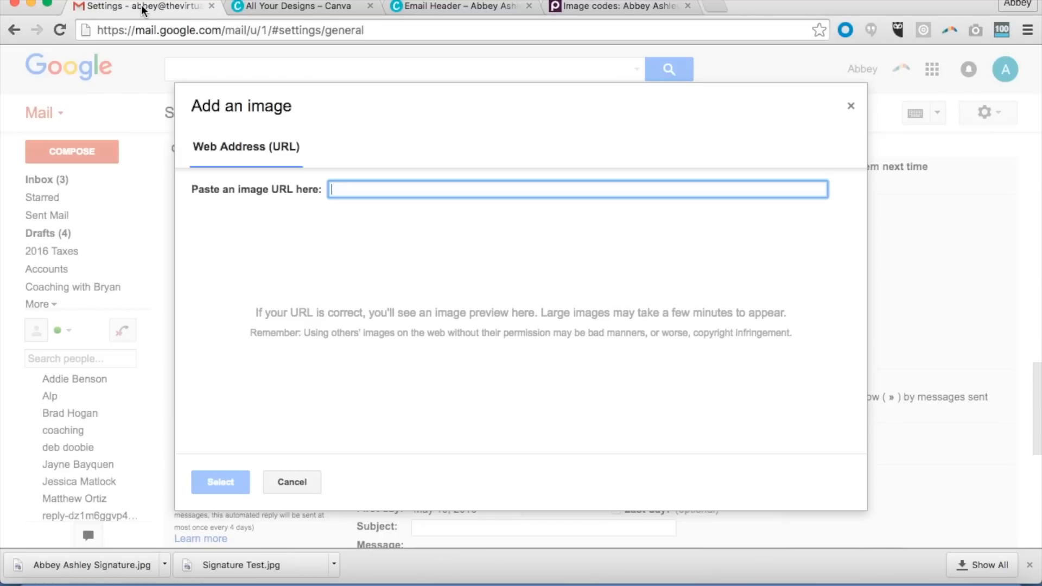
pyautogui.write('http://s32.postimg.org/mksu9g87p/Abbey_Ashley_Signature.jpg')
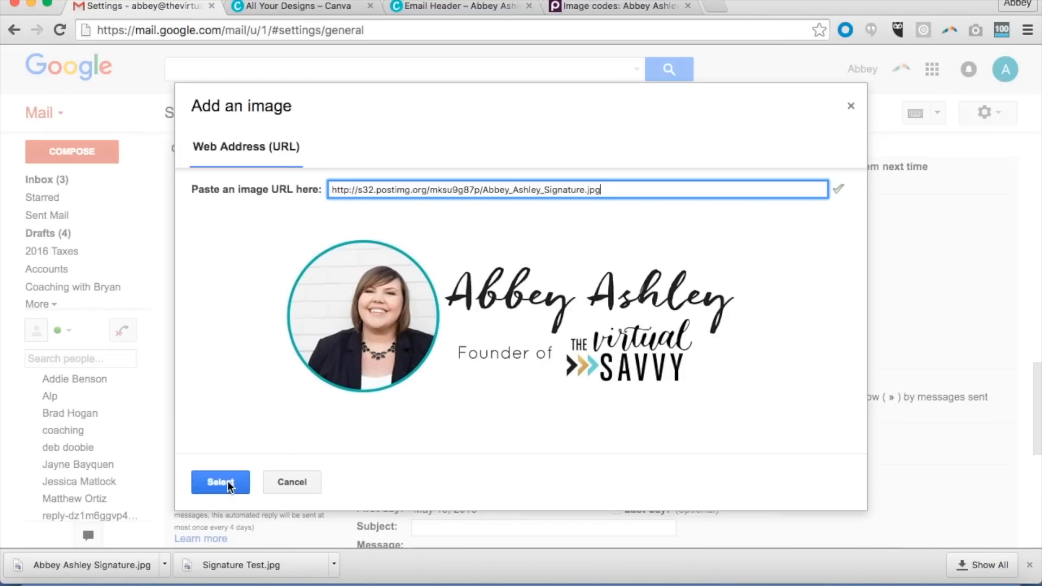
pyautogui.click(221, 483)
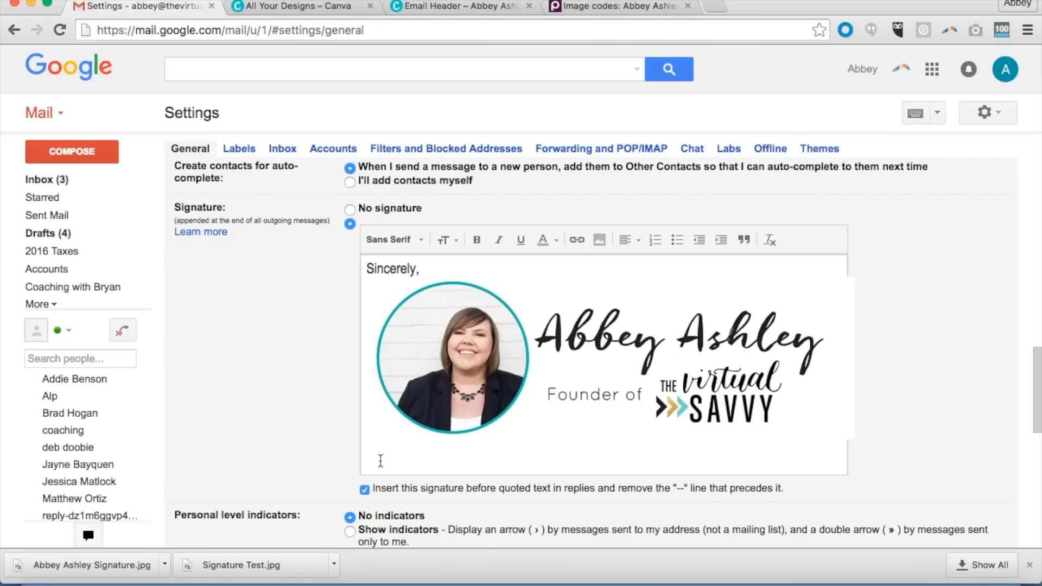
# - Add 'Follow Me:' in Narrow font under the image and start a new line below it
pyautogui.write('Follow')
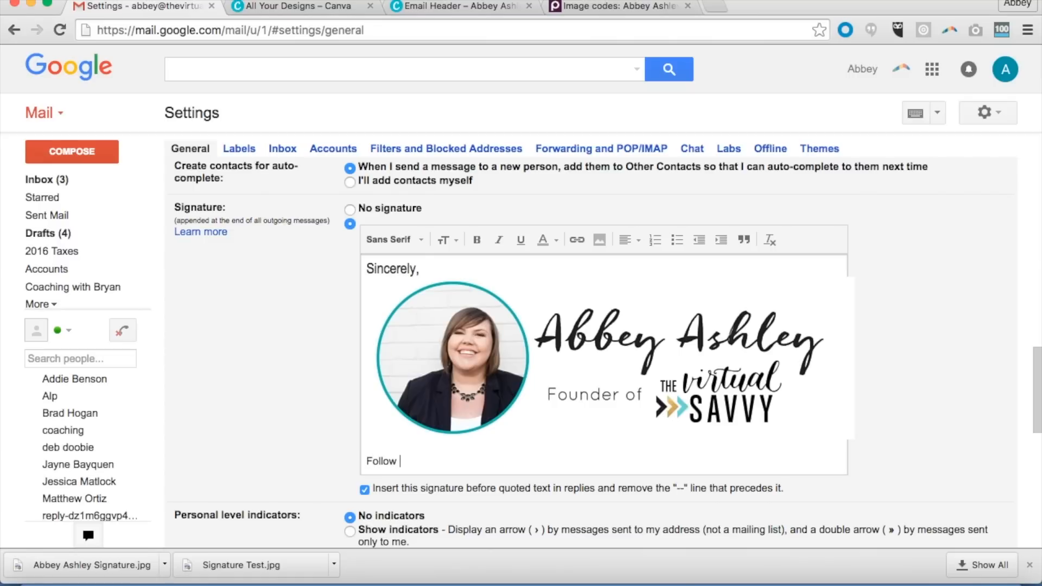
pyautogui.write('Me:')
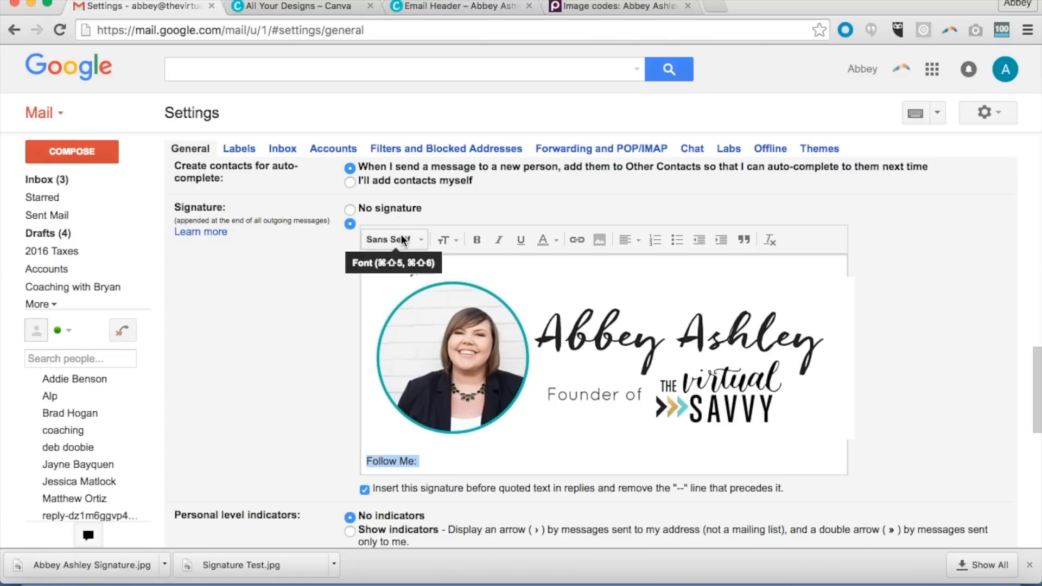
pyautogui.click(393, 239)
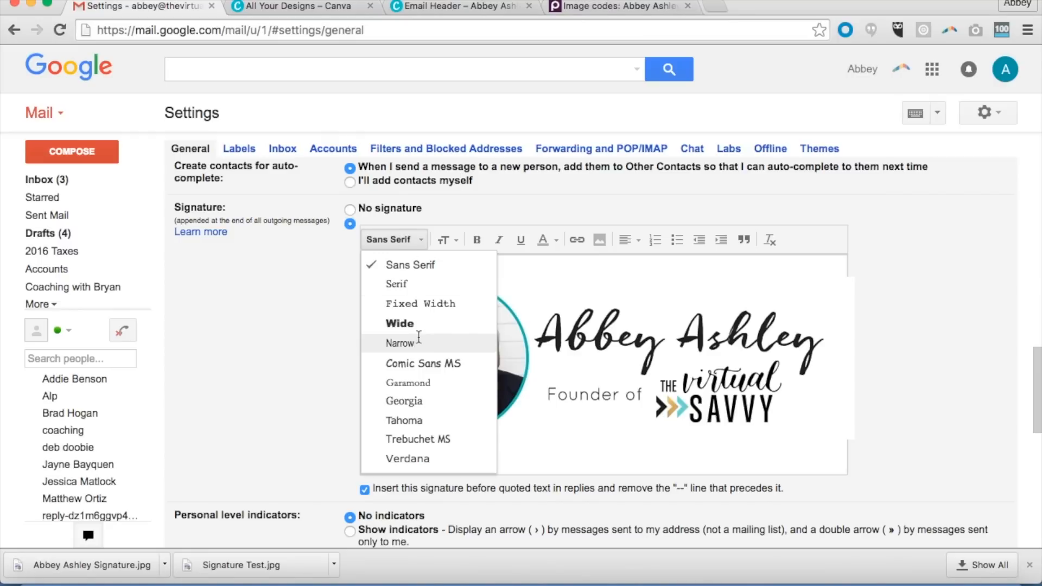
pyautogui.click(400, 343)
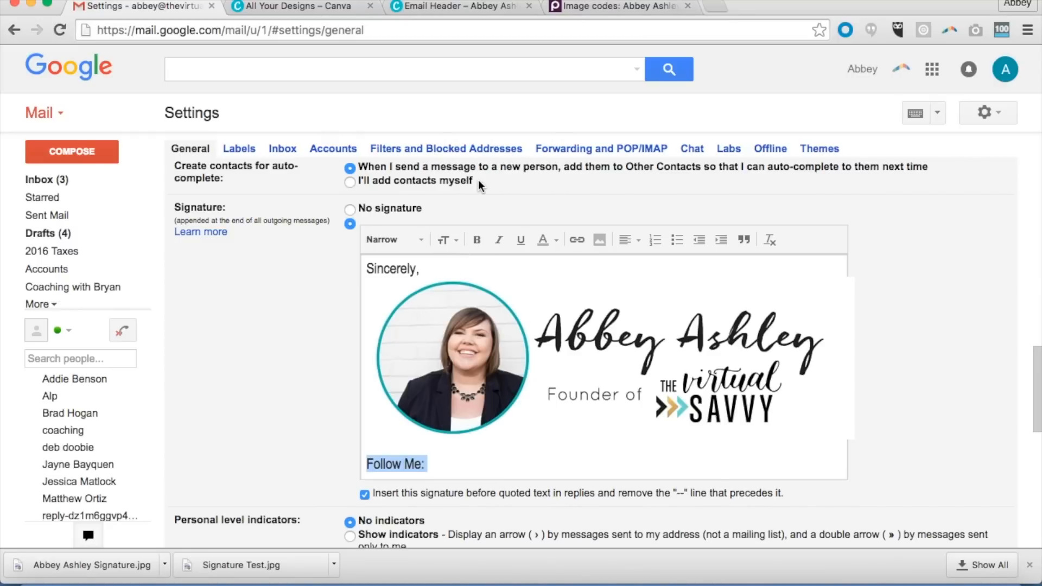
pyautogui.click(430, 465)
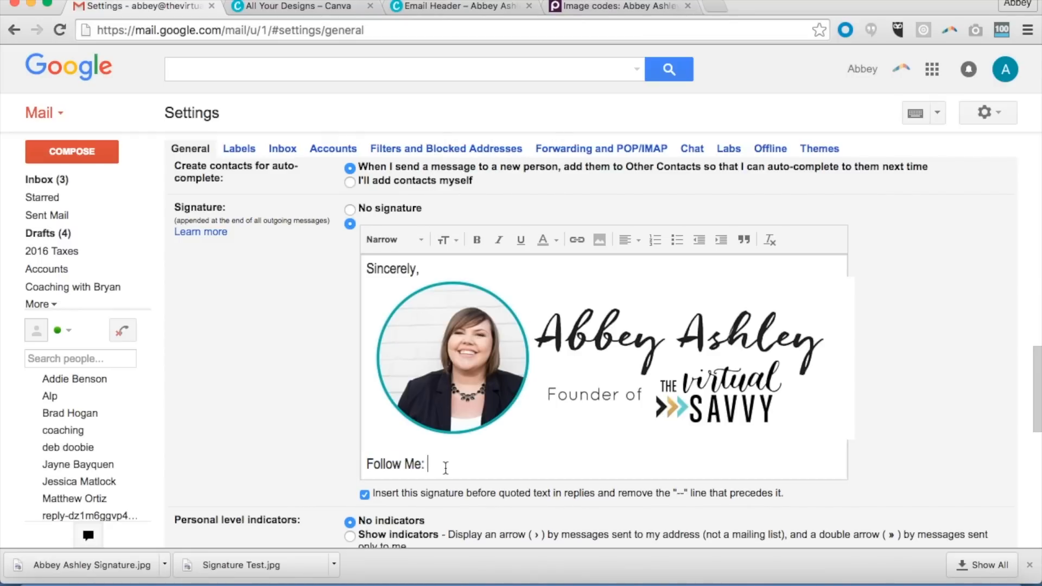
pyautogui.press('Enter')
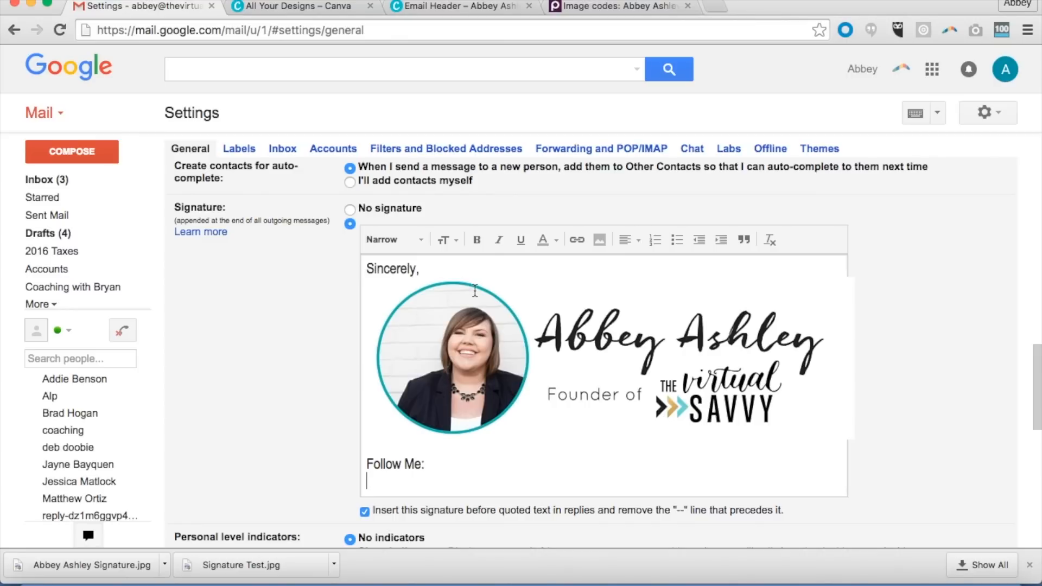
pyautogui.moveTo(334, 384)
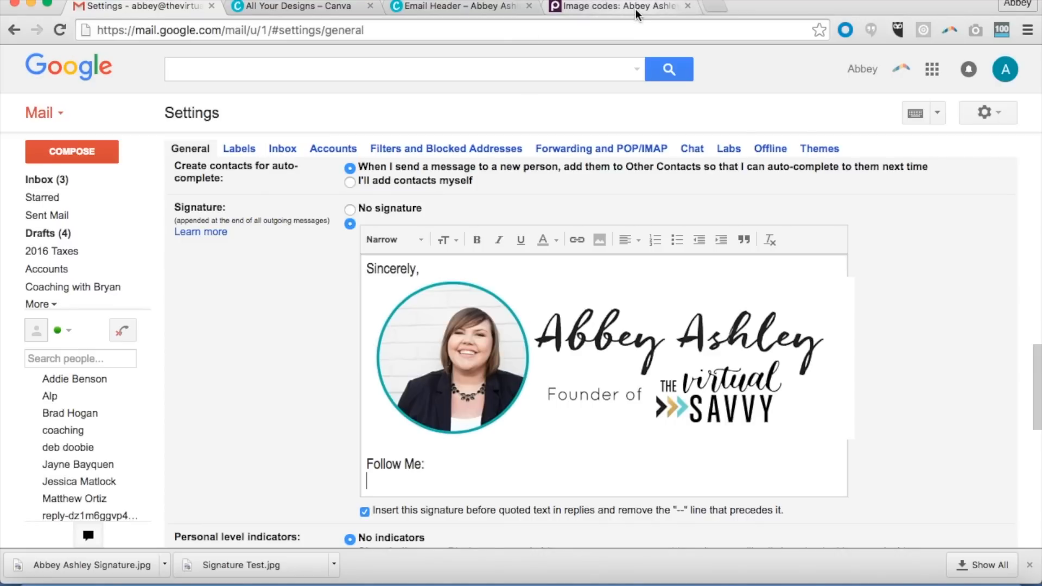
# - On Postimage, choose Facebook Icon.png from the Signature Graphics folder for upload
pyautogui.click(629, 5)
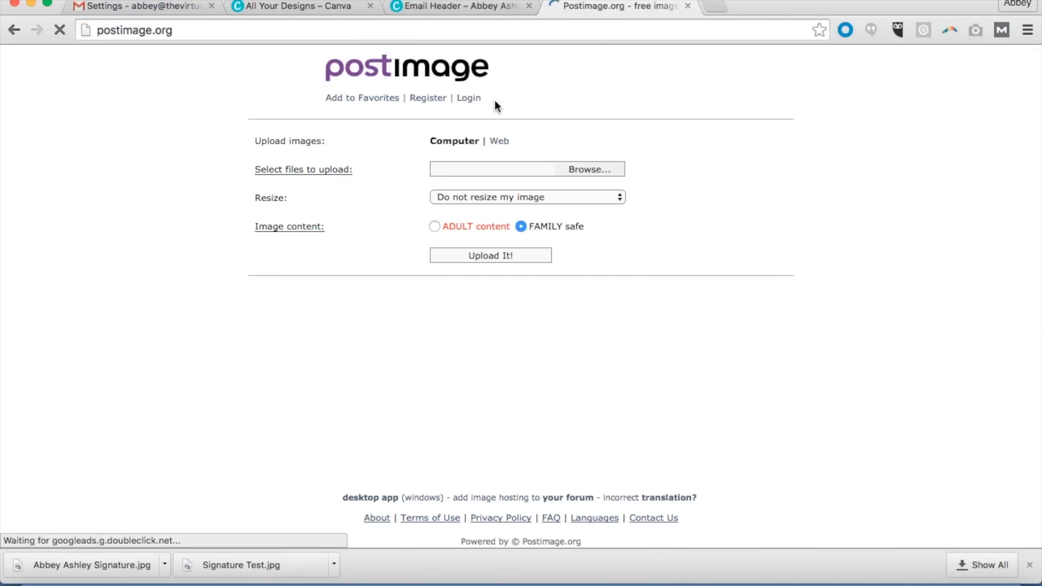
pyautogui.click(589, 168)
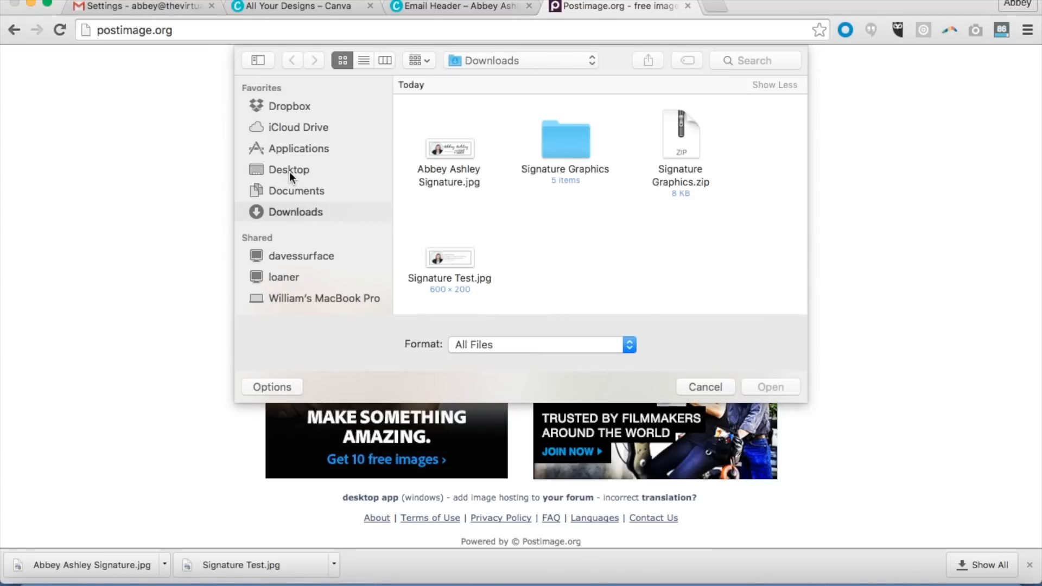
pyautogui.doubleClick(564, 139)
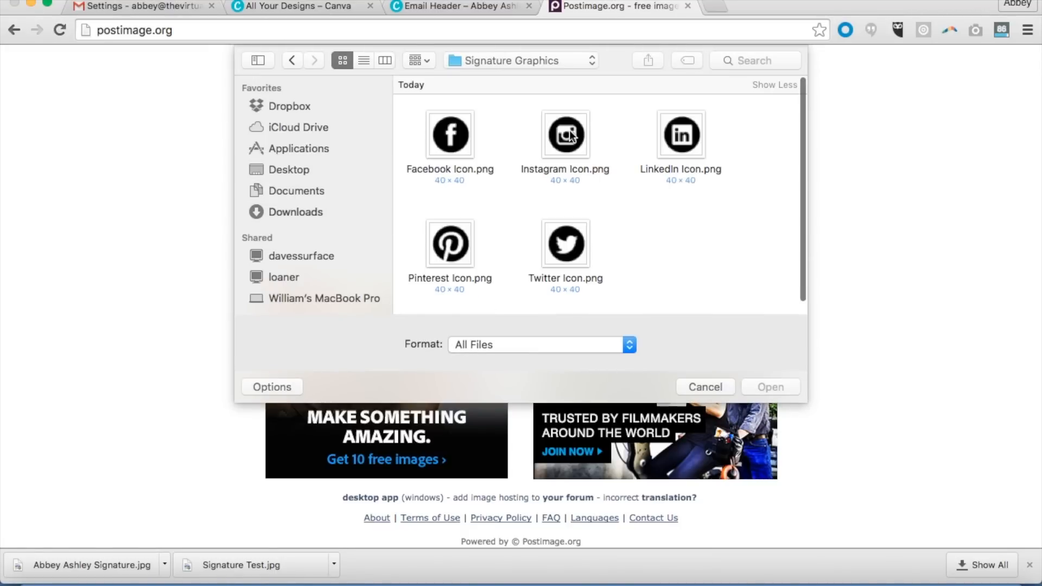
pyautogui.click(449, 135)
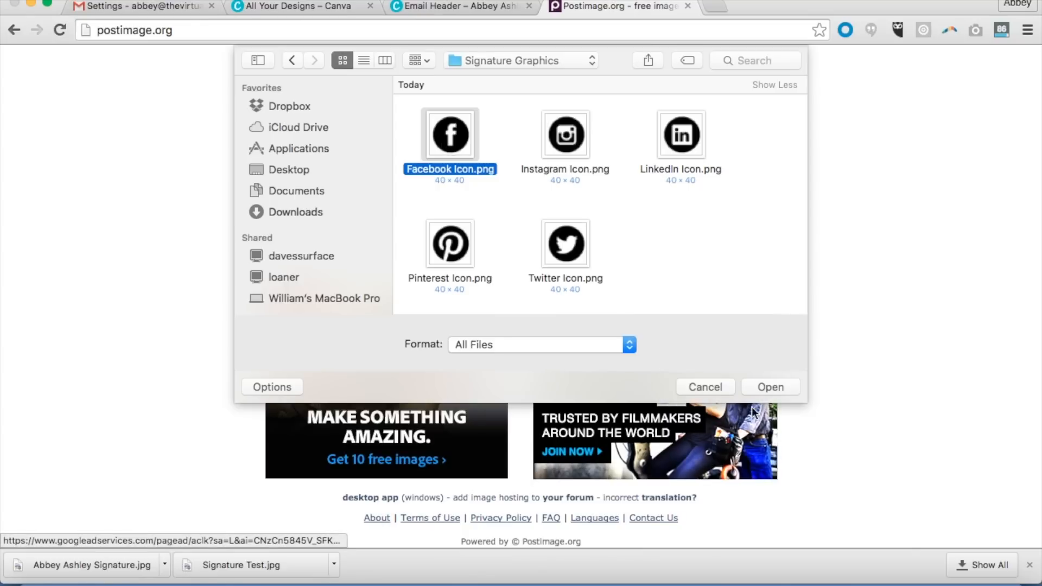
pyautogui.click(771, 387)
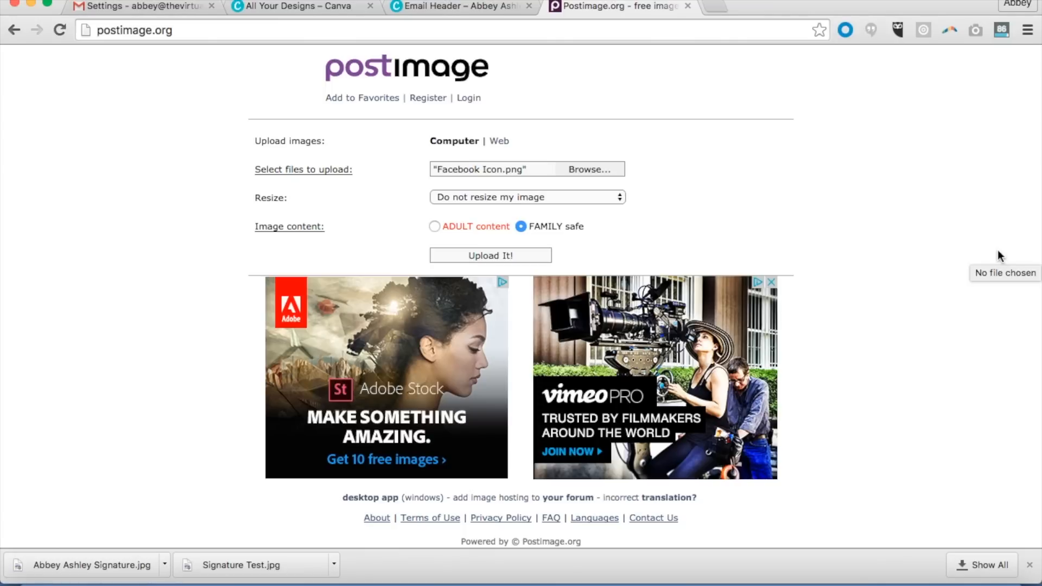
pyautogui.moveTo(537, 264)
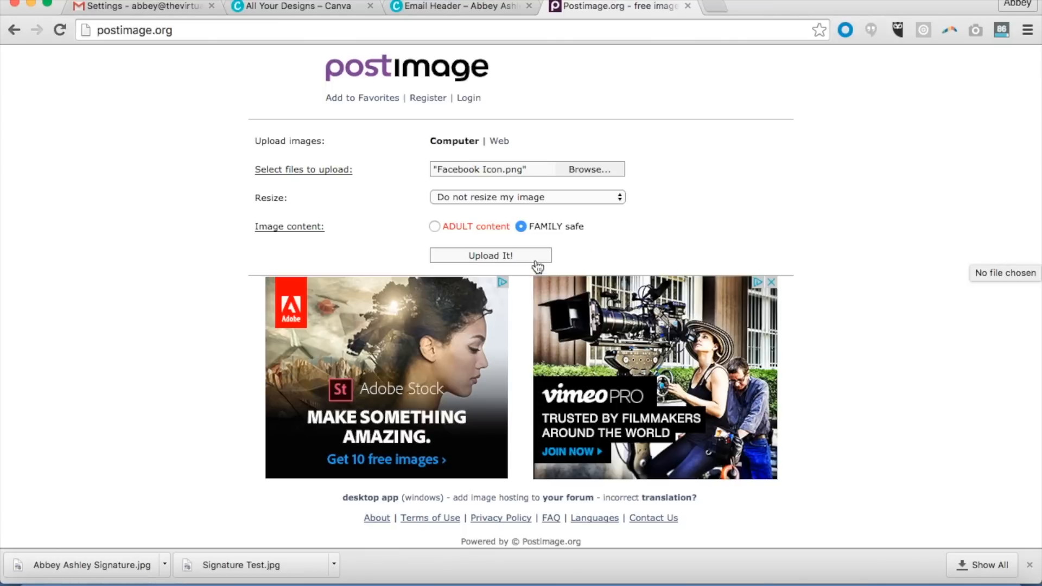
# - Upload the Facebook icon, copy its Direct Link and return to Gmail settings
pyautogui.click(490, 255)
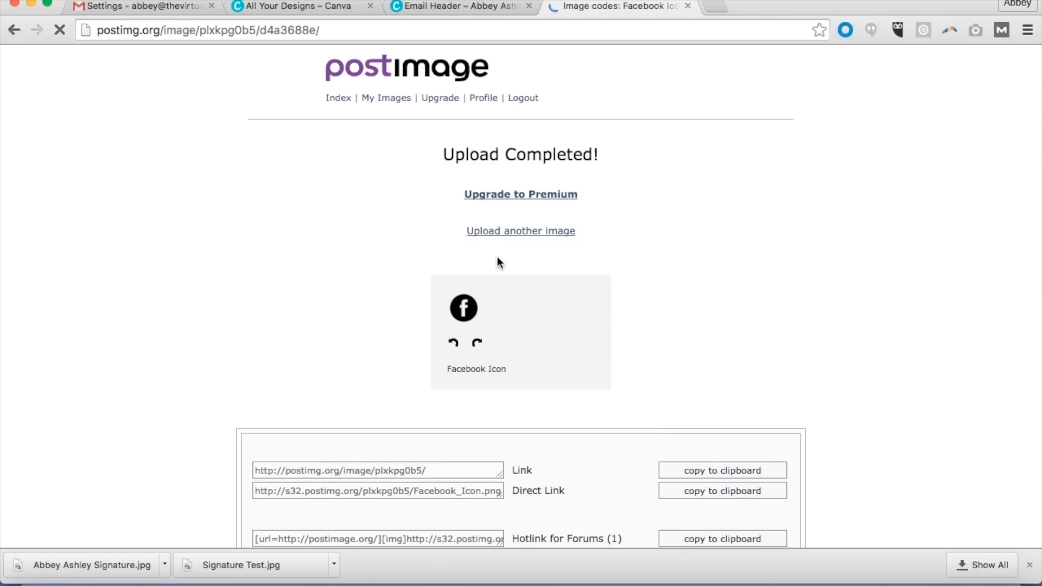
pyautogui.scroll(-3)
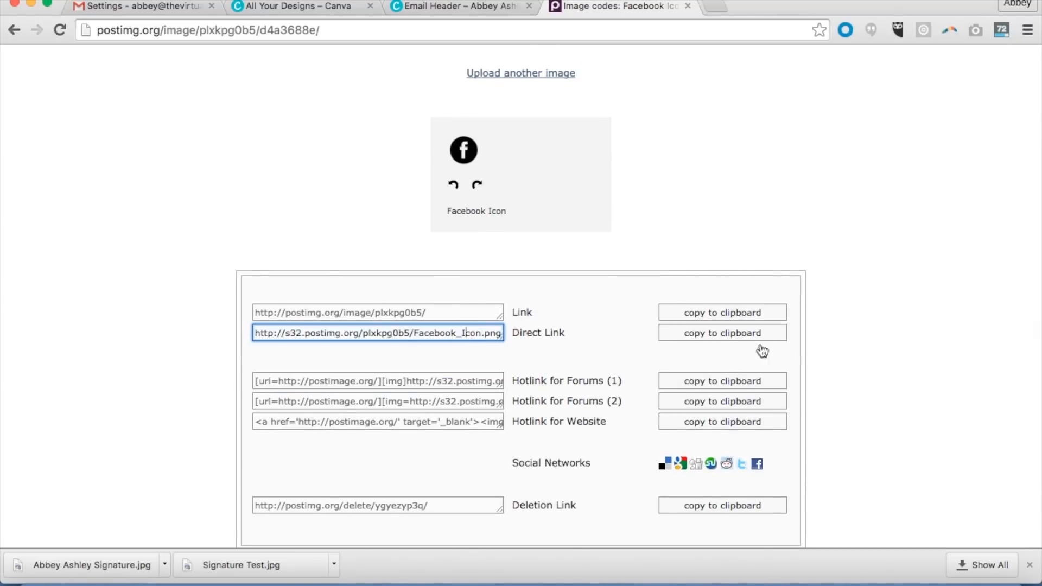
pyautogui.click(724, 333)
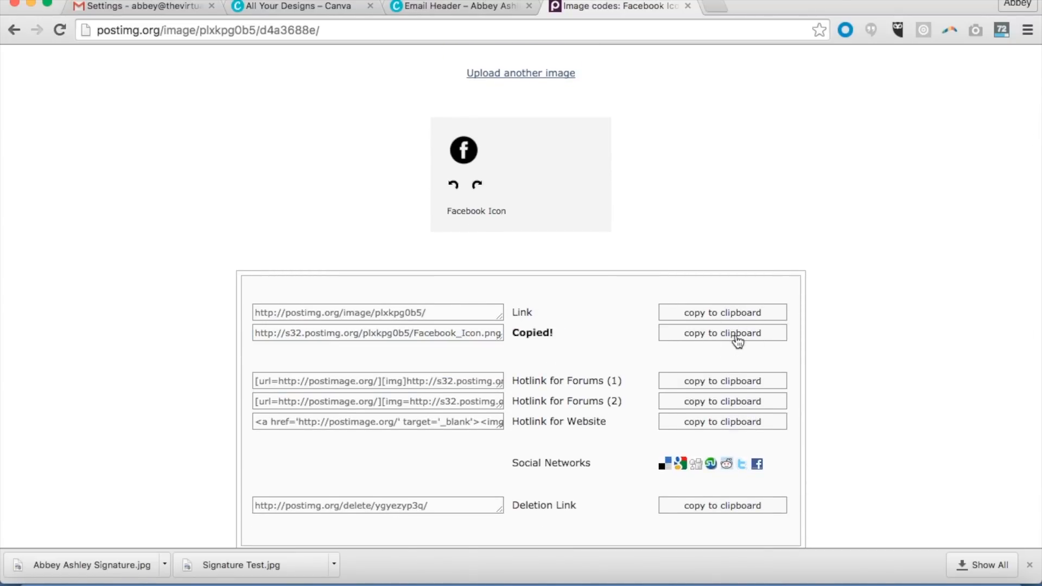
pyautogui.click(135, 7)
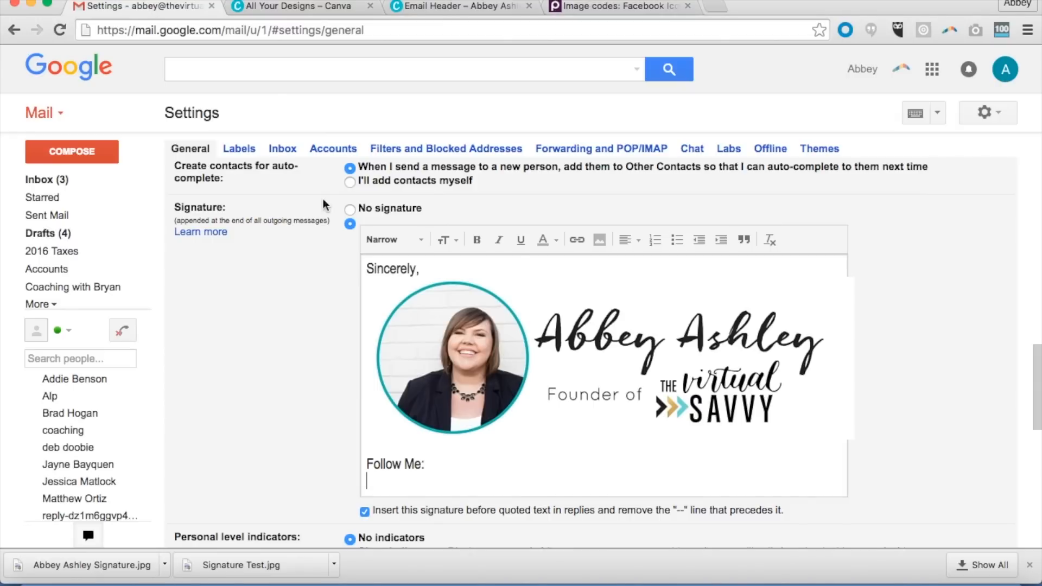
# - Insert the hosted Facebook_Icon.png into the signature by its direct URL
pyautogui.click(600, 239)
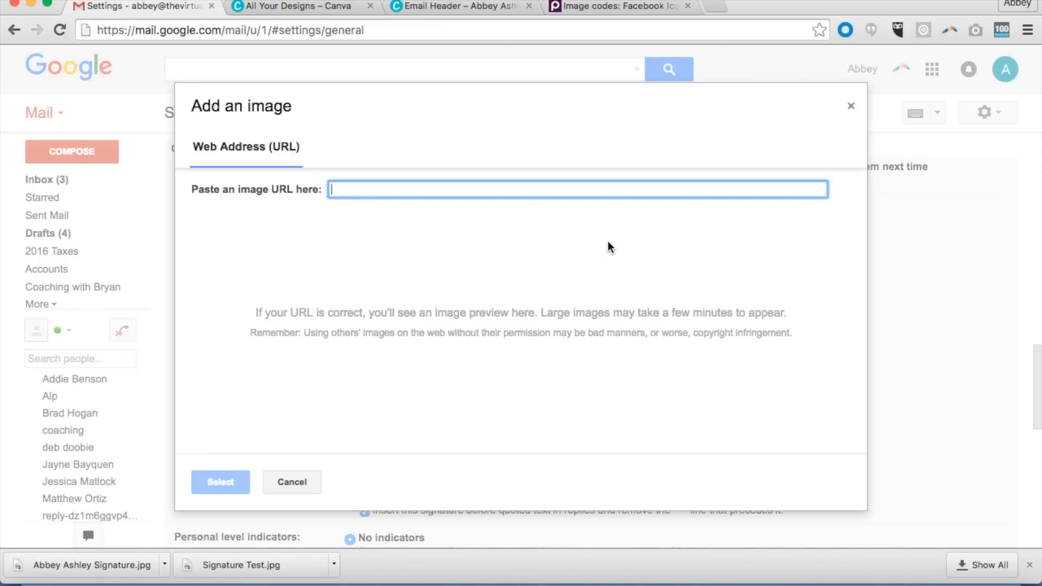
pyautogui.write('http://s32.postimg.org/plxkpg0b5/Facebook_Icon.png')
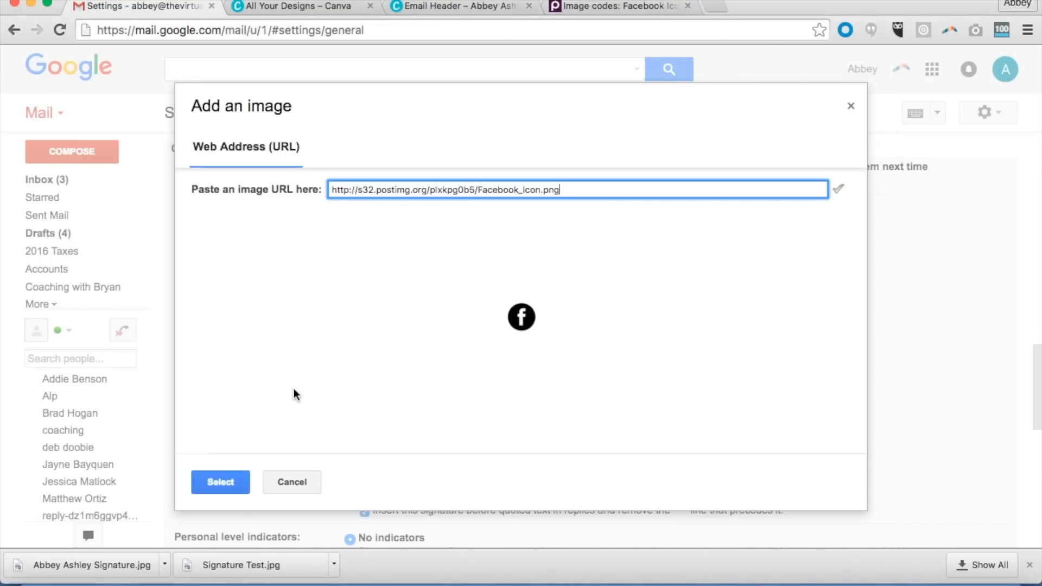
pyautogui.click(219, 483)
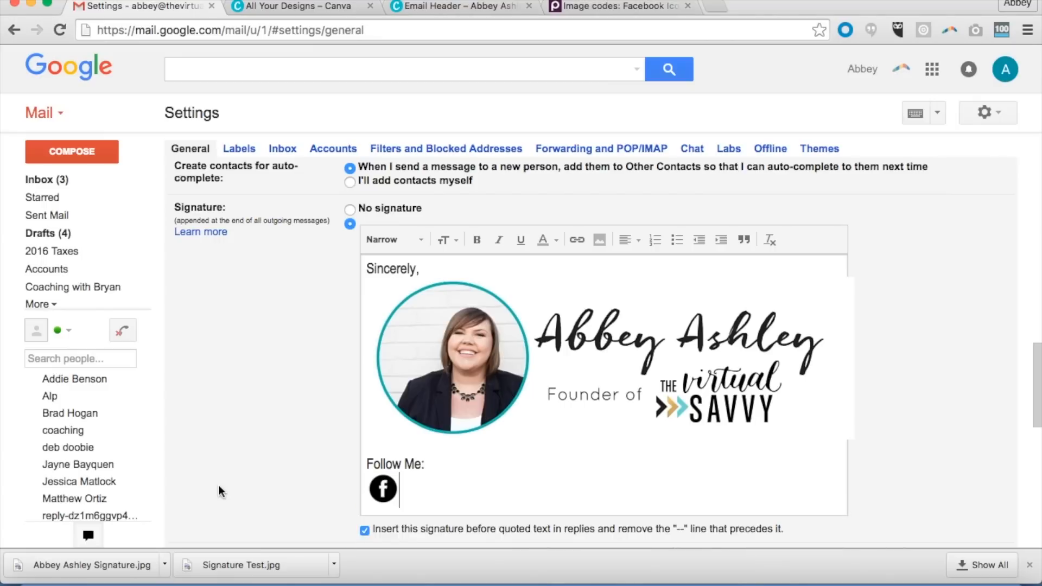
pyautogui.moveTo(462, 556)
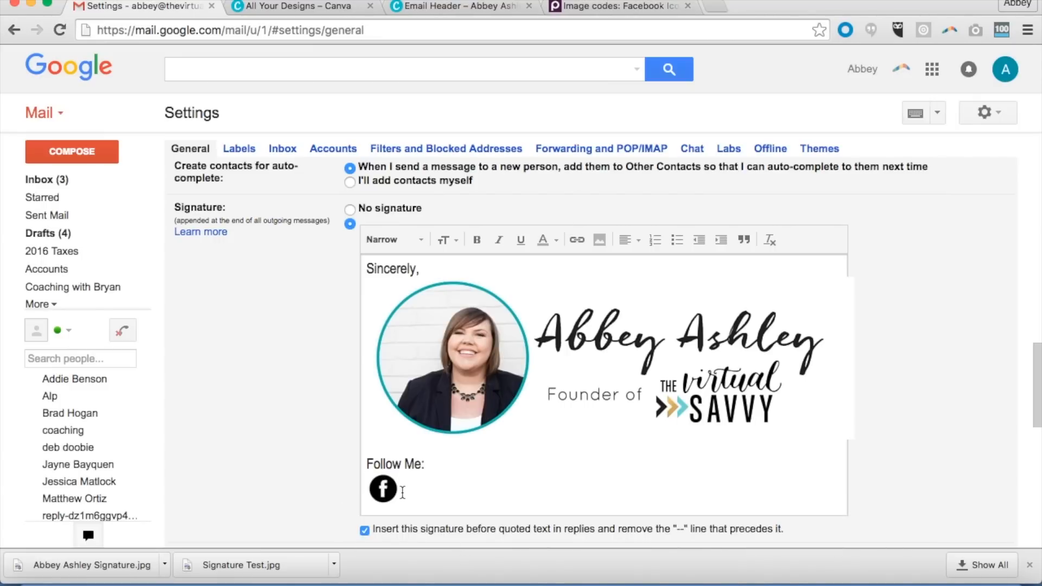
# - Link the Facebook icon to the facebook.com/thevir... page address and confirm
pyautogui.click(382, 488)
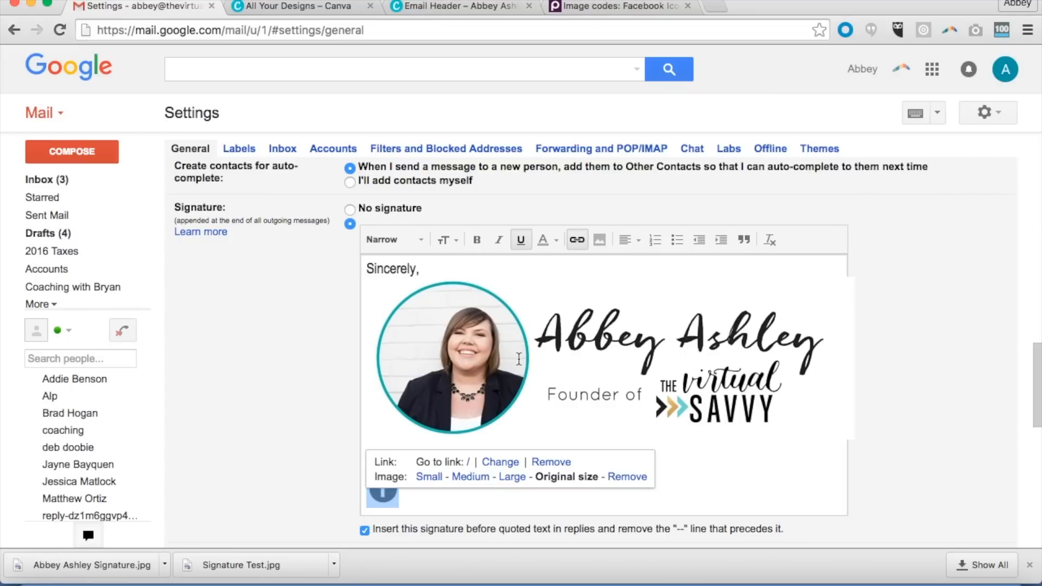
pyautogui.moveTo(501, 463)
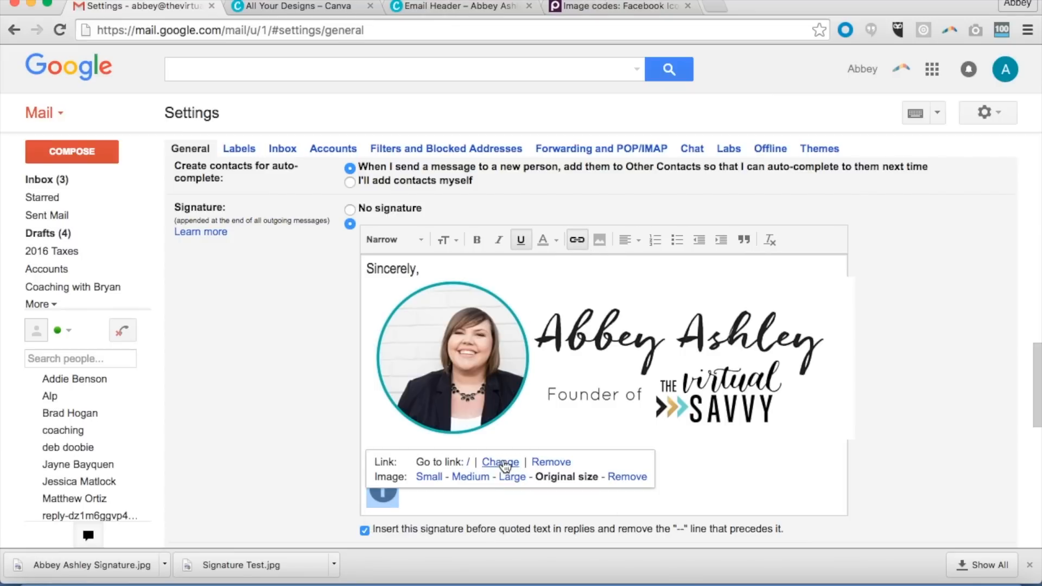
pyautogui.click(499, 462)
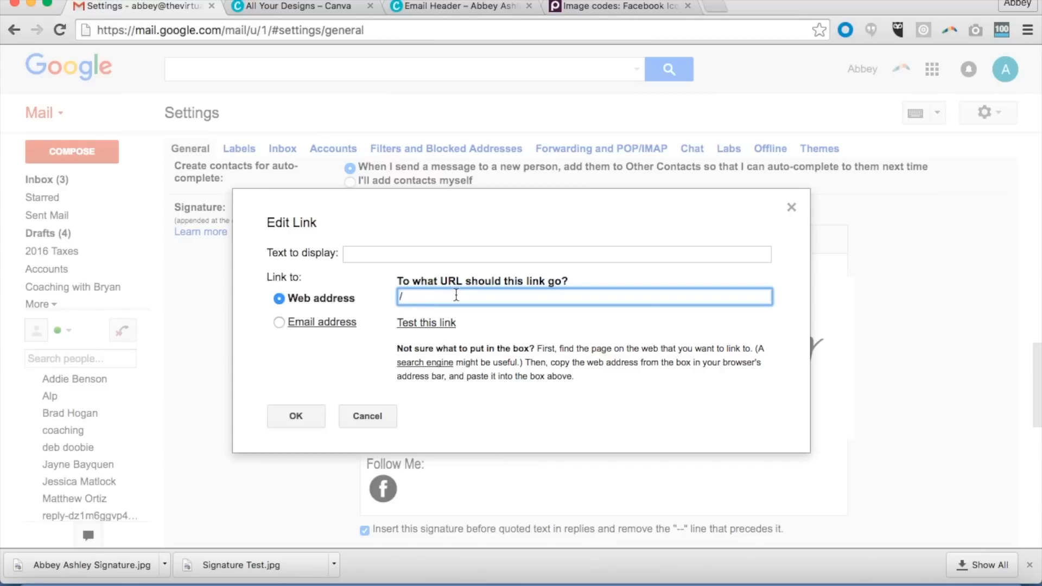
pyautogui.write('wwww.facebook')
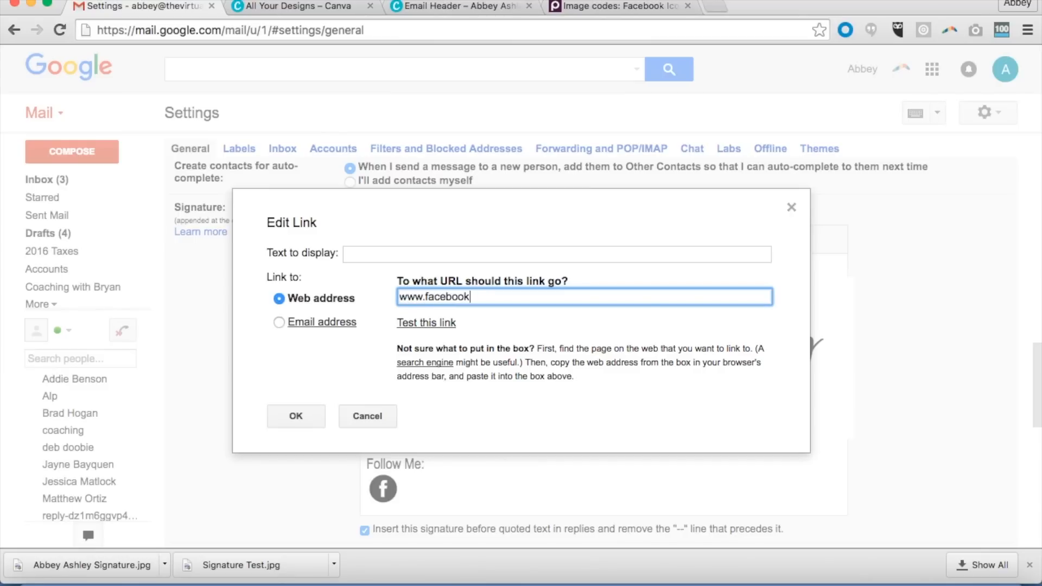
pyautogui.write('.com/thevir')
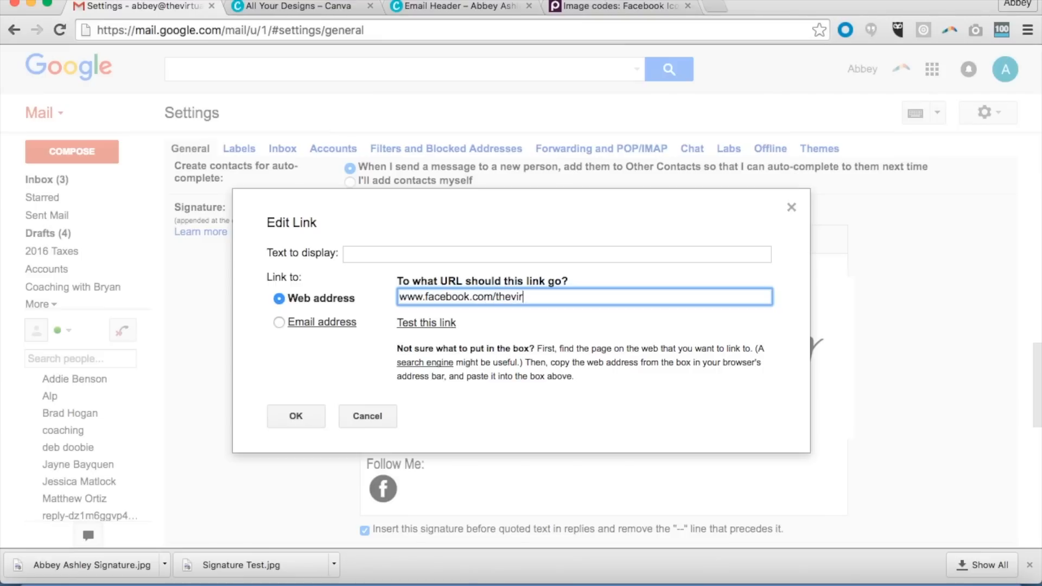
pyautogui.click(295, 416)
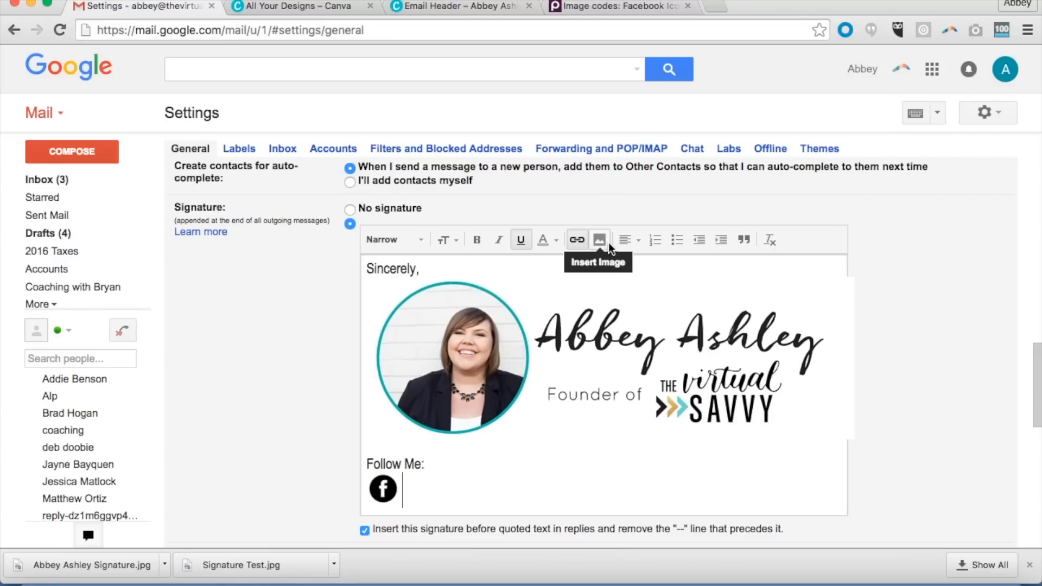
pyautogui.click(626, 6)
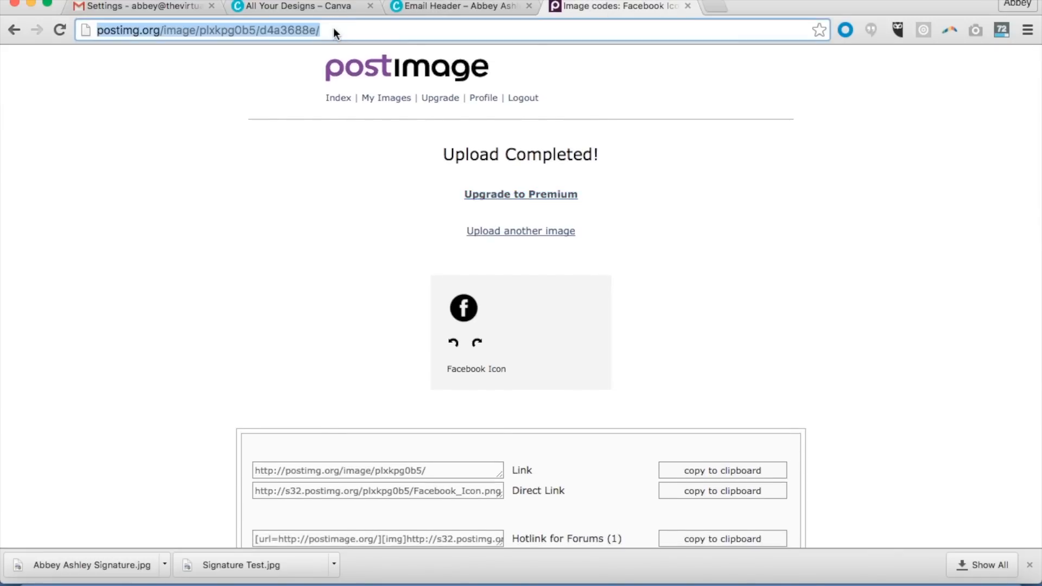
# - Upload Twitter Icon.png to Postimage and copy its direct image link
pyautogui.click(521, 230)
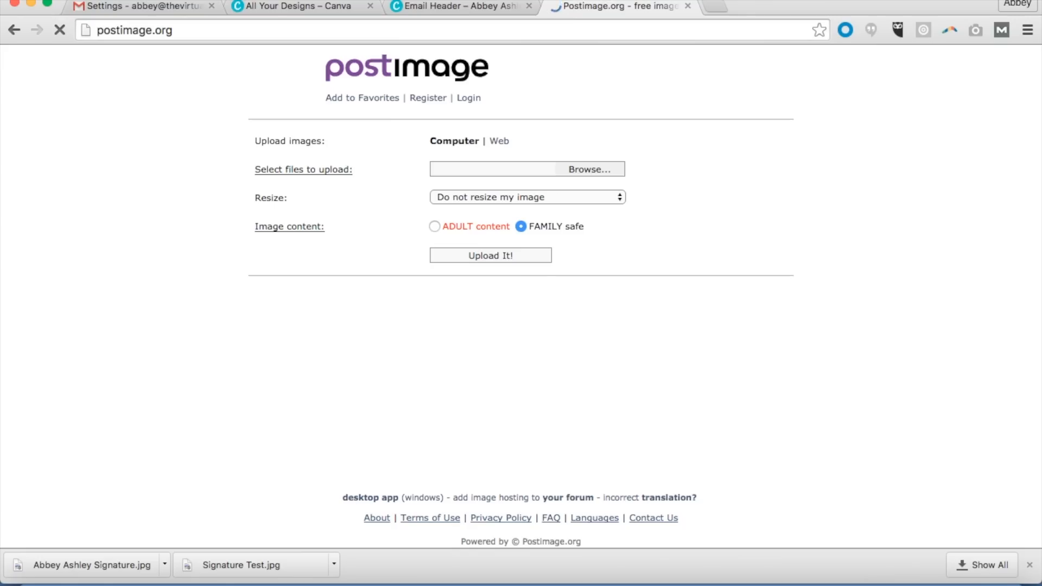
pyautogui.click(590, 169)
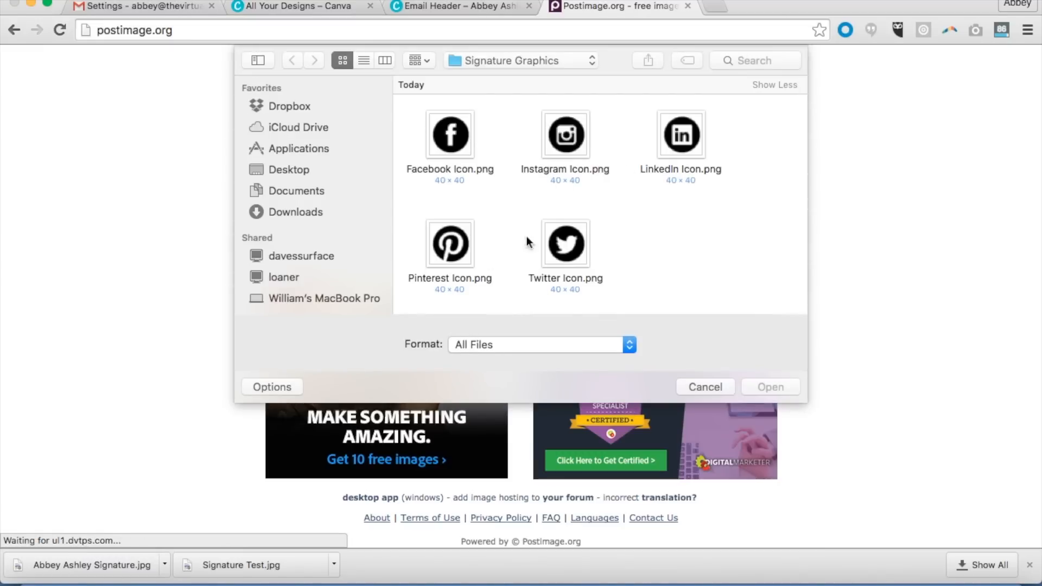
pyautogui.click(565, 243)
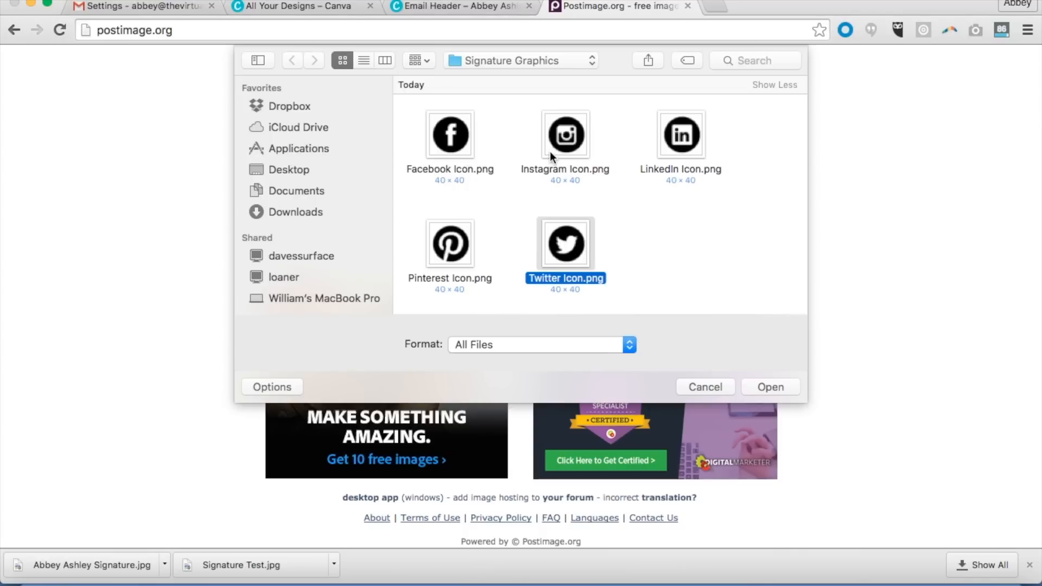
pyautogui.moveTo(751, 356)
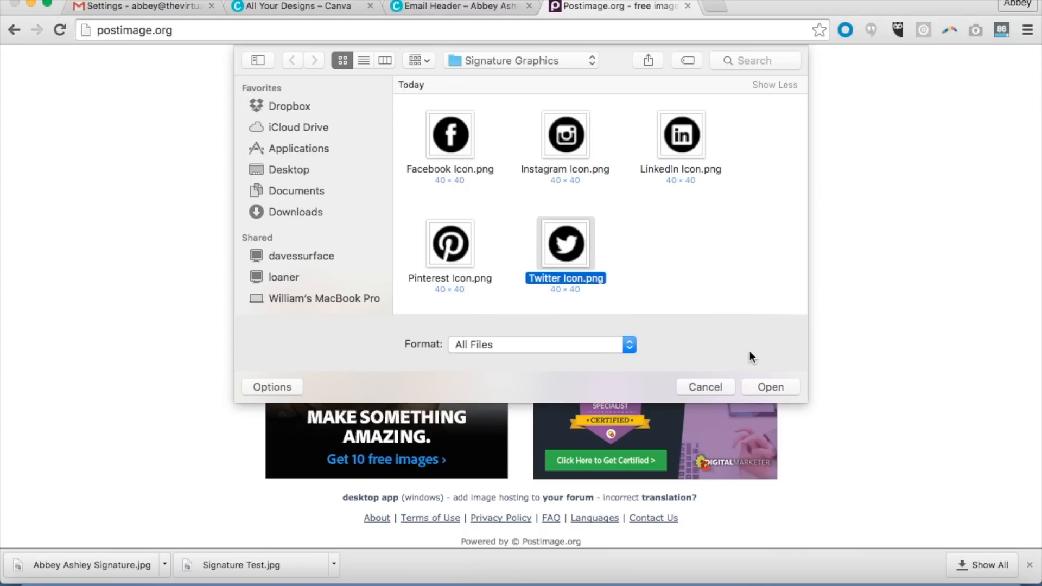
pyautogui.click(771, 387)
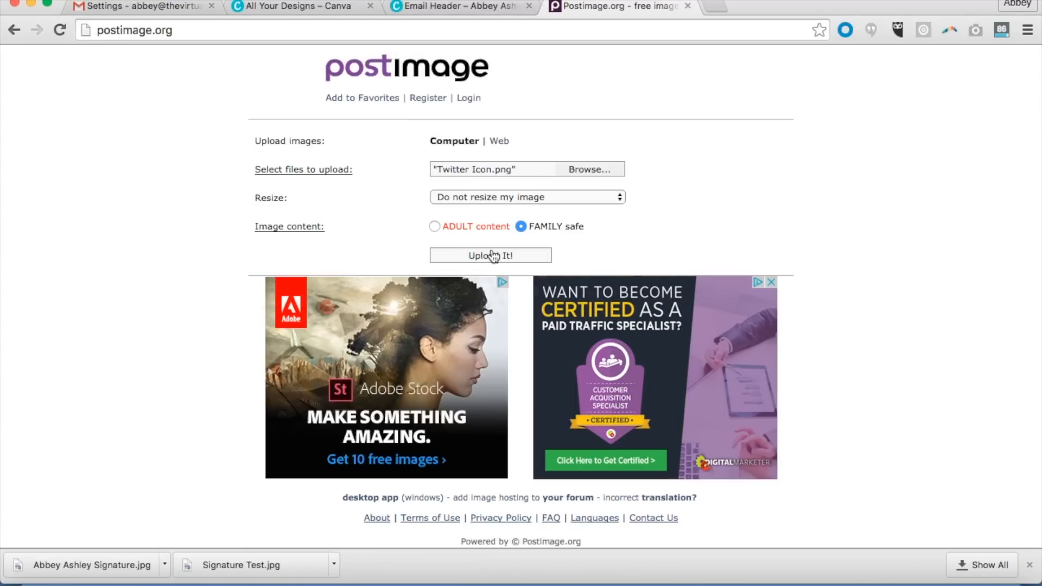
pyautogui.click(490, 255)
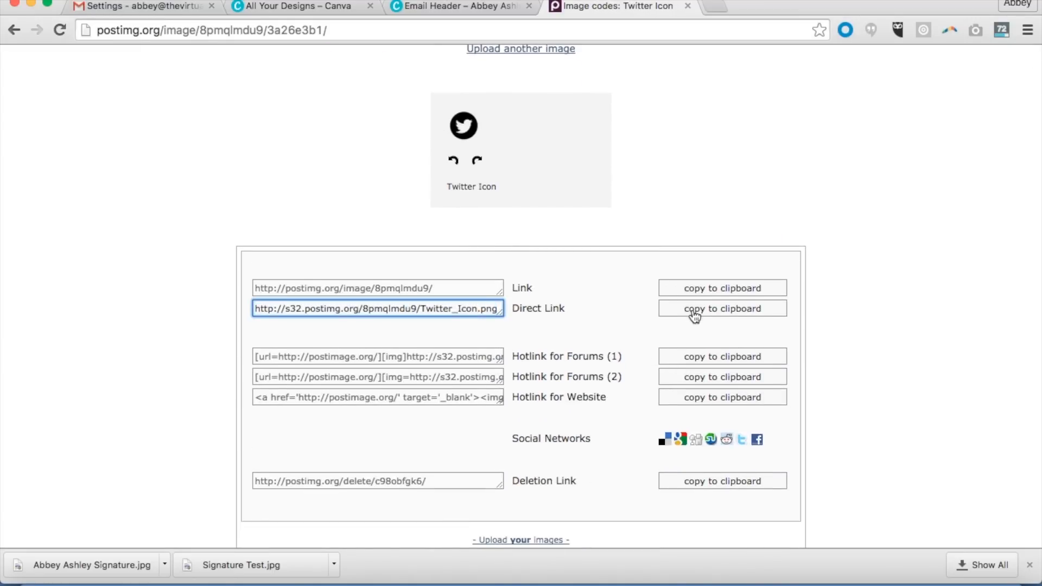
pyautogui.click(141, 6)
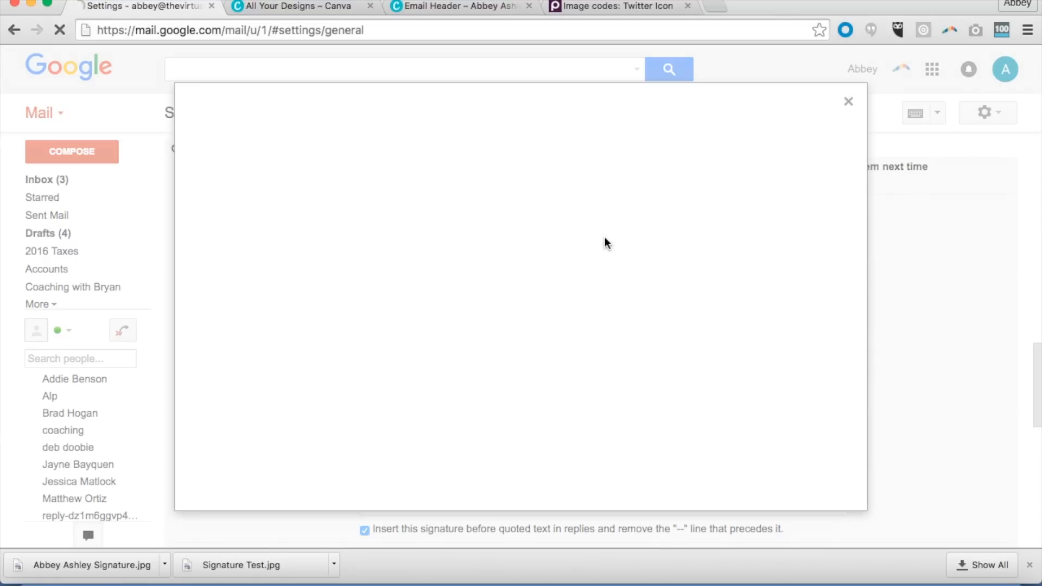
# - Insert the hosted Twitter_Icon.png into the signature and select it for linking
pyautogui.write('http://s32.postimg.org/8pmqlmdu9/Twitter_Icon.png')
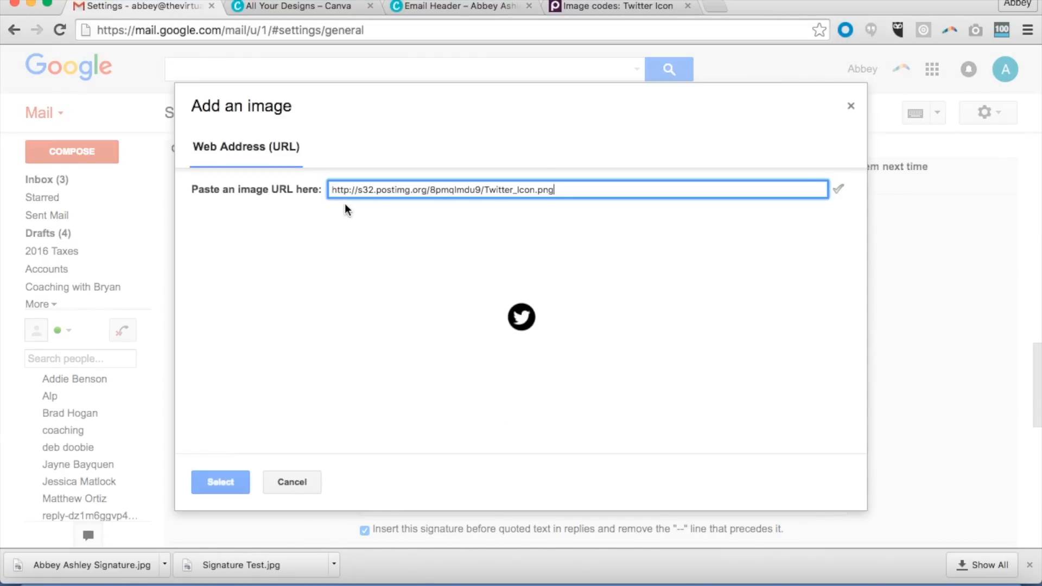
pyautogui.click(219, 482)
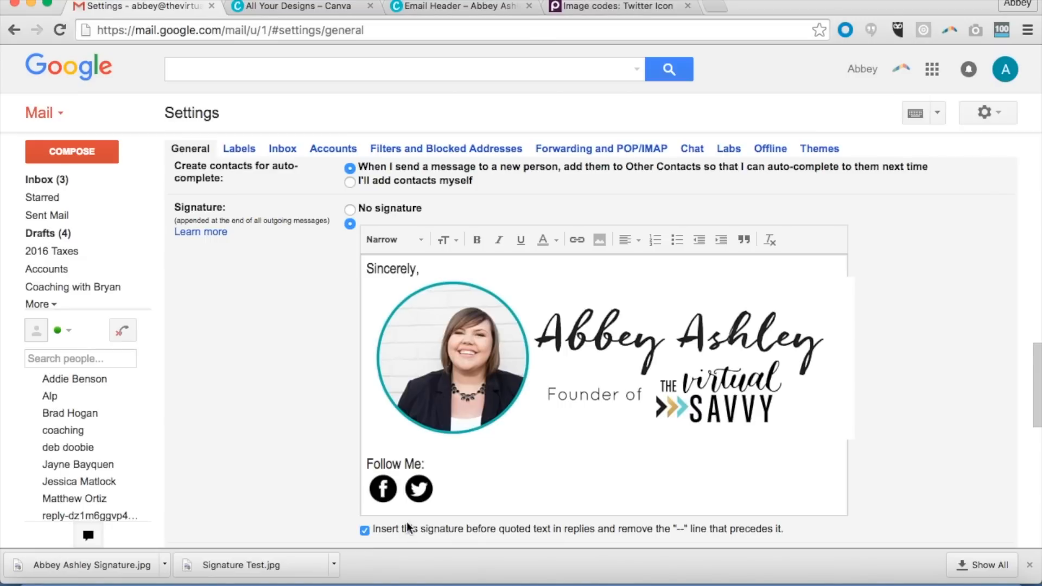
pyautogui.click(418, 489)
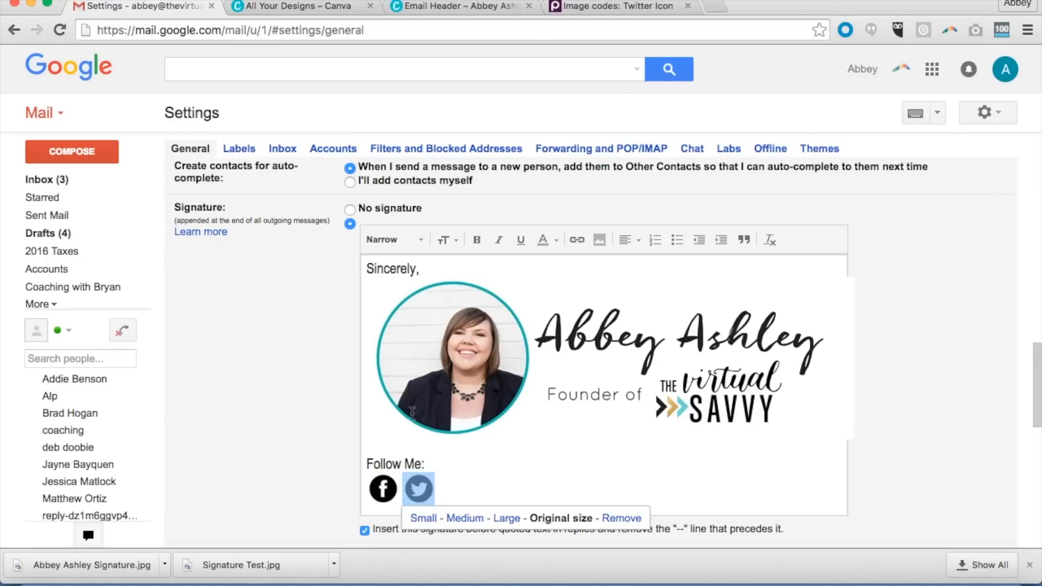
pyautogui.click(418, 489)
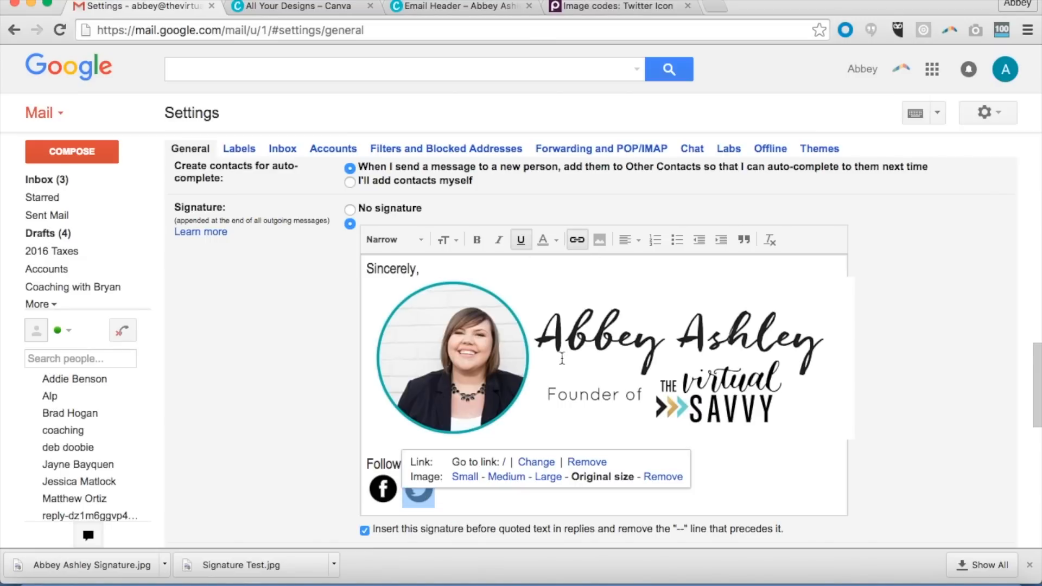
pyautogui.click(536, 463)
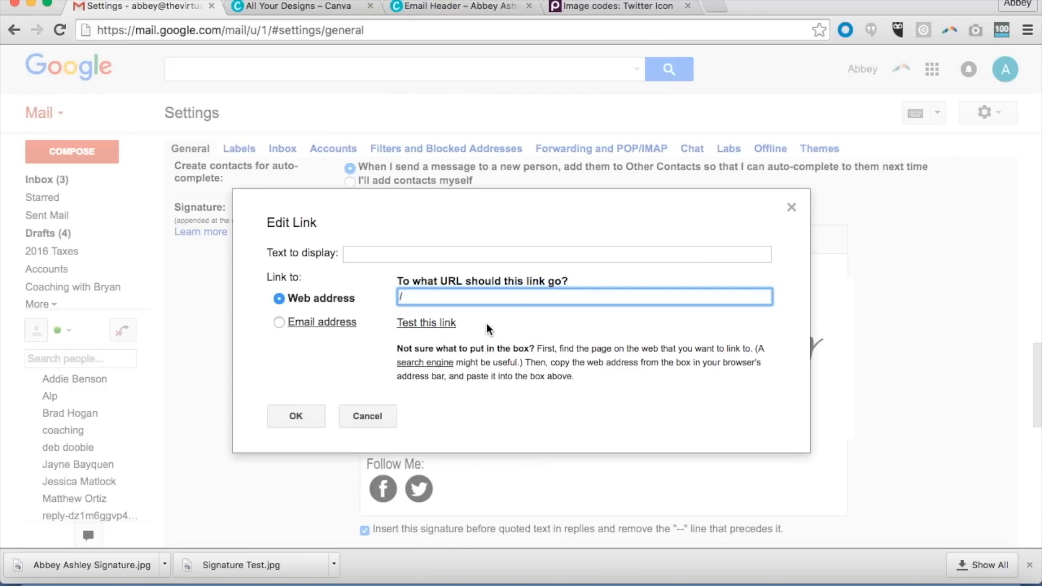
pyautogui.write('www')
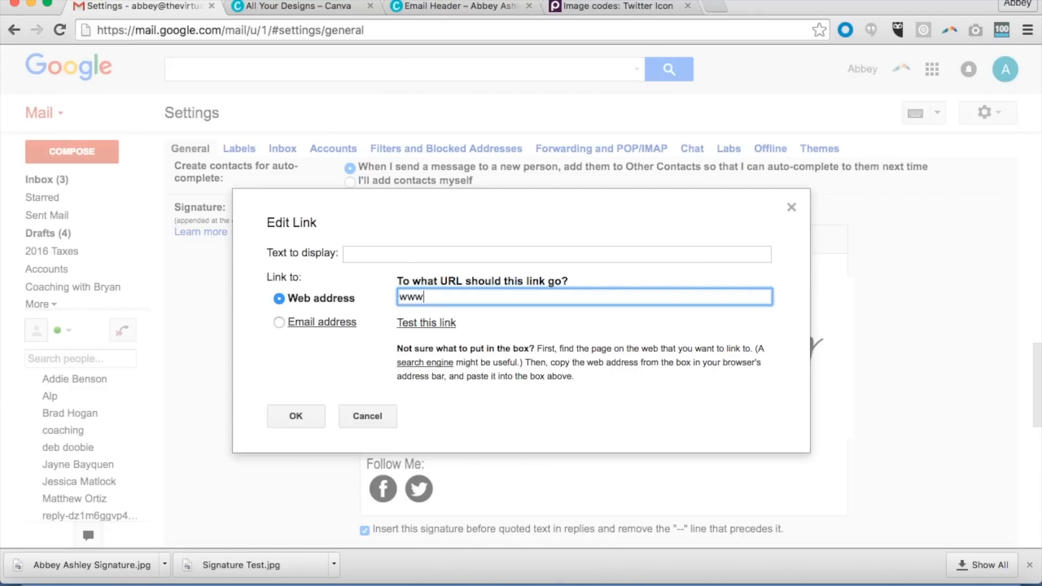
pyautogui.write('.twitter')
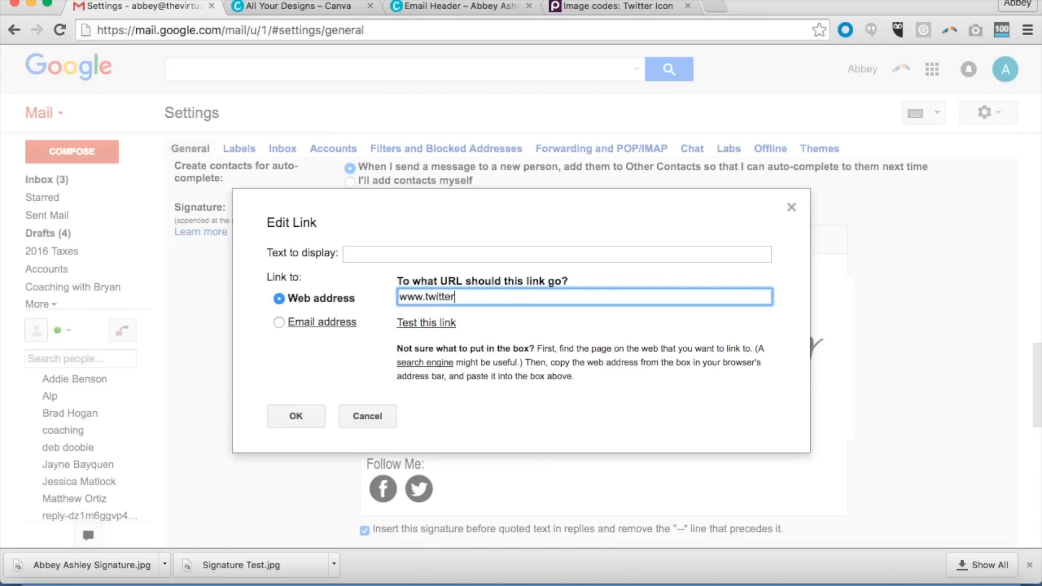
pyautogui.write('.com/t')
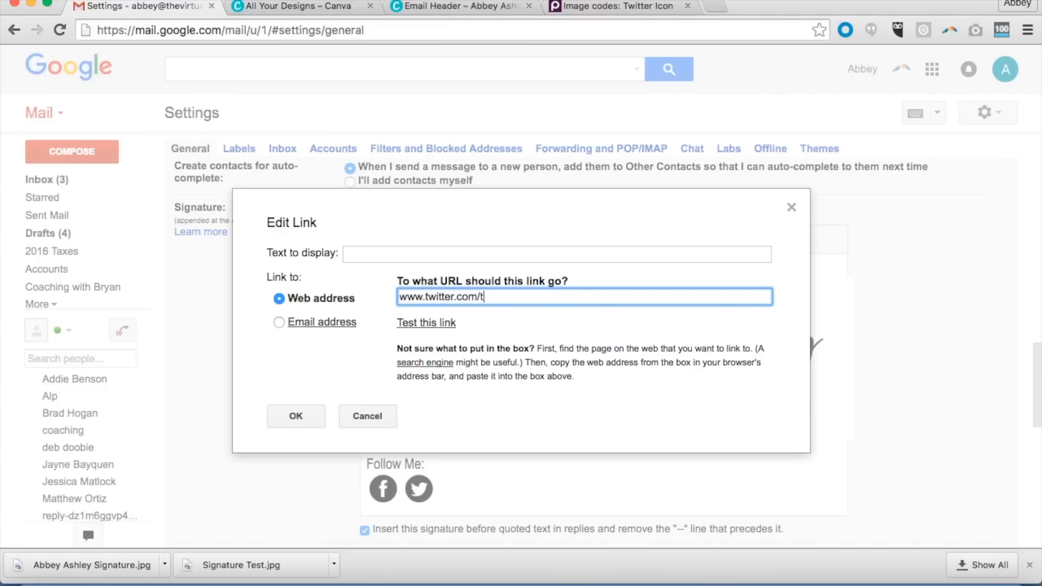
pyautogui.write('hevirtual')
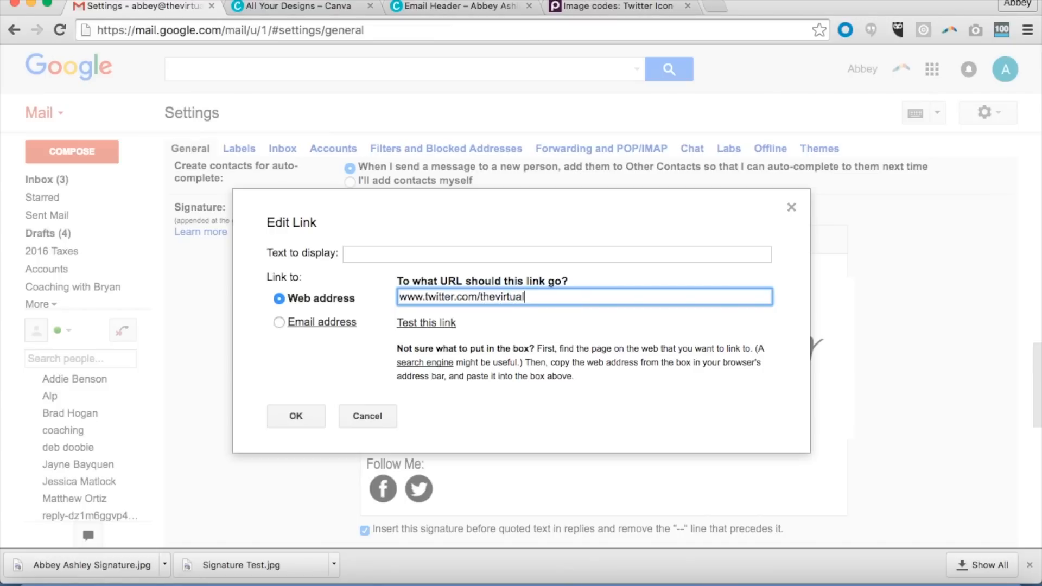
pyautogui.write('savvy')
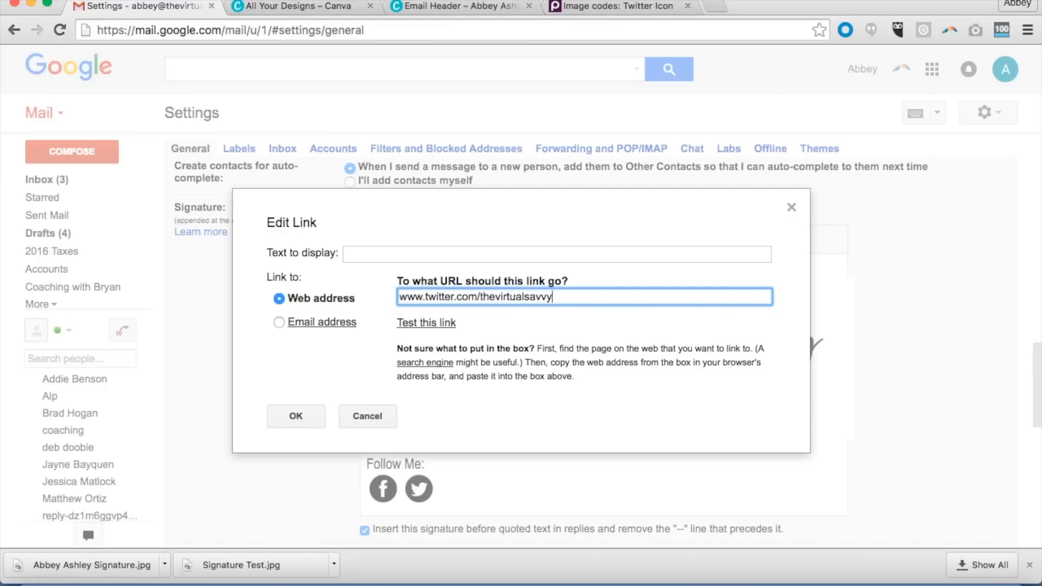
pyautogui.click(295, 417)
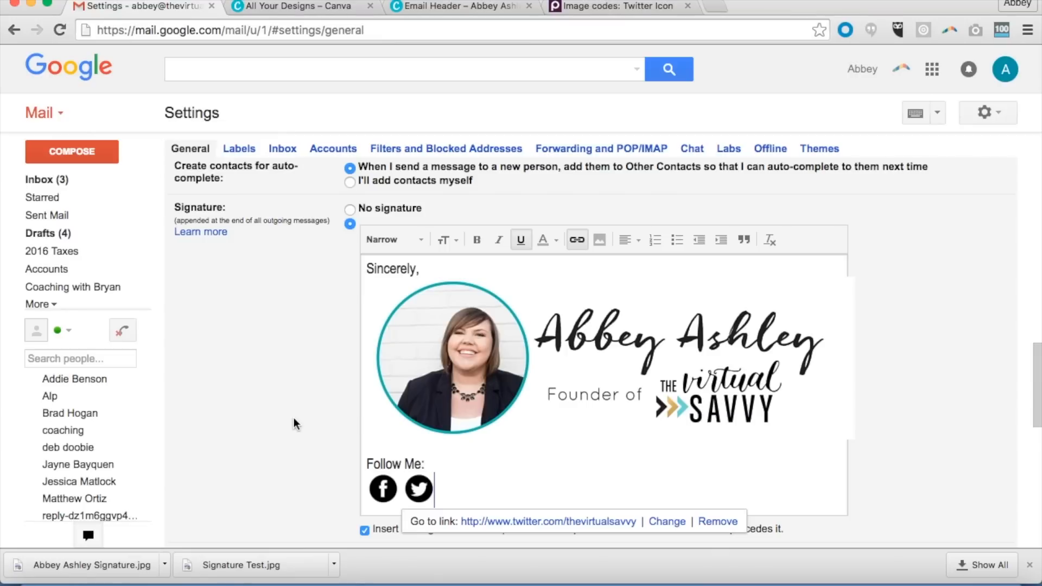
# - Save the updated signature settings with Save Changes
pyautogui.scroll(-3)
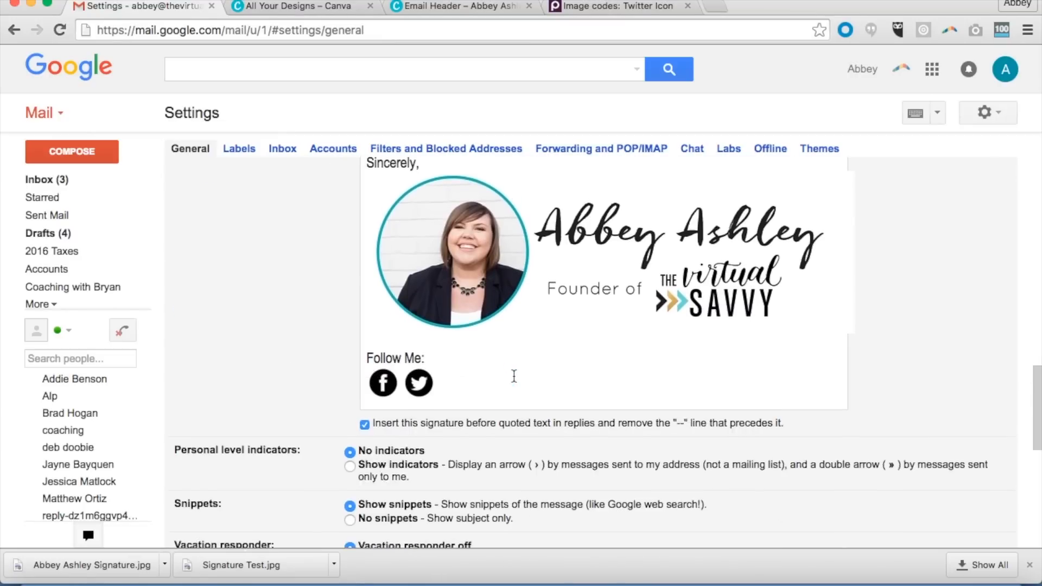
pyautogui.scroll(-3)
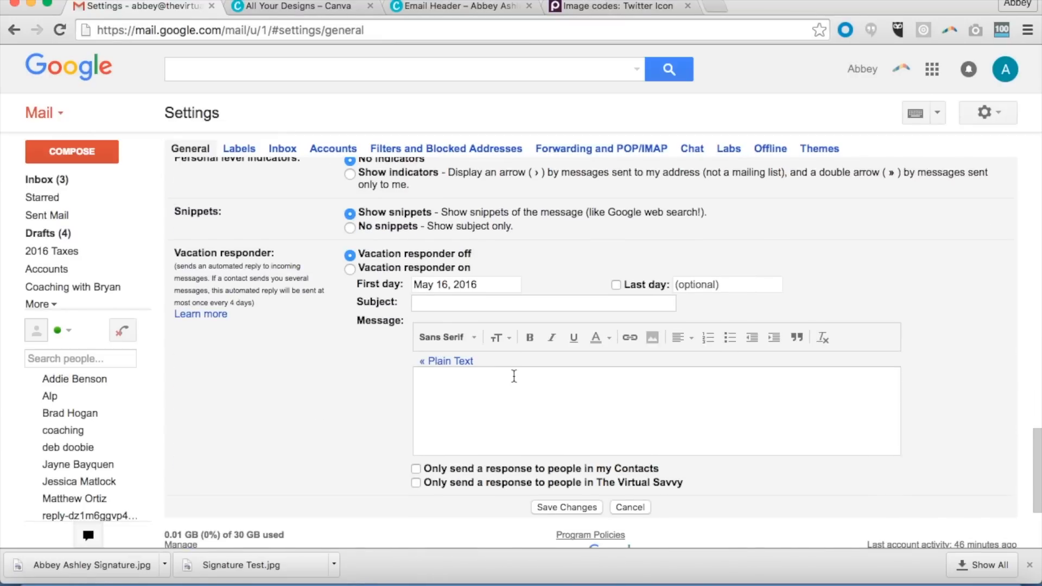
pyautogui.click(567, 508)
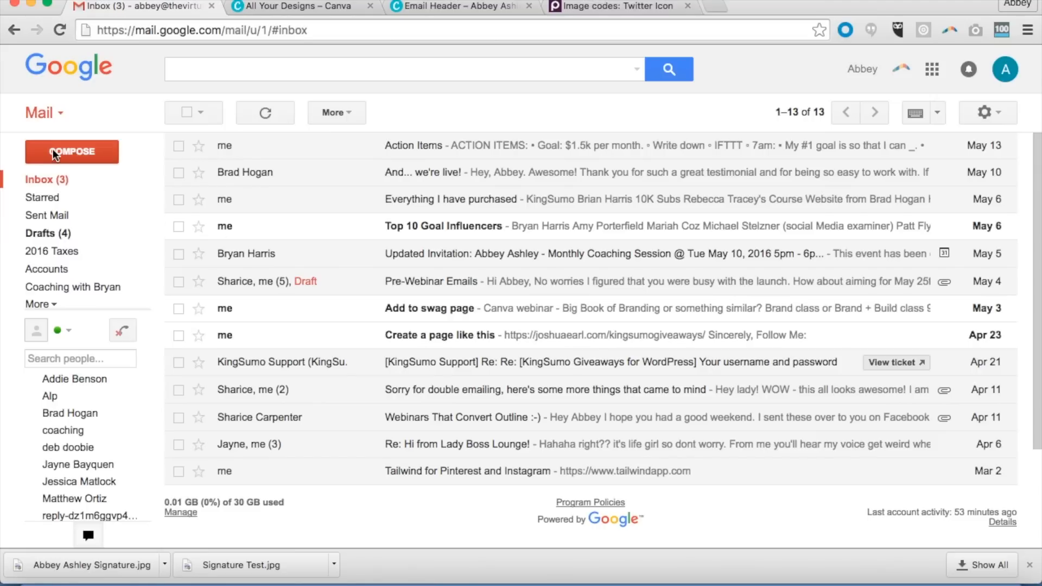
# - Compose a new full-screen message previewing the signature with photo, name, logo and icons
pyautogui.click(72, 151)
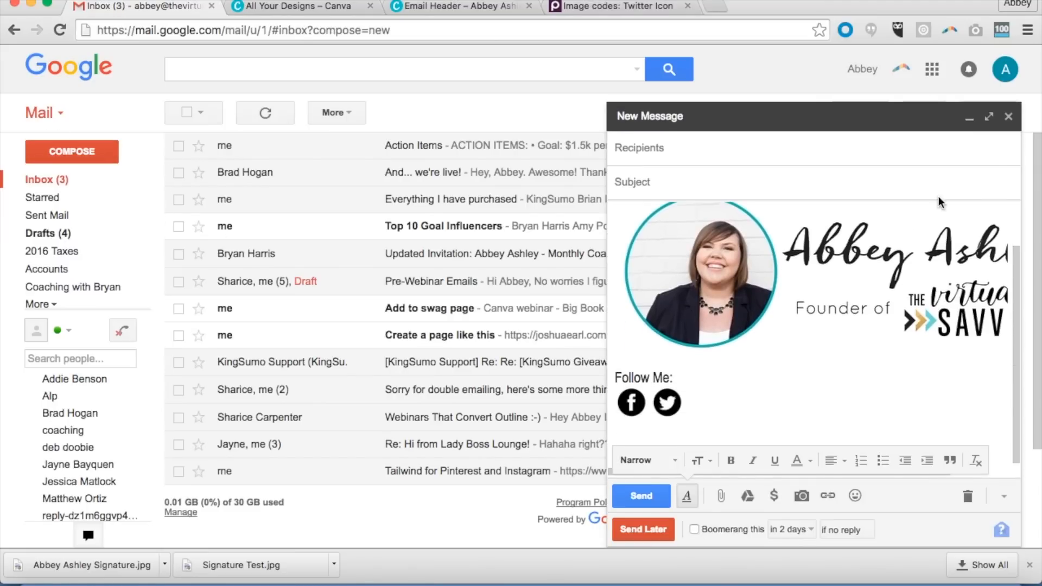
pyautogui.click(988, 116)
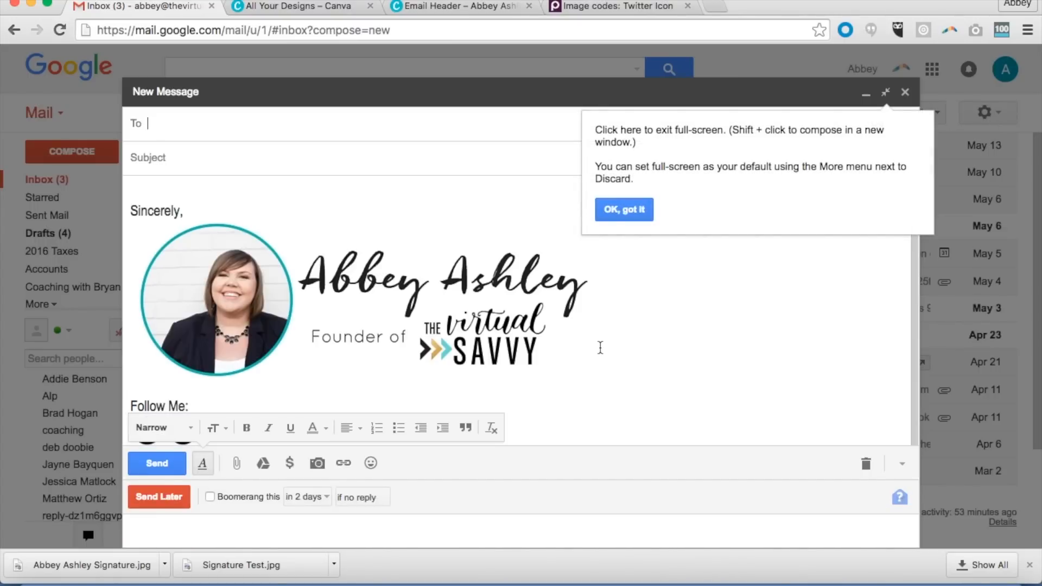
pyautogui.click(625, 210)
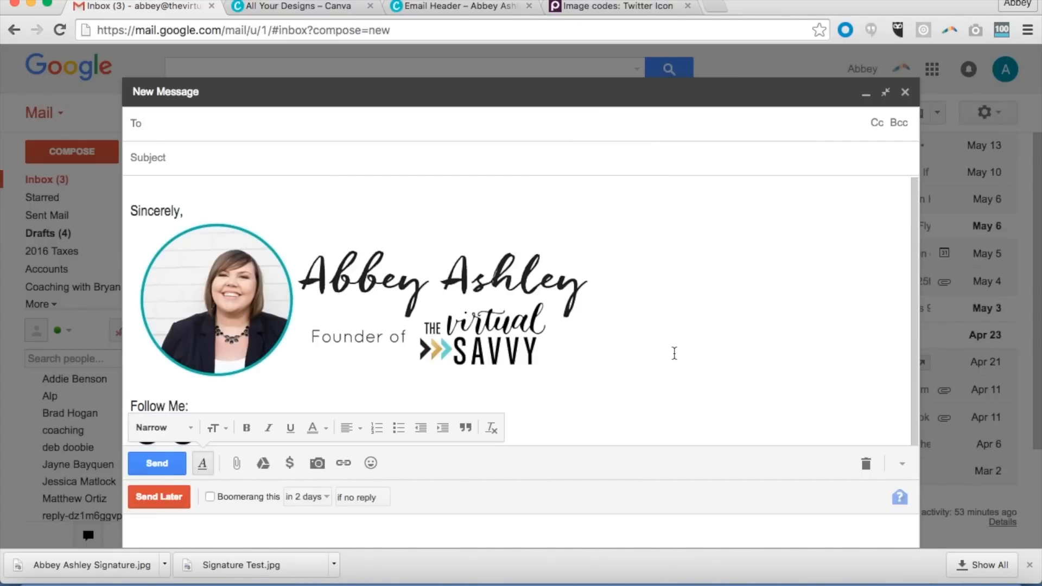